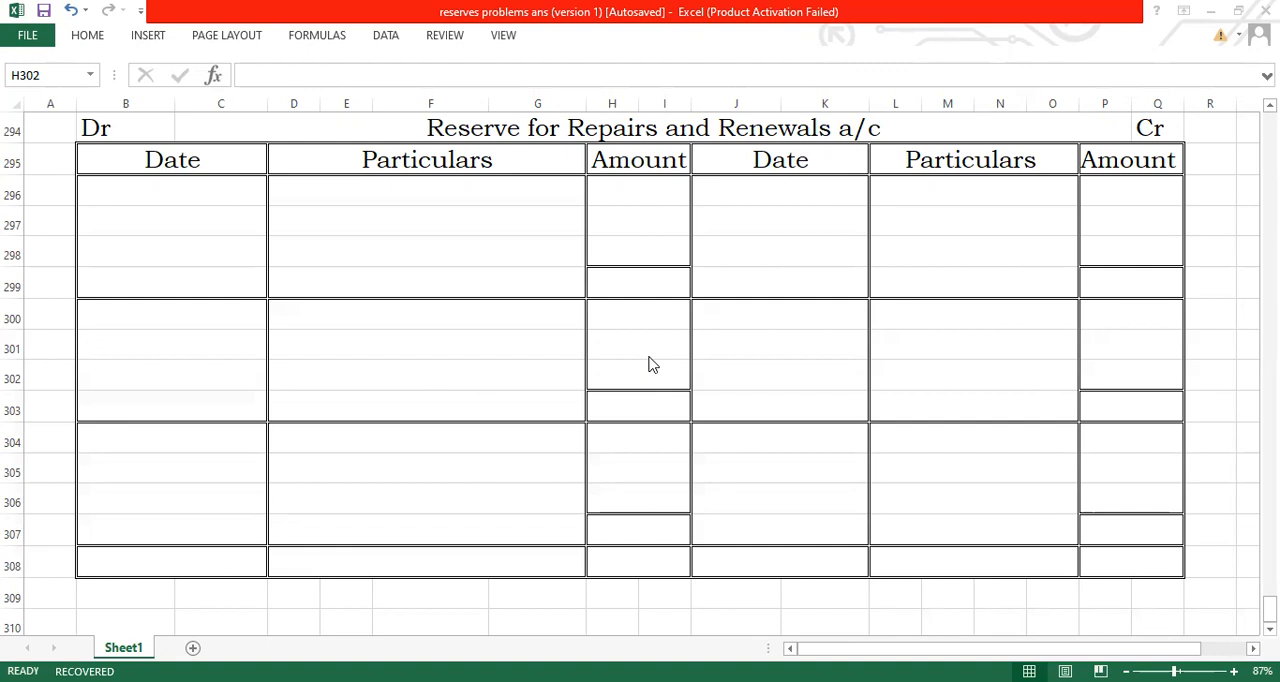
- Enter 31.12.2010, 'by P & L a/c' and 15,000 in row 296 of the credit side
{"action": "left_click", "coordinate": [637, 378]}
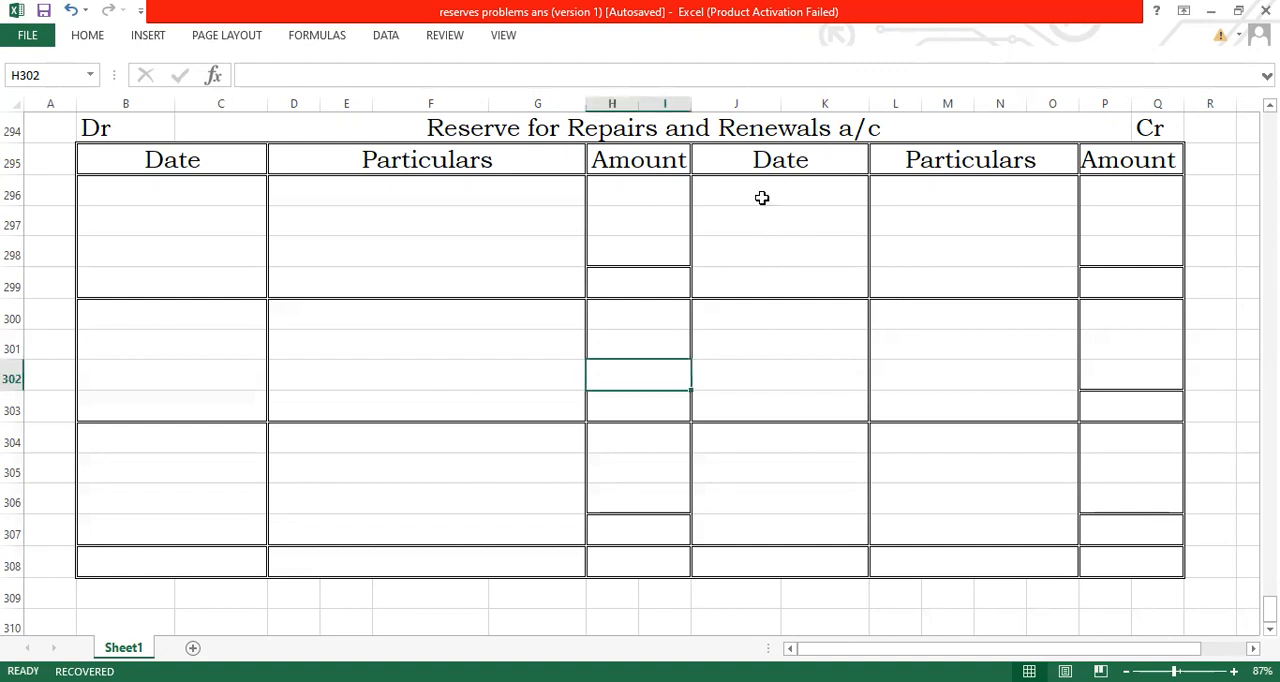
{"action": "left_click", "coordinate": [762, 197]}
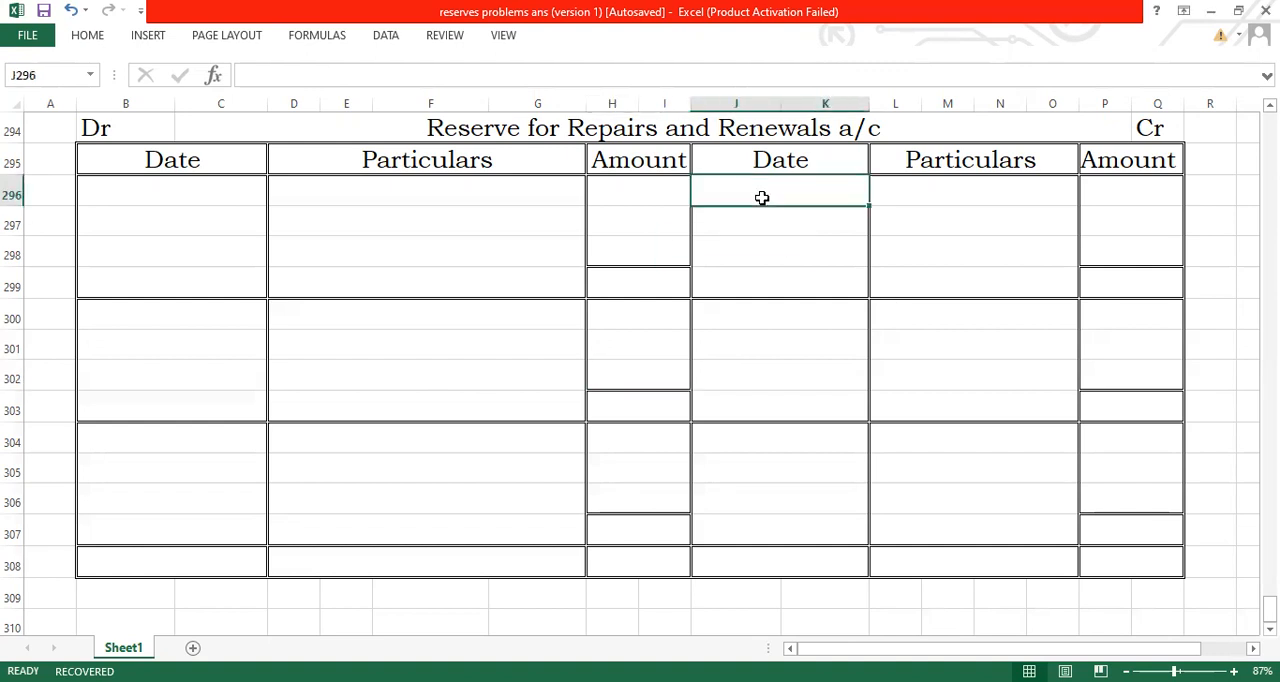
{"action": "type", "text": "31.12.2"}
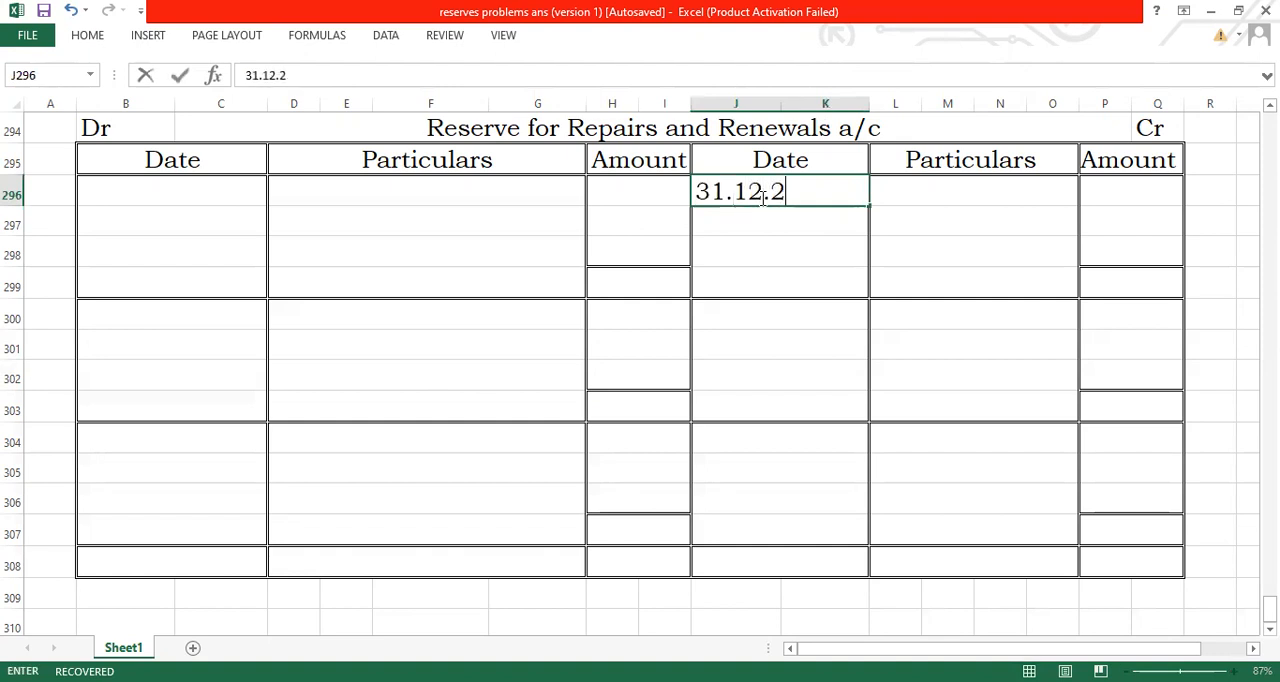
{"action": "type", "text": "010"}
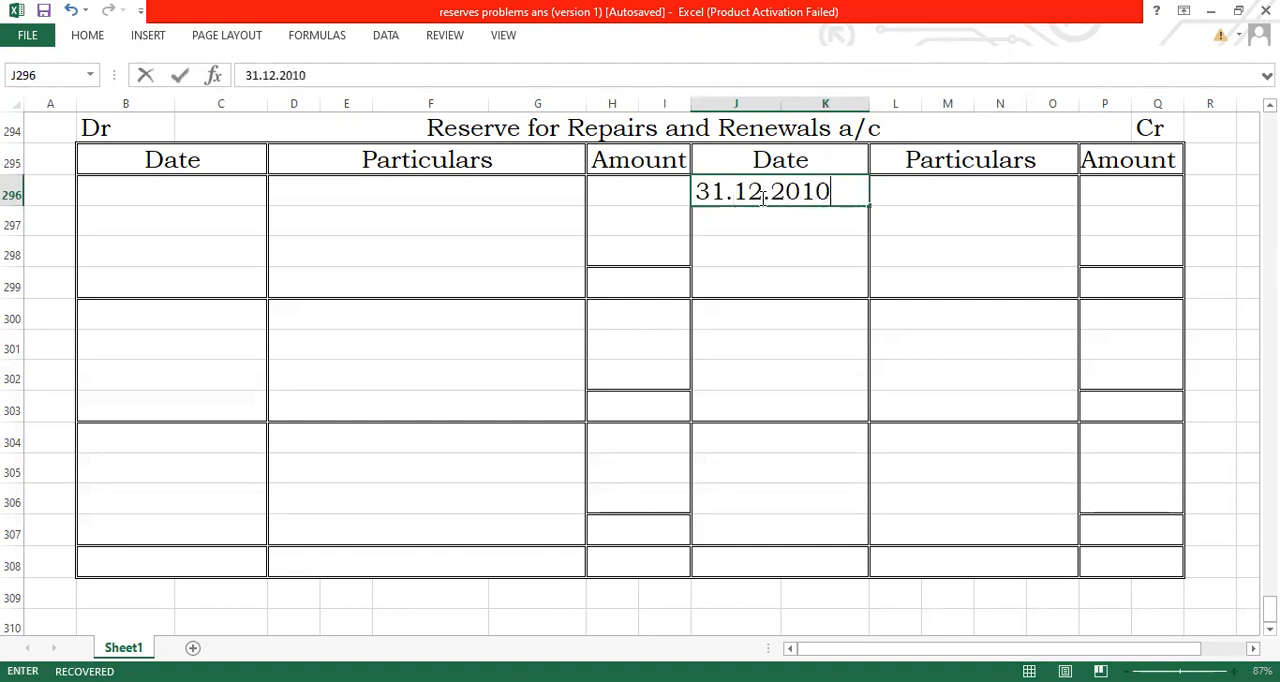
{"action": "mouse_move", "coordinate": [882, 196]}
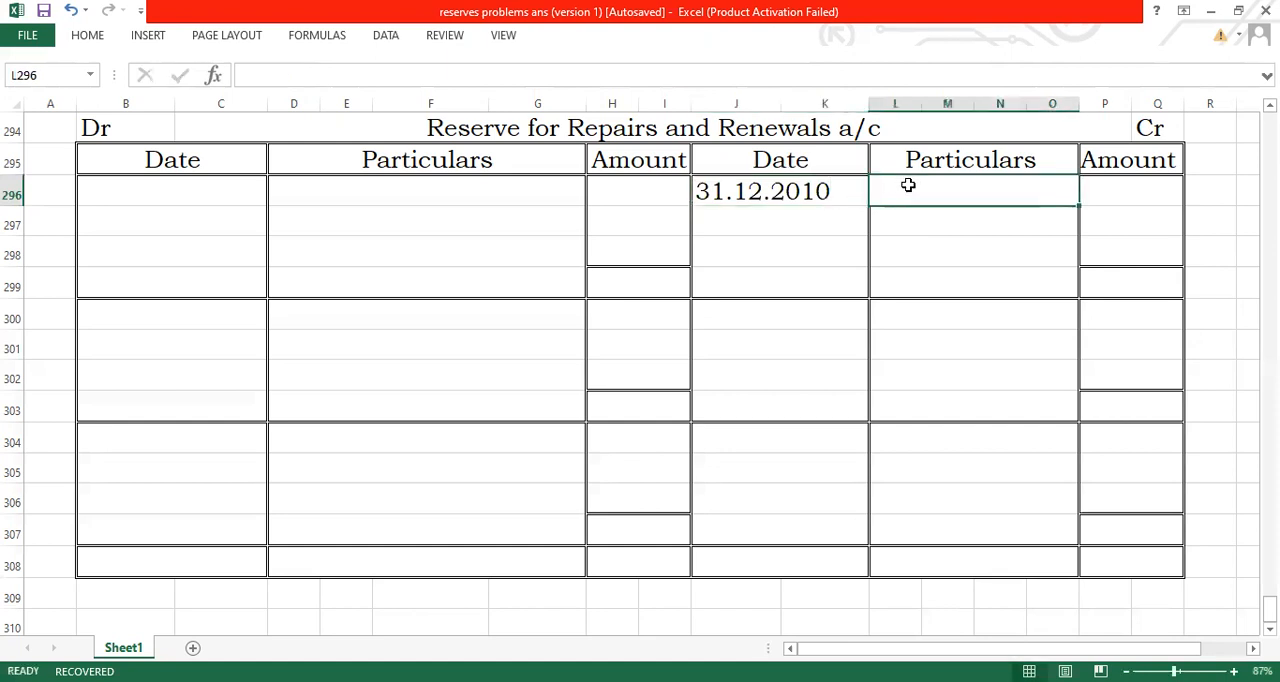
{"action": "type", "text": "by"}
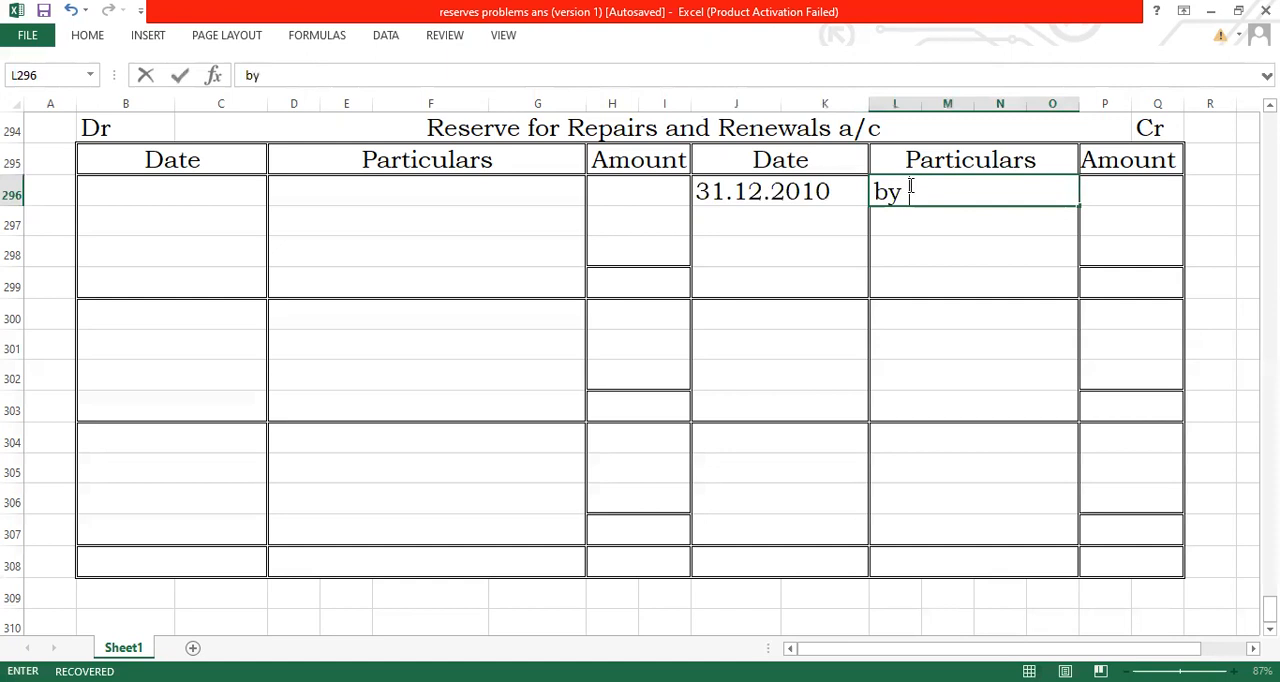
{"action": "type", "text": "P &"}
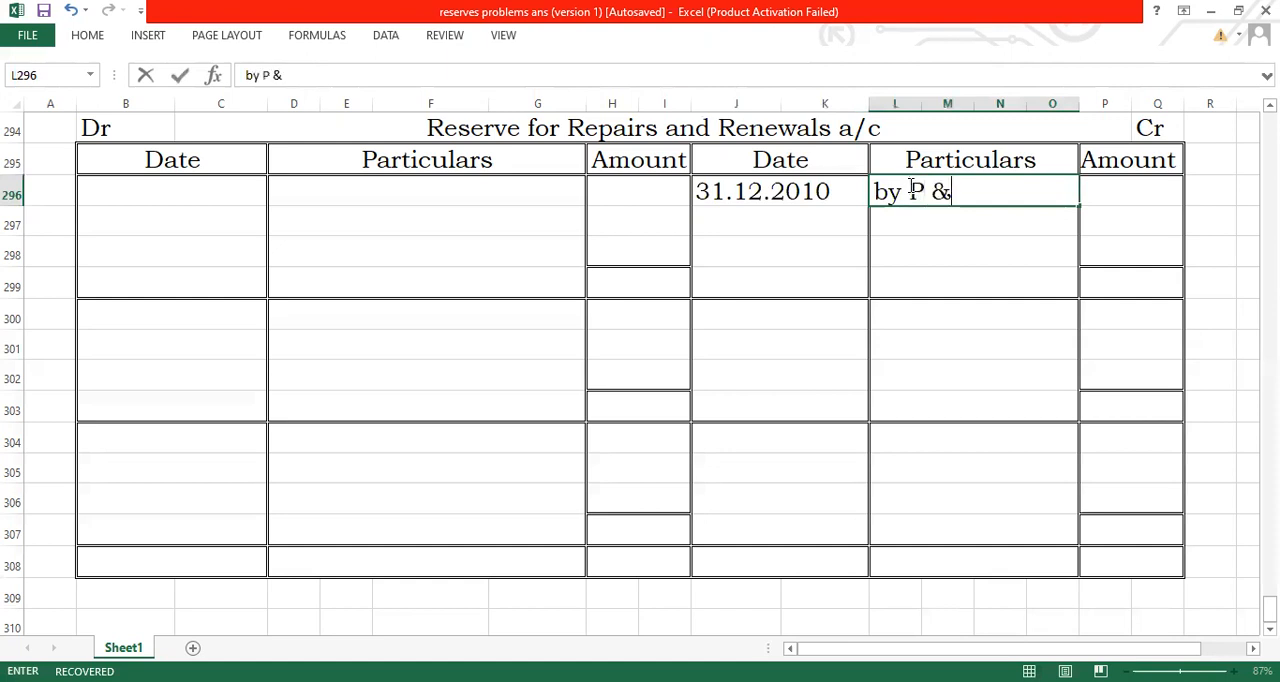
{"action": "type", "text": "L a/c"}
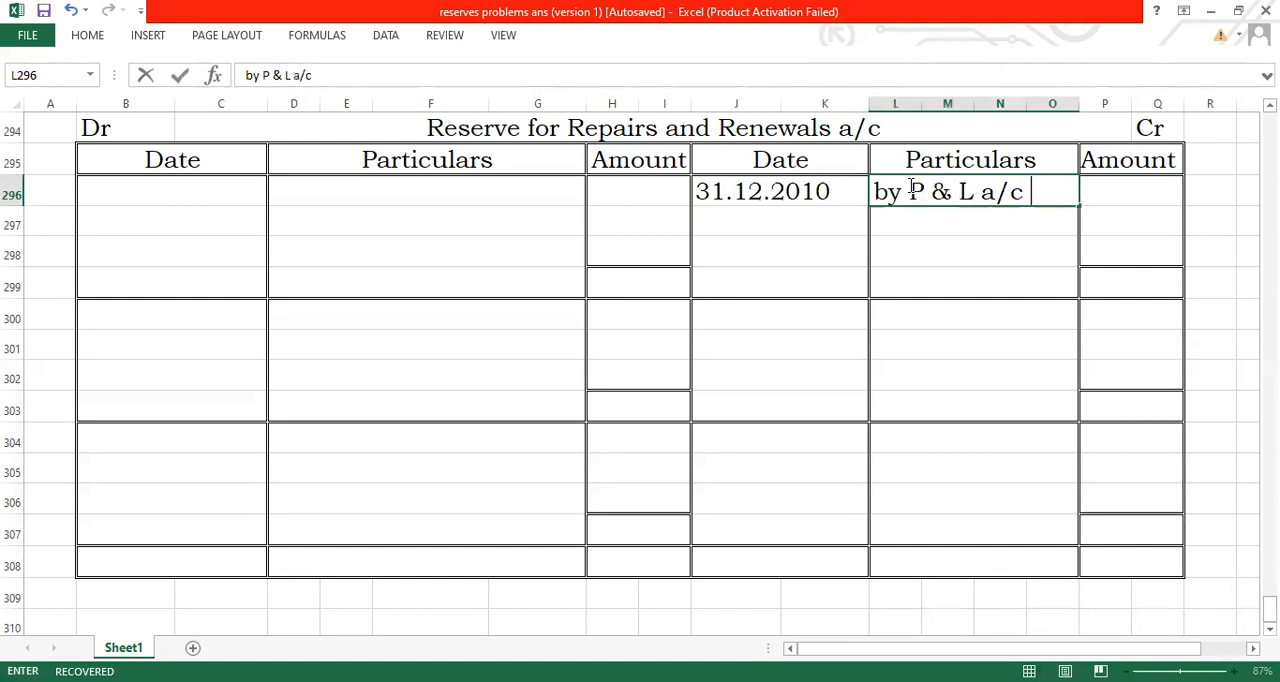
{"action": "left_click", "coordinate": [1163, 191]}
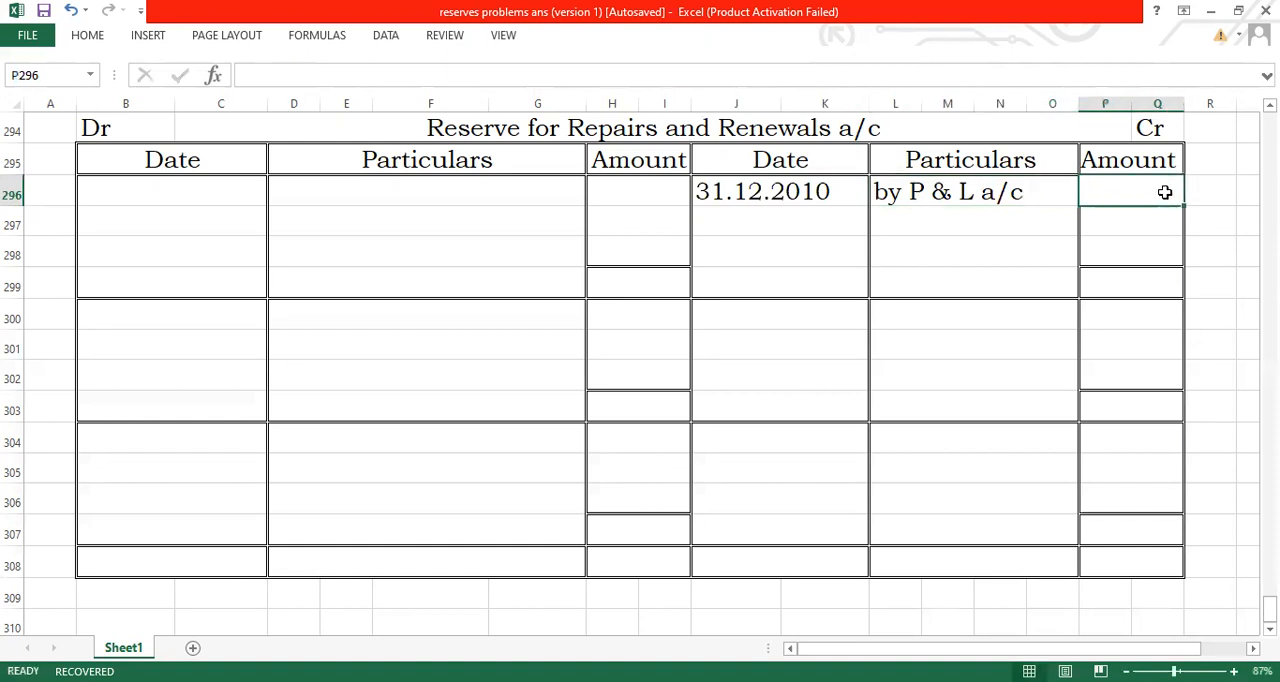
{"action": "type", "text": "15,000"}
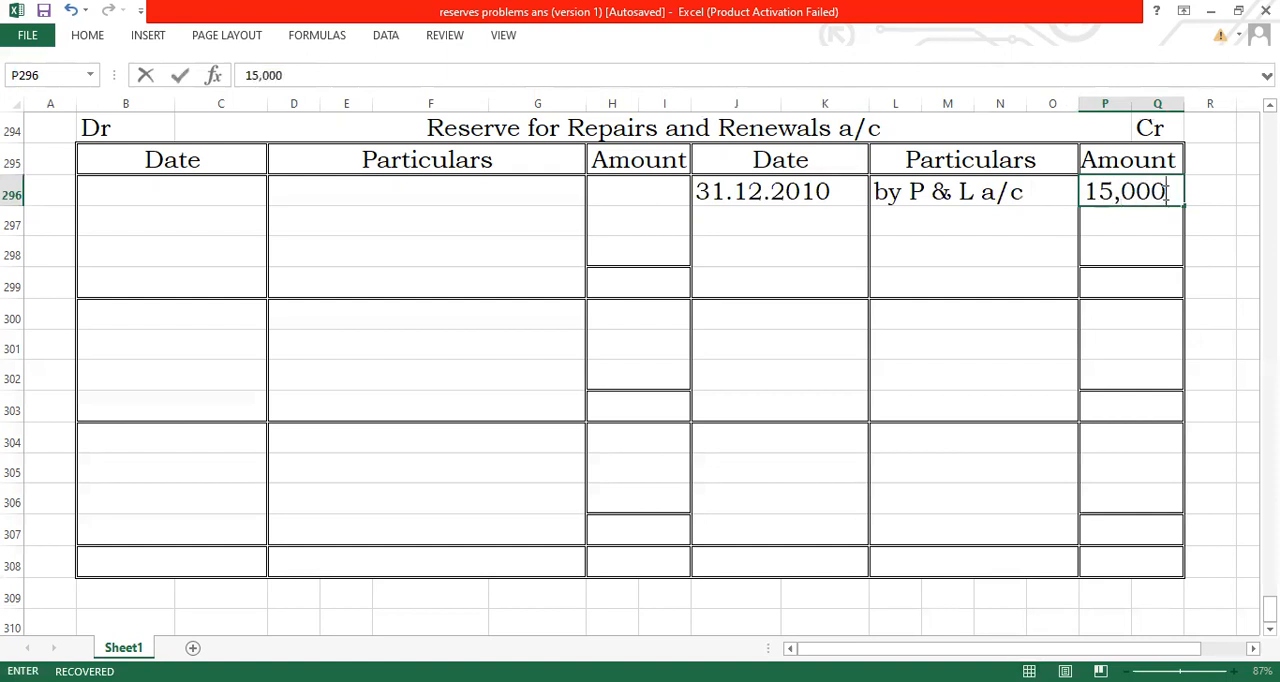
{"action": "key", "text": "Enter"}
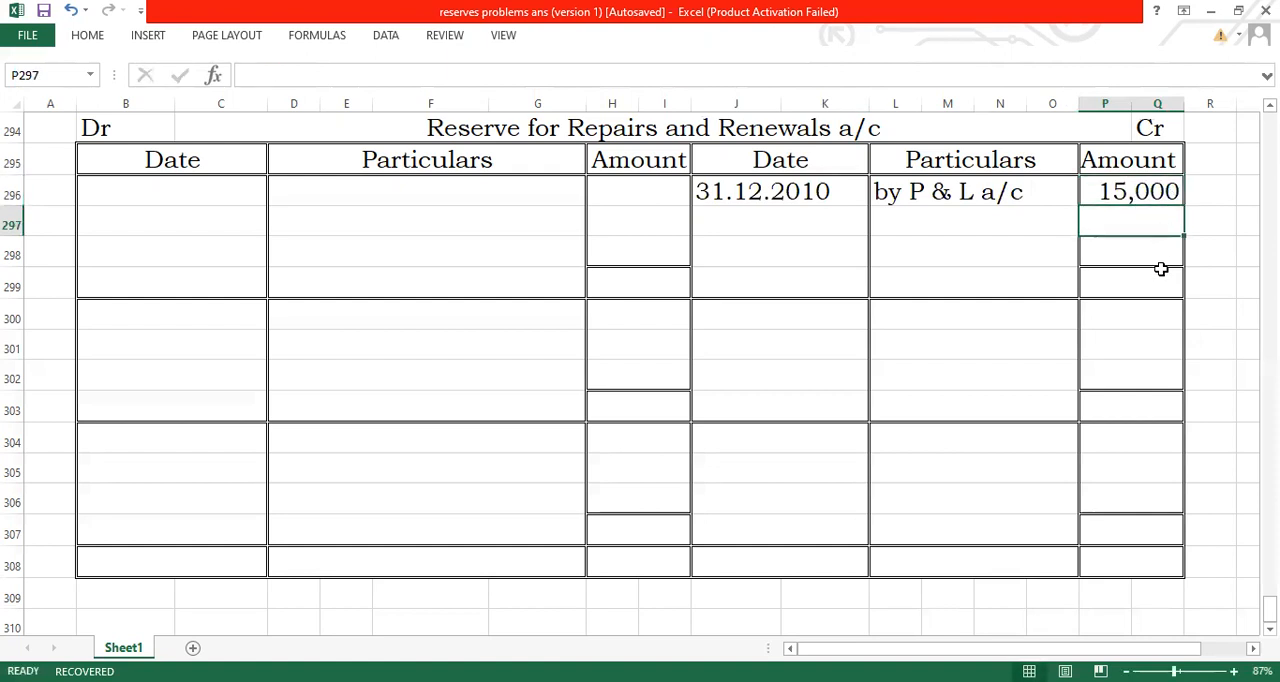
- Set the 2010 credit total in P299 with a formula referencing P296
{"action": "left_click", "coordinate": [1130, 286]}
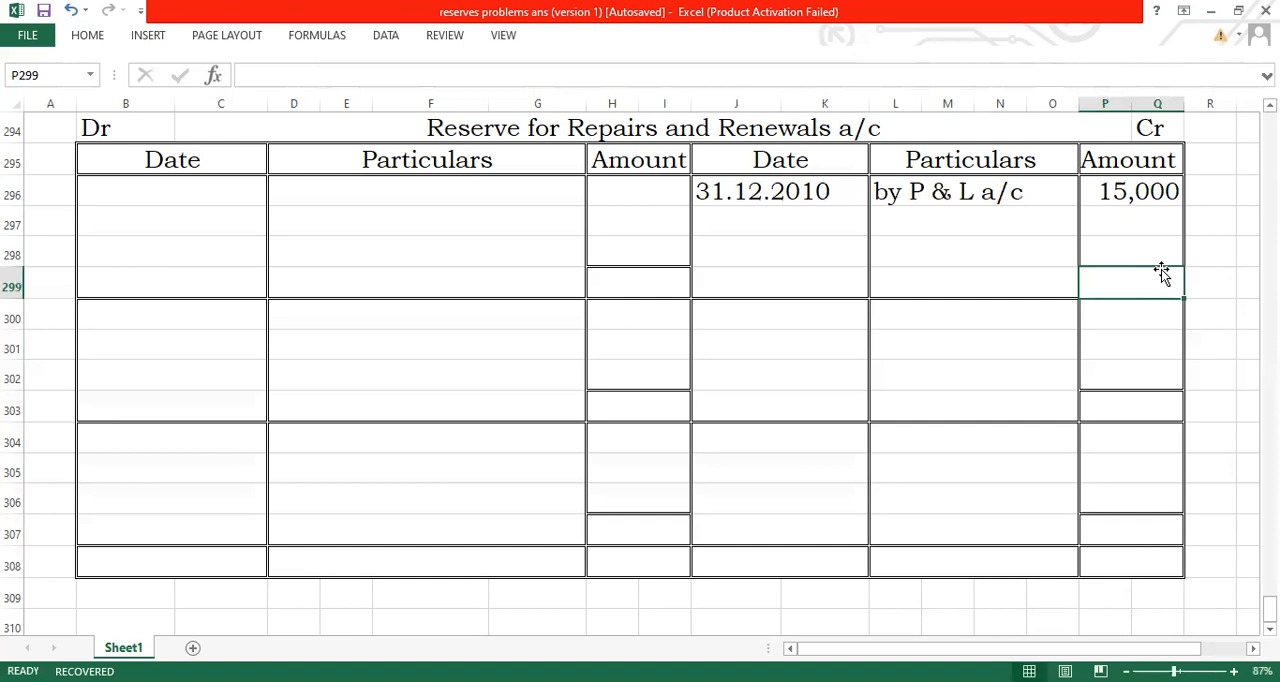
{"action": "type", "text": "=P296+"}
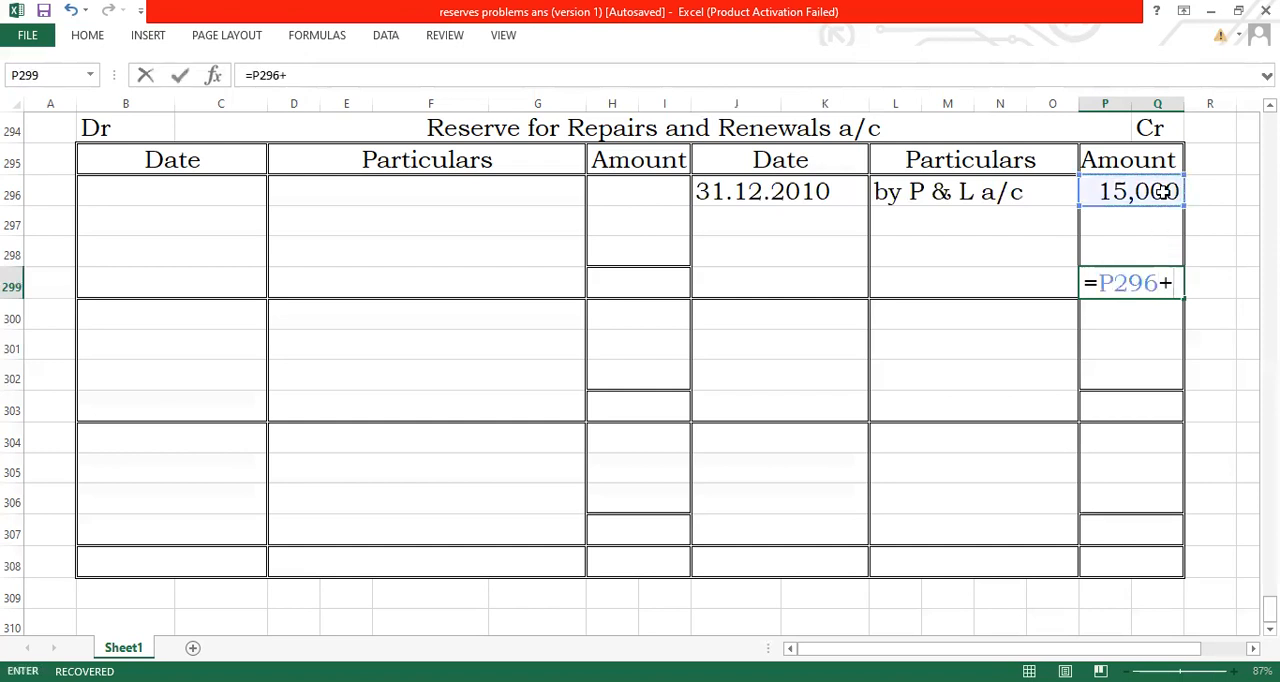
{"action": "key", "text": "Enter"}
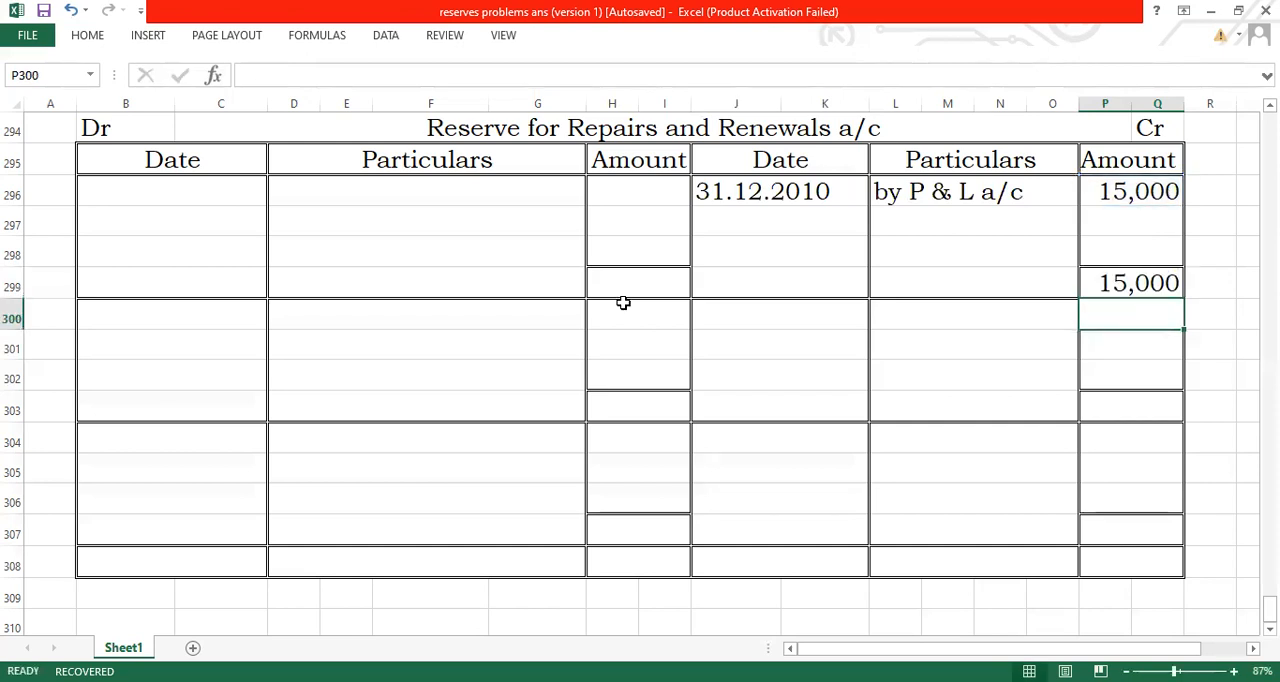
- Link the 2010 debit total in H299 to the credit total P299
{"action": "type", "text": "="}
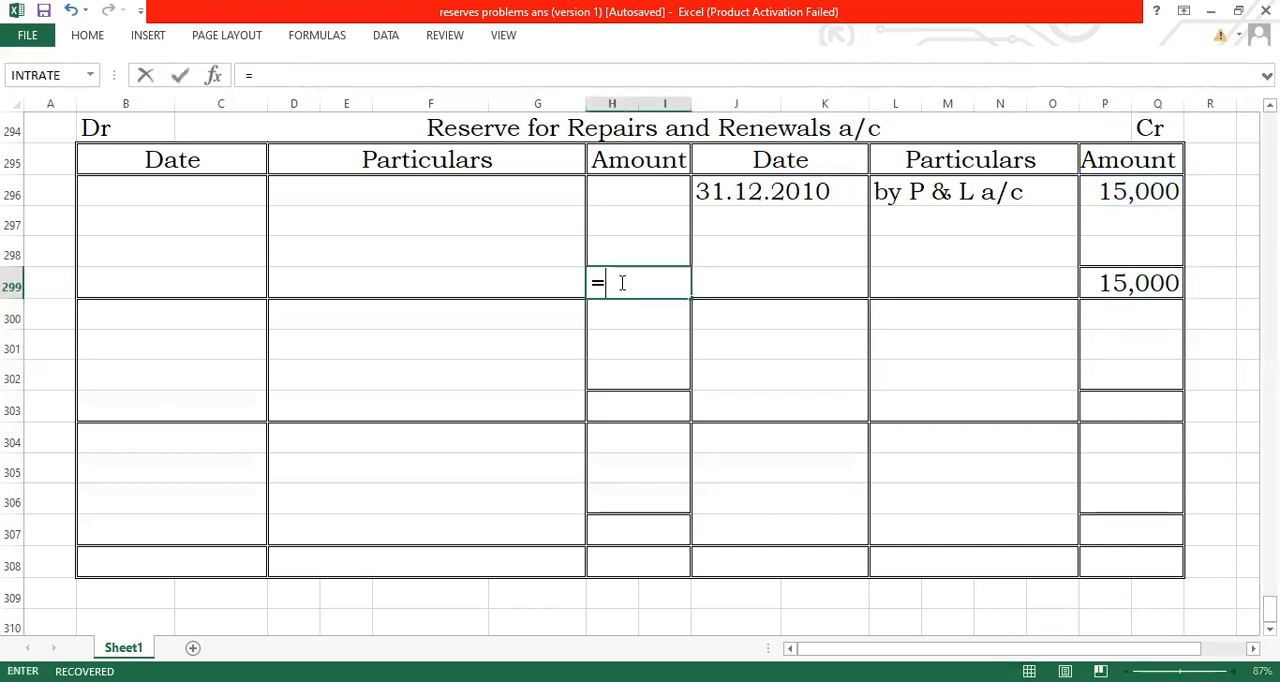
{"action": "left_click", "coordinate": [1130, 283]}
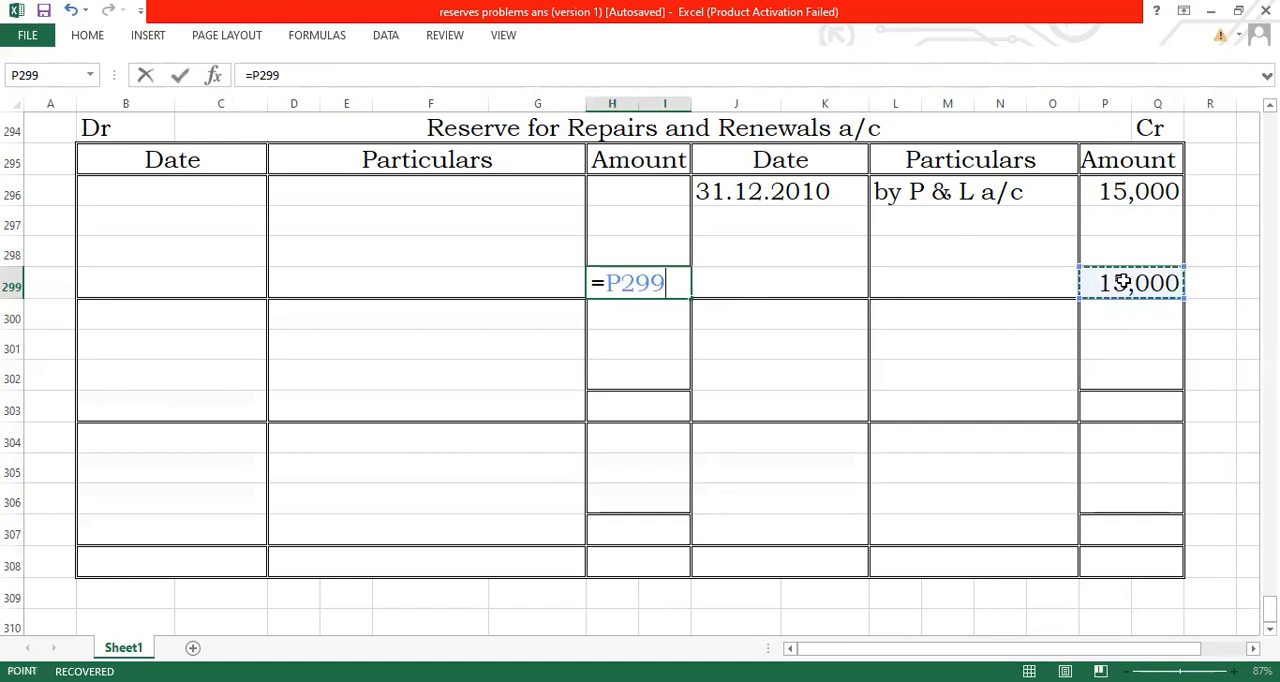
{"action": "key", "text": "Enter"}
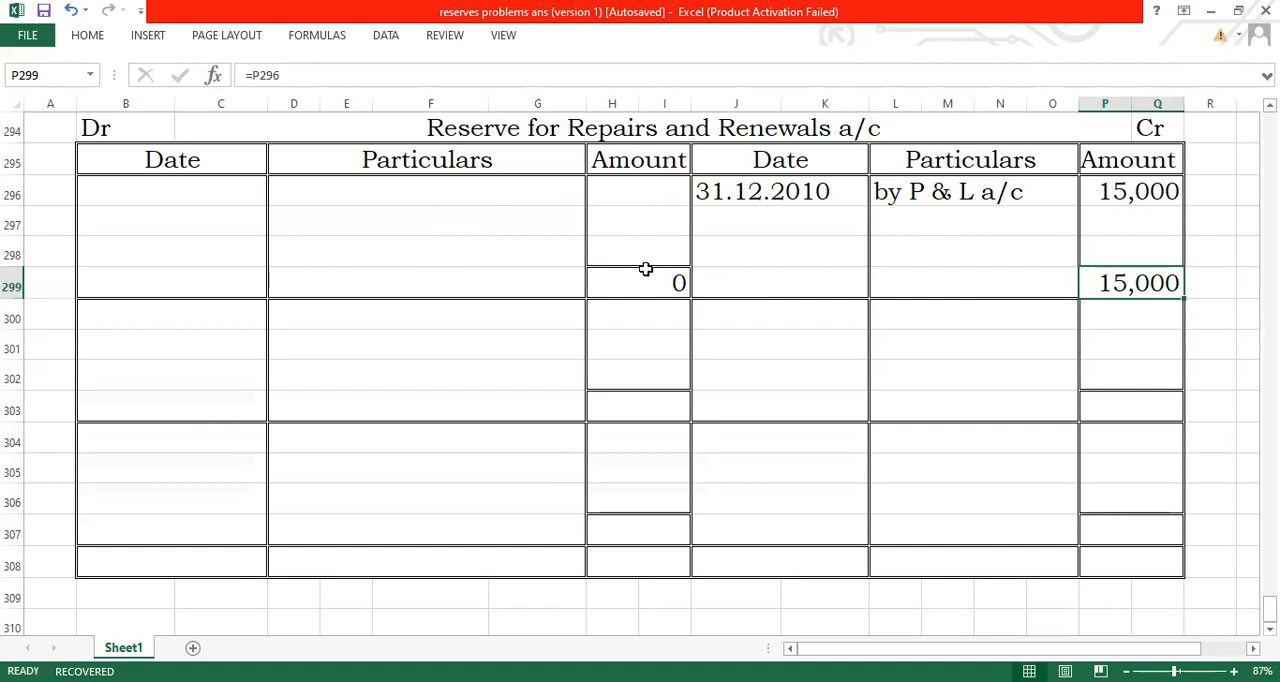
{"action": "type", "text": "="}
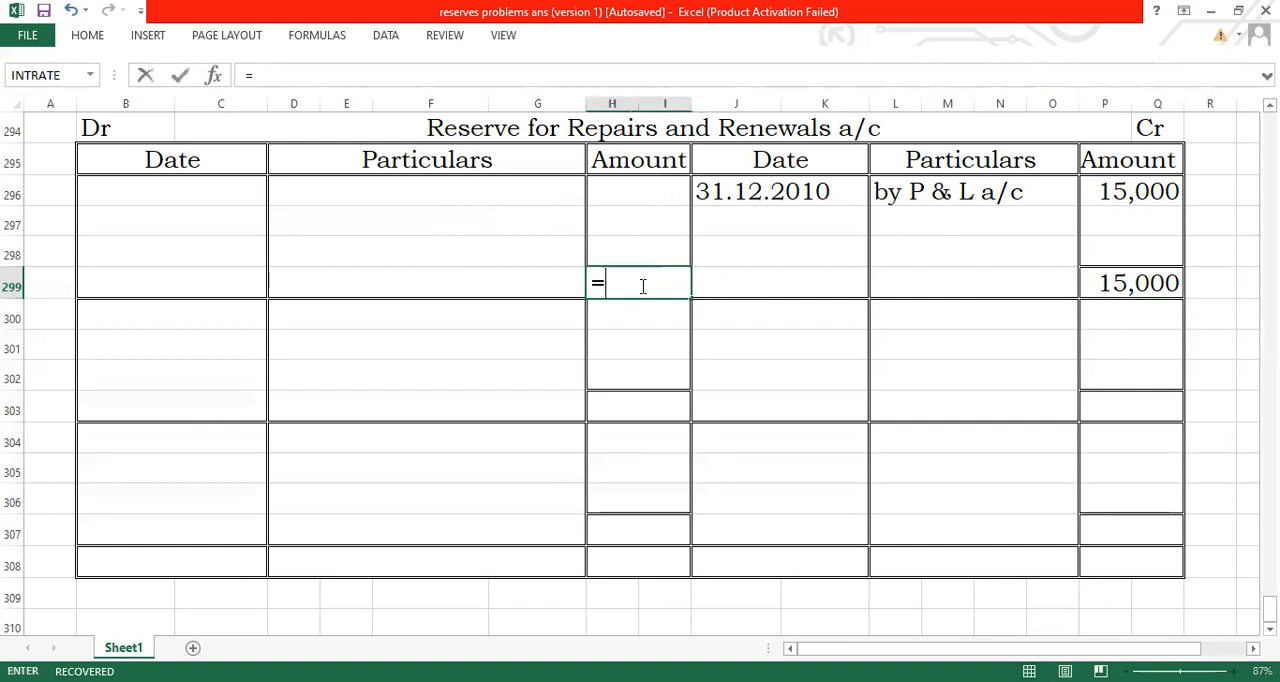
{"action": "mouse_move", "coordinate": [1100, 282]}
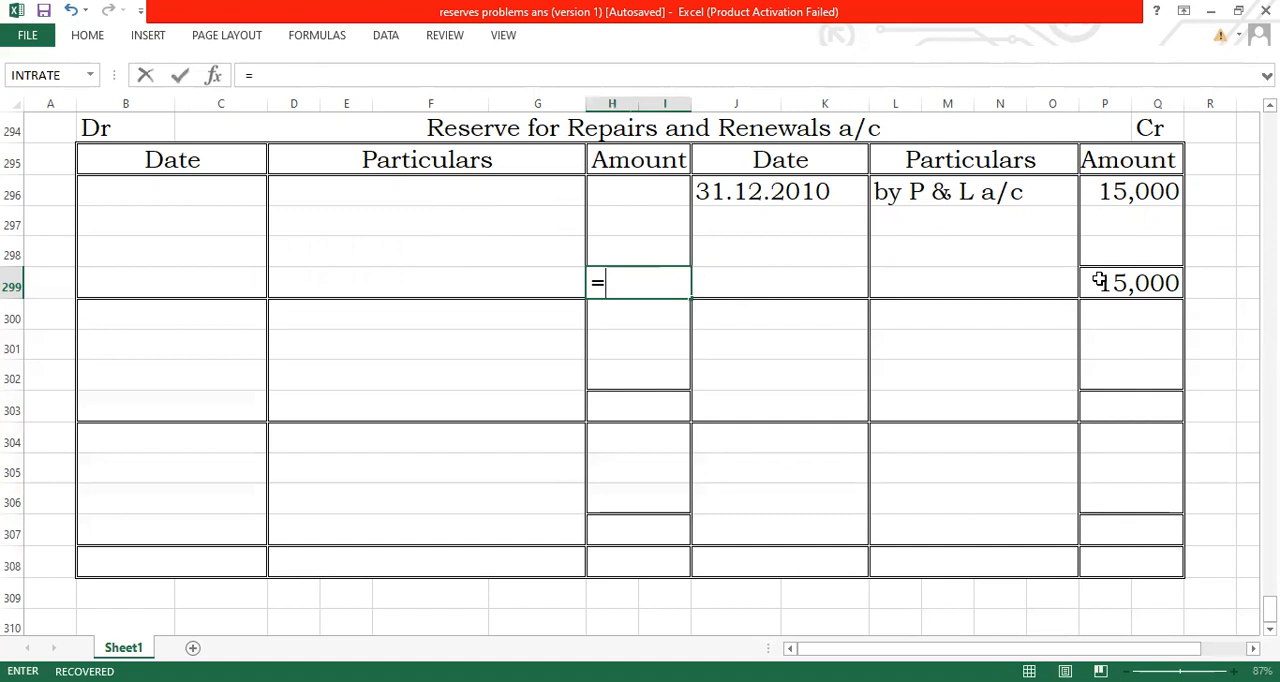
{"action": "key", "text": "Enter"}
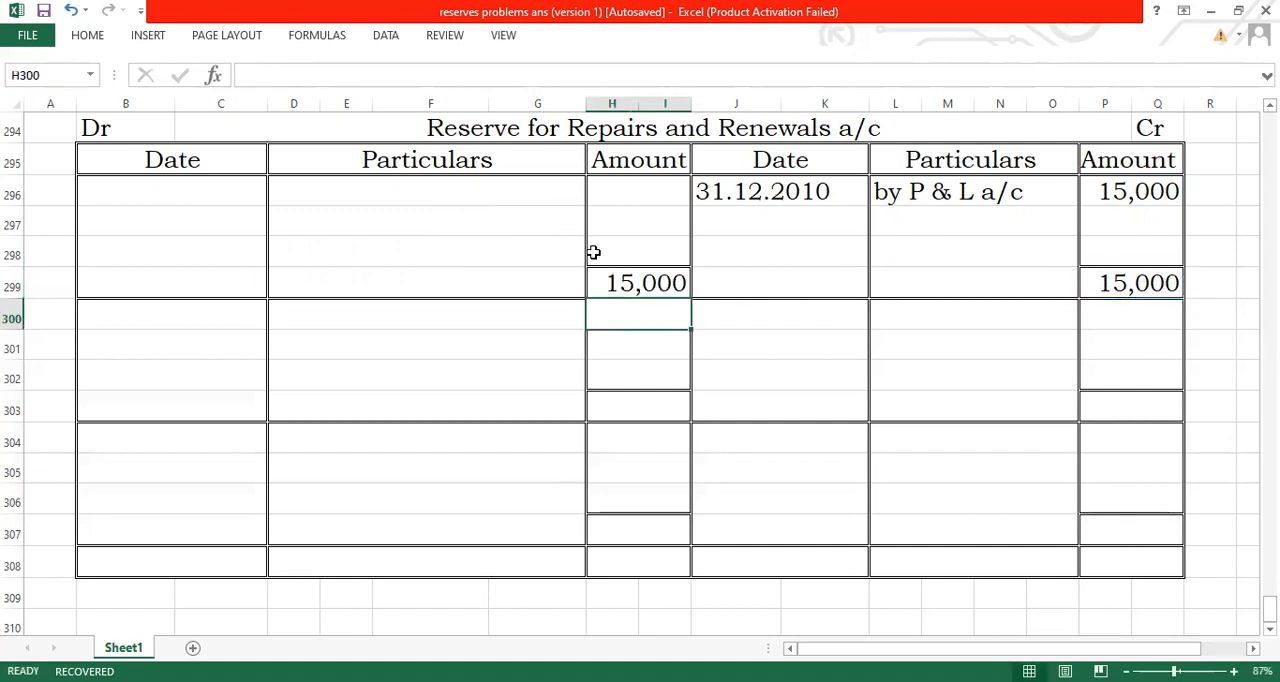
- Record the debit entry 31.12.2010, 'To Repairs and Renewals a/c', 10,000
{"action": "type", "text": "3"}
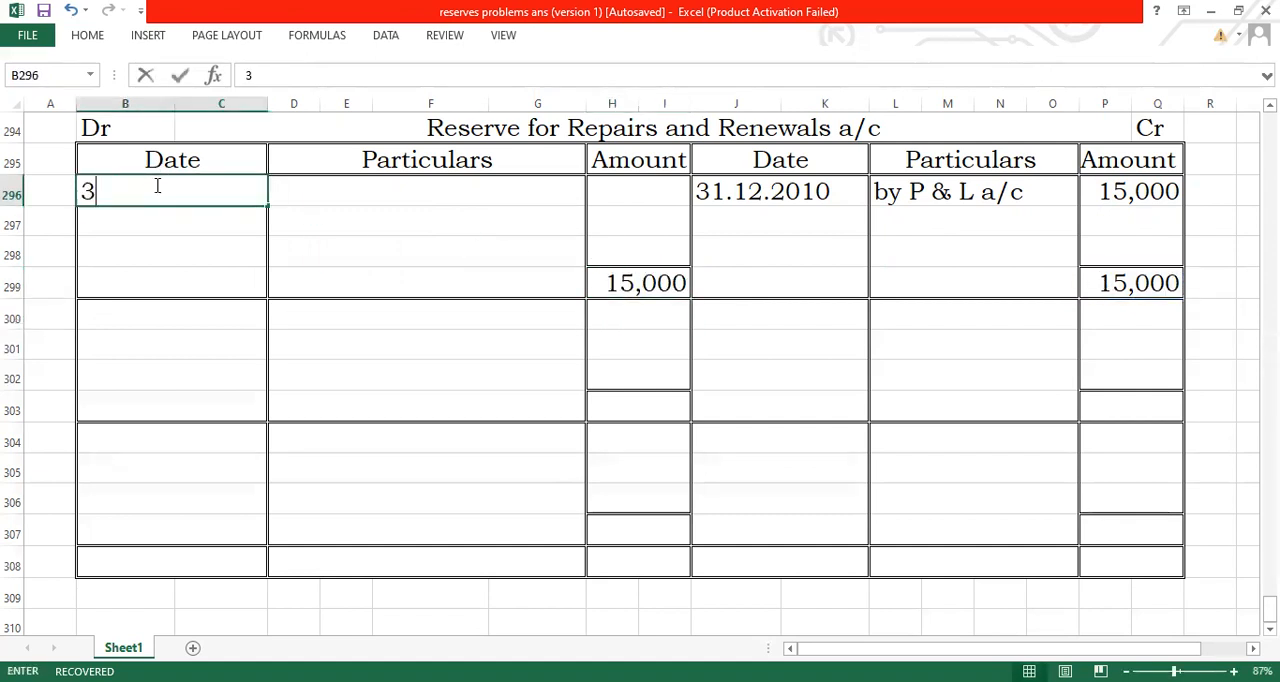
{"action": "type", "text": "1.1."}
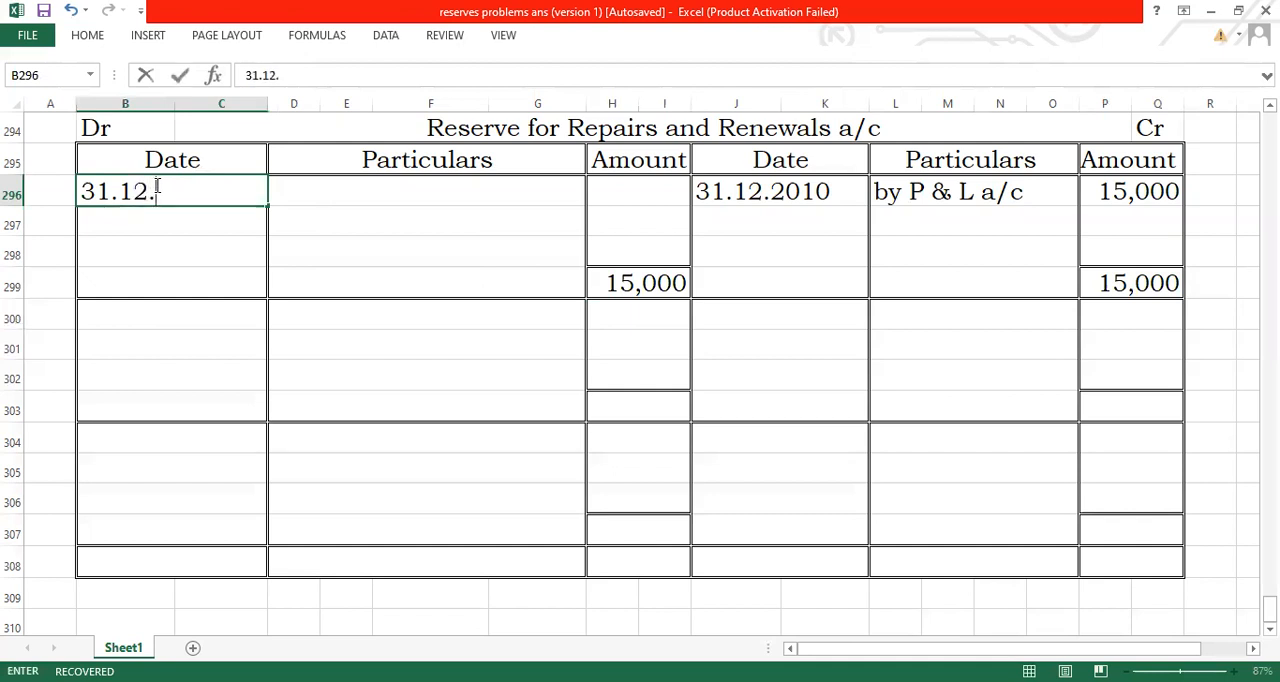
{"action": "type", "text": "2010"}
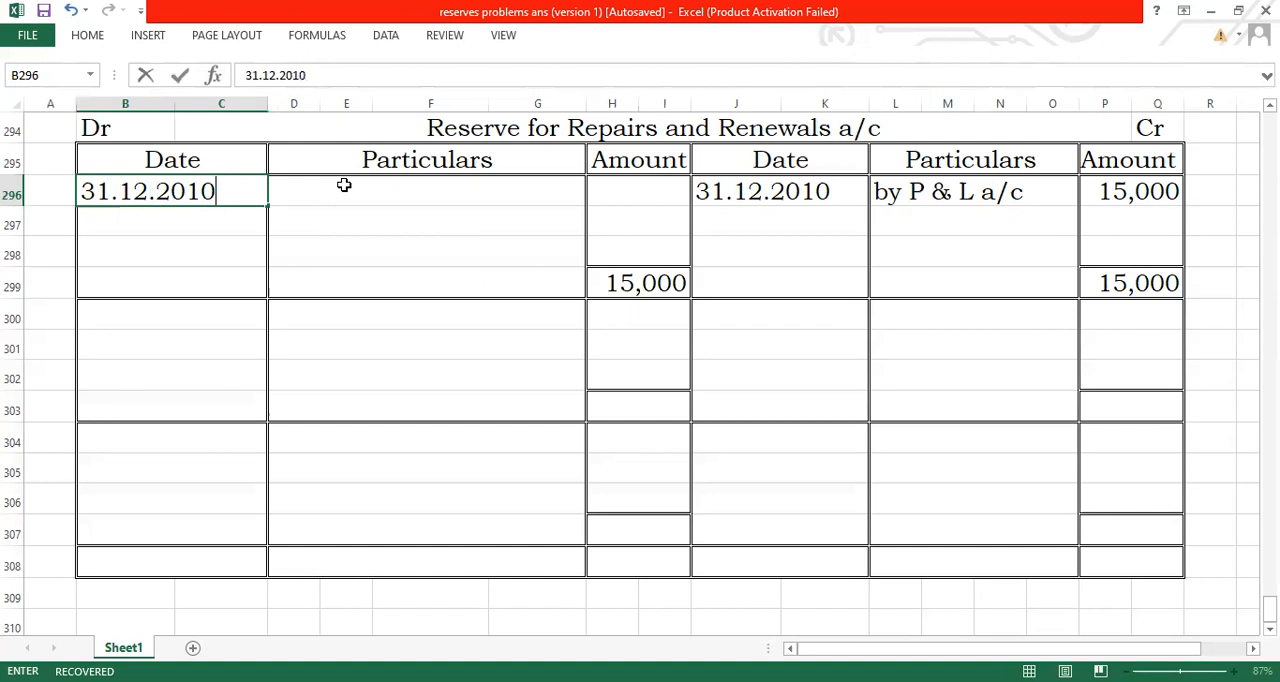
{"action": "left_click", "coordinate": [344, 190]}
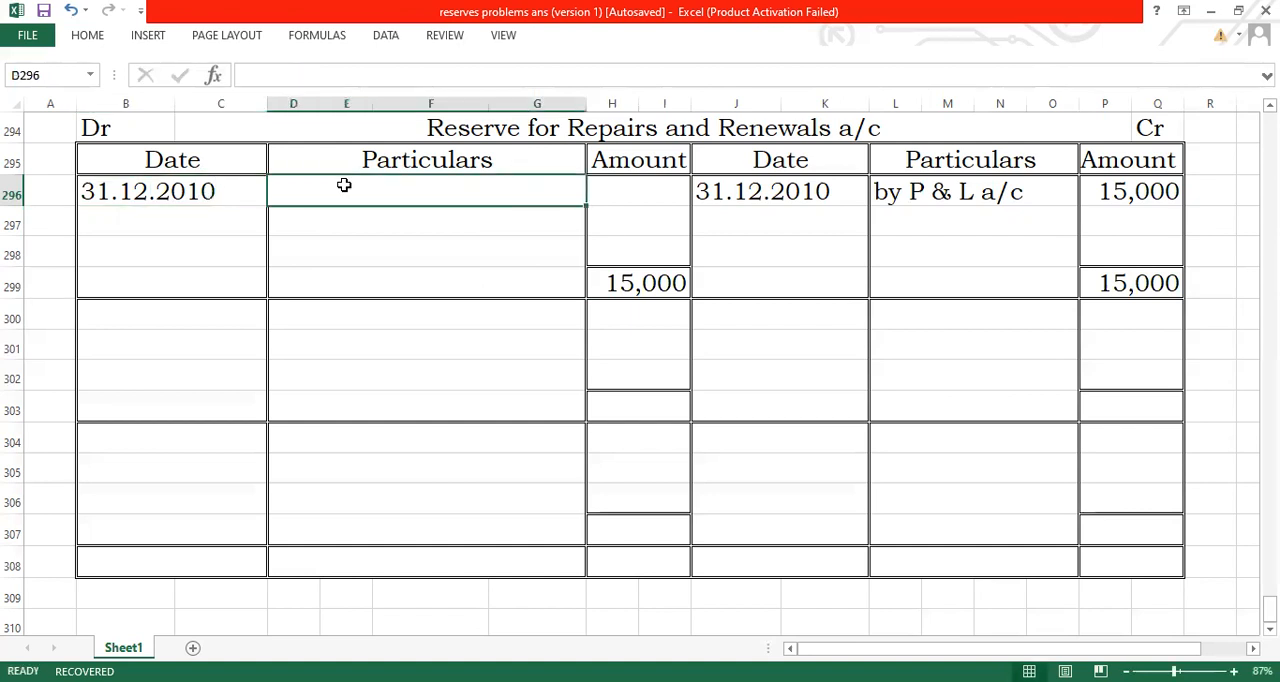
{"action": "type", "text": "To Repairs and R"}
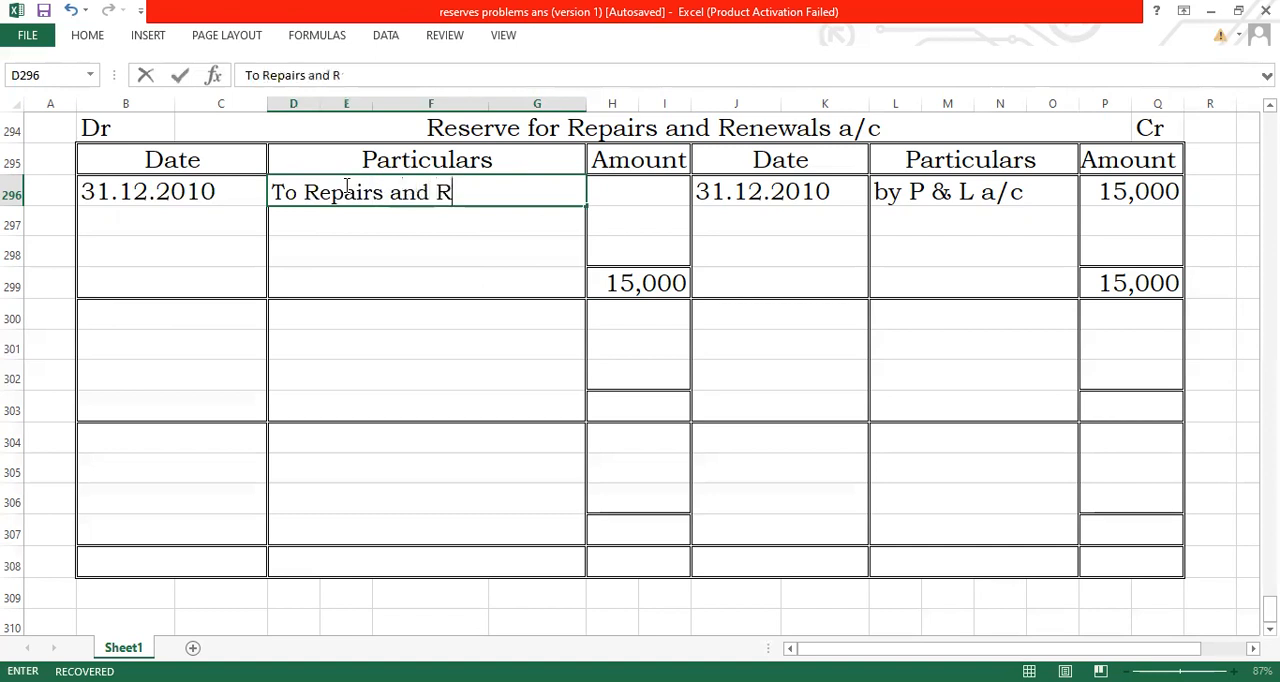
{"action": "type", "text": "enewwals"}
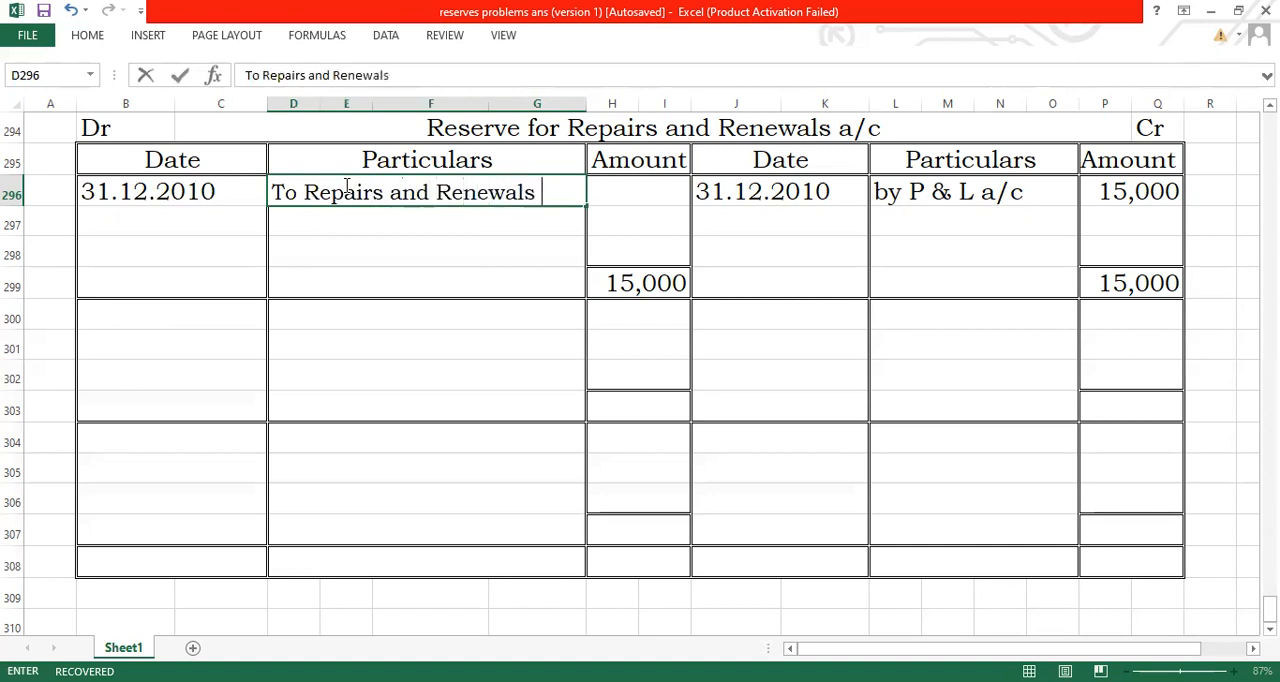
{"action": "type", "text": "a/"}
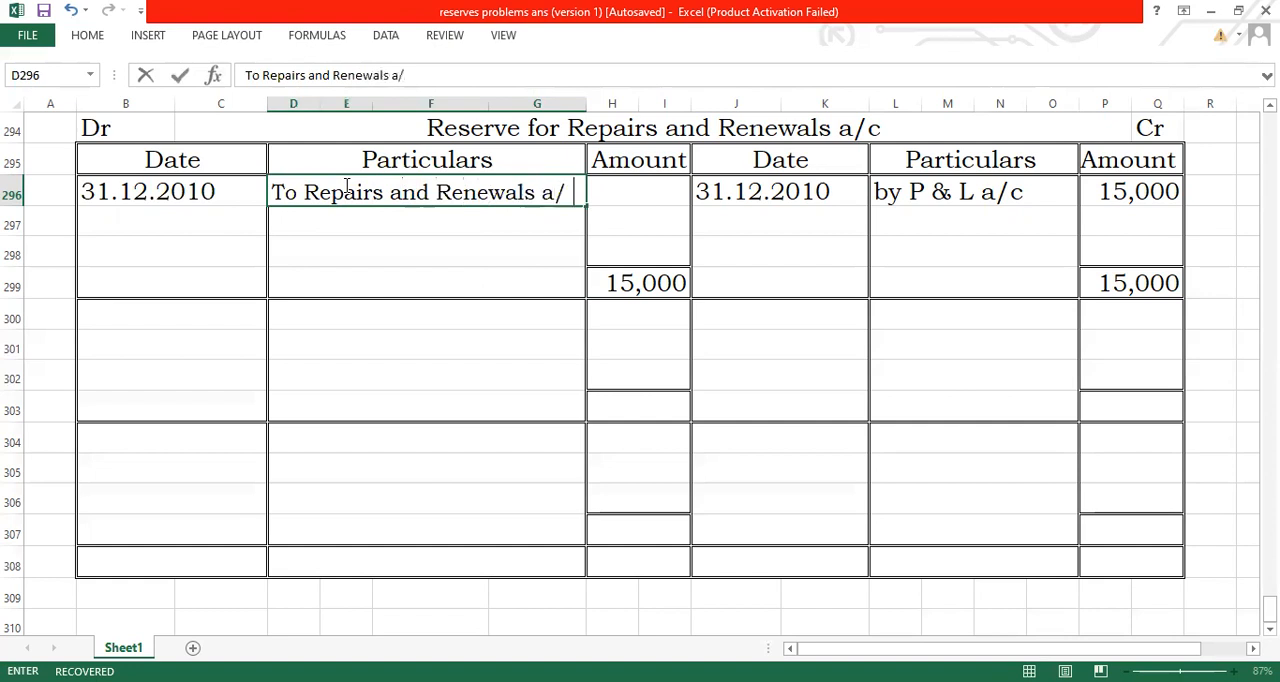
{"action": "mouse_move", "coordinate": [615, 188]}
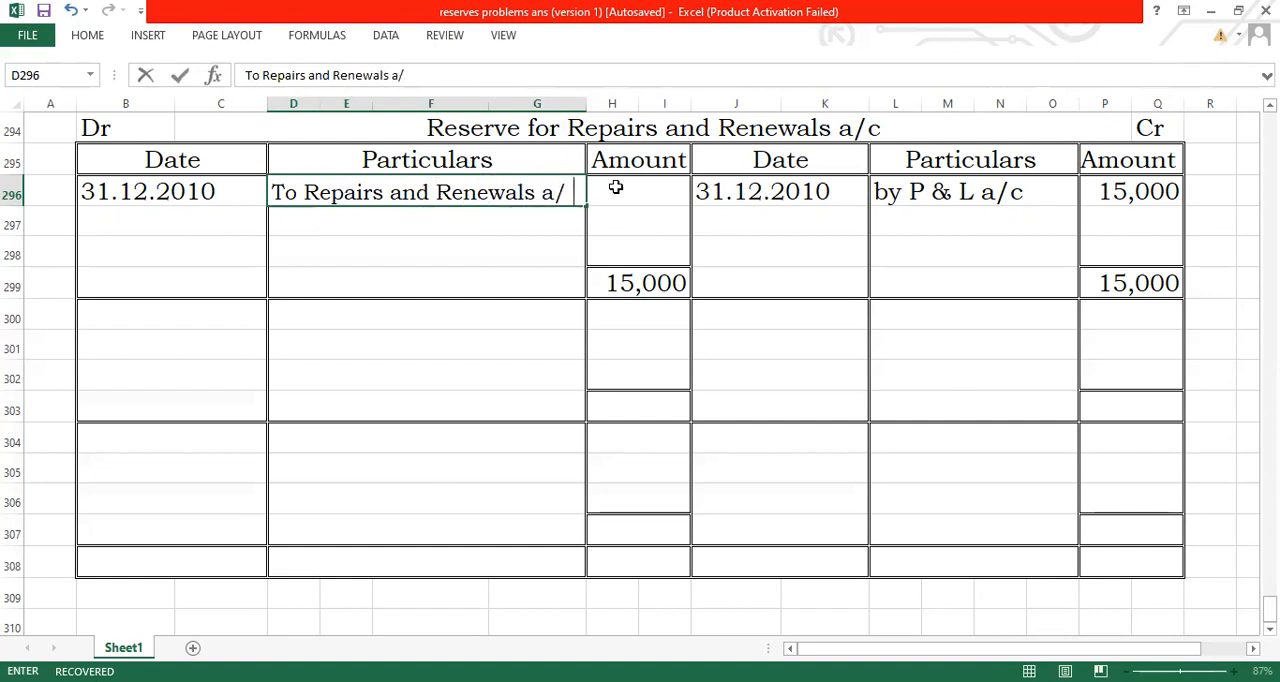
{"action": "type", "text": "10,000"}
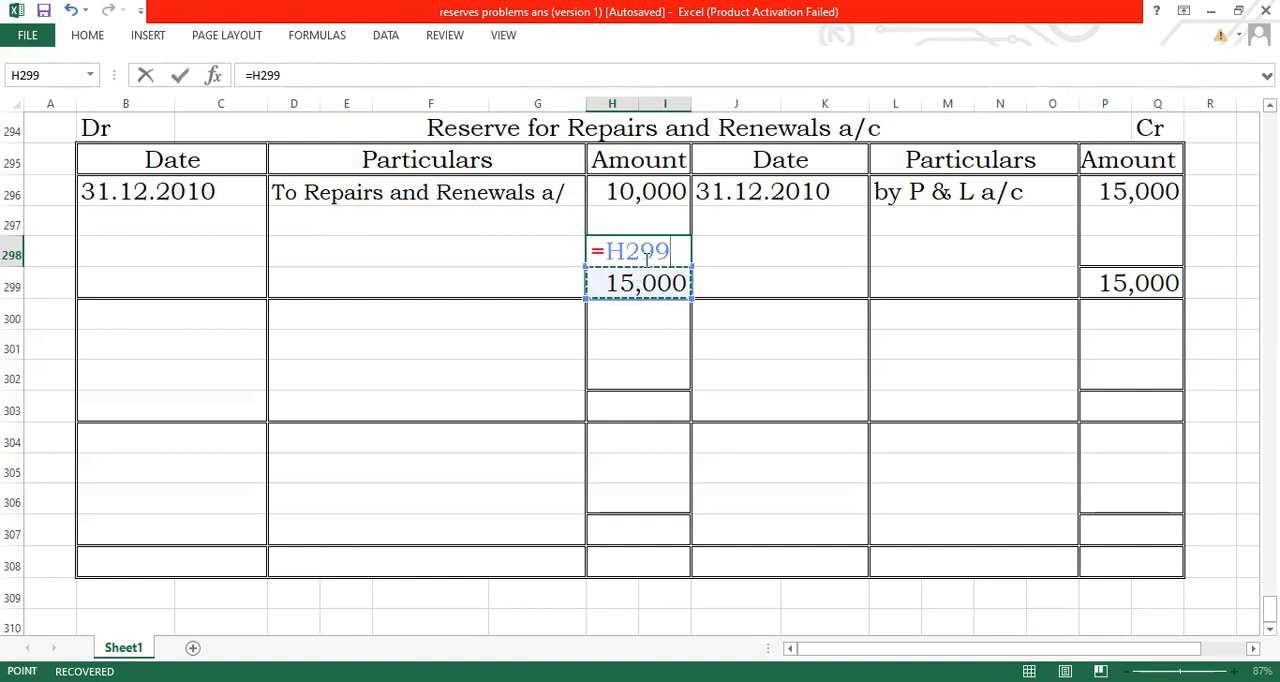
- Calculate the 5,000 balancing figure as the total minus the repairs amount
{"action": "type", "text": "-"}
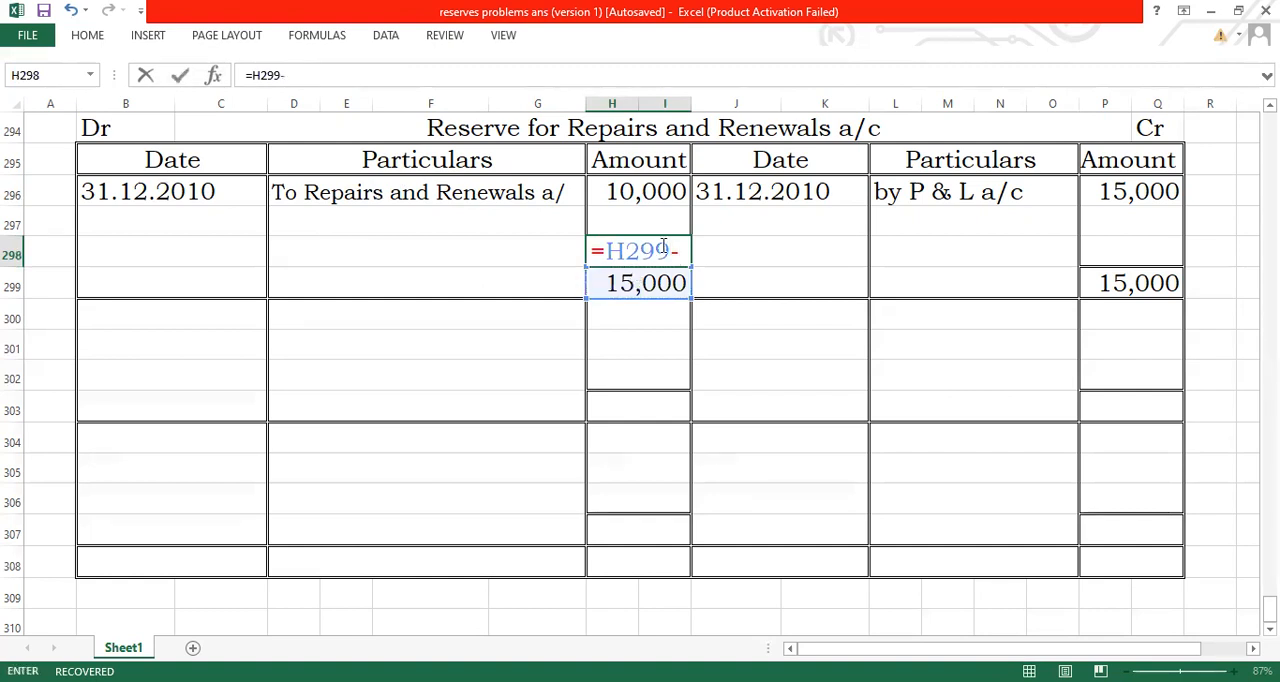
{"action": "left_click", "coordinate": [637, 191]}
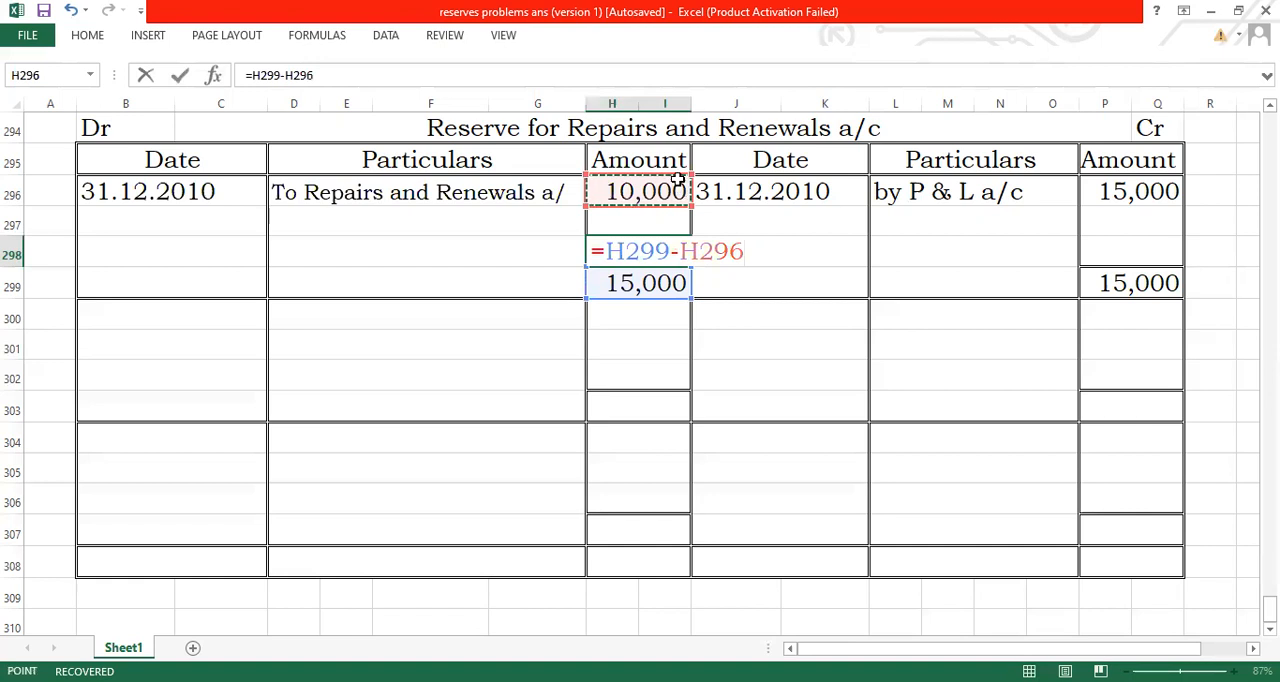
{"action": "left_click", "coordinate": [350, 249]}
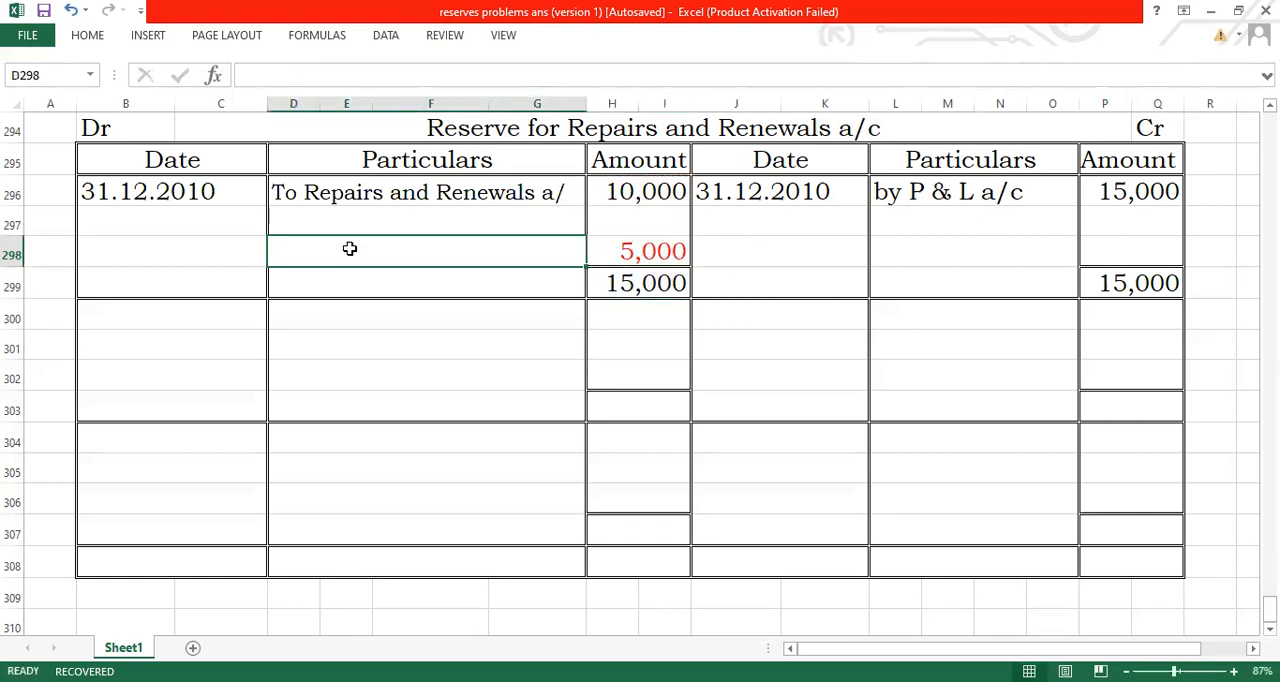
- Label the 5,000 line 'To balance c/d' with date 31.12.2010
{"action": "type", "text": "To ba"}
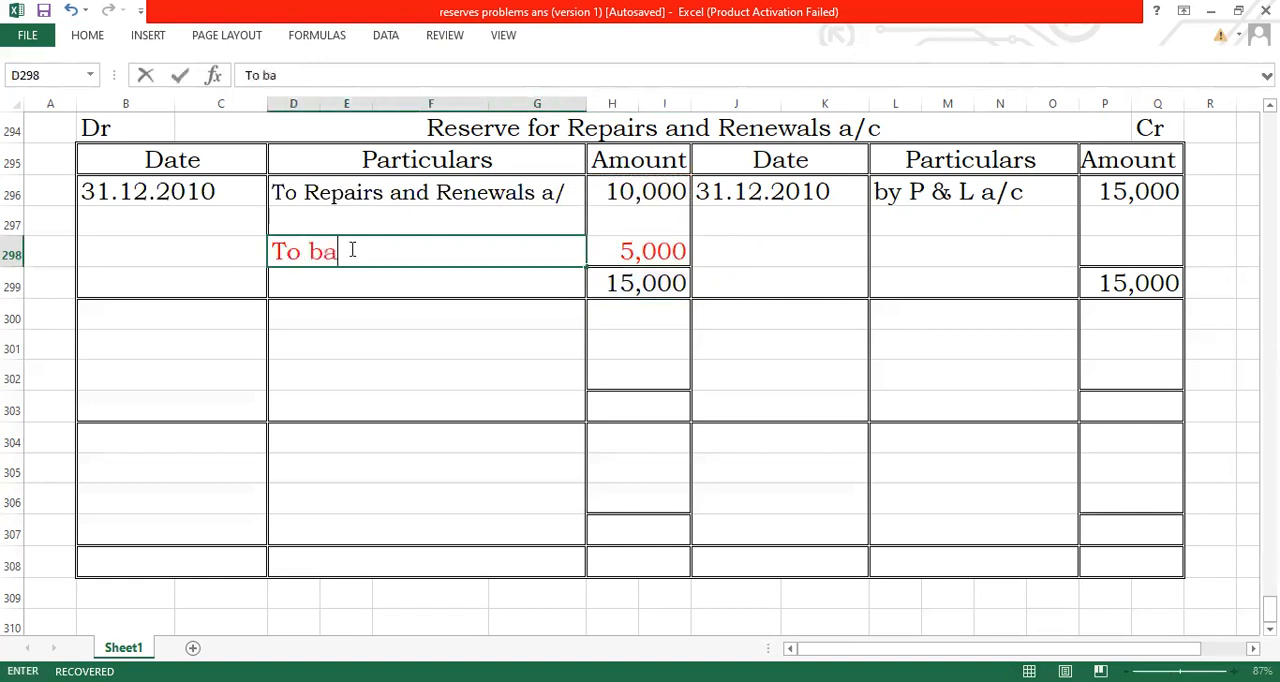
{"action": "type", "text": "lancec"}
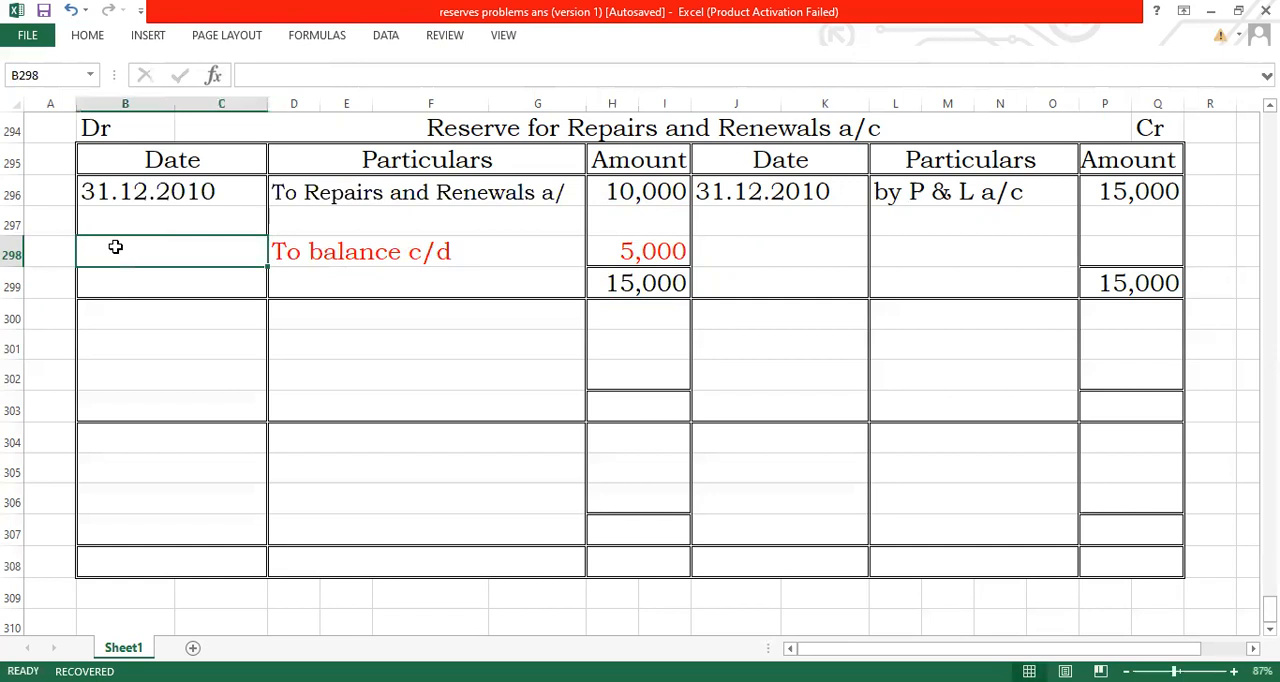
{"action": "type", "text": "31.12."}
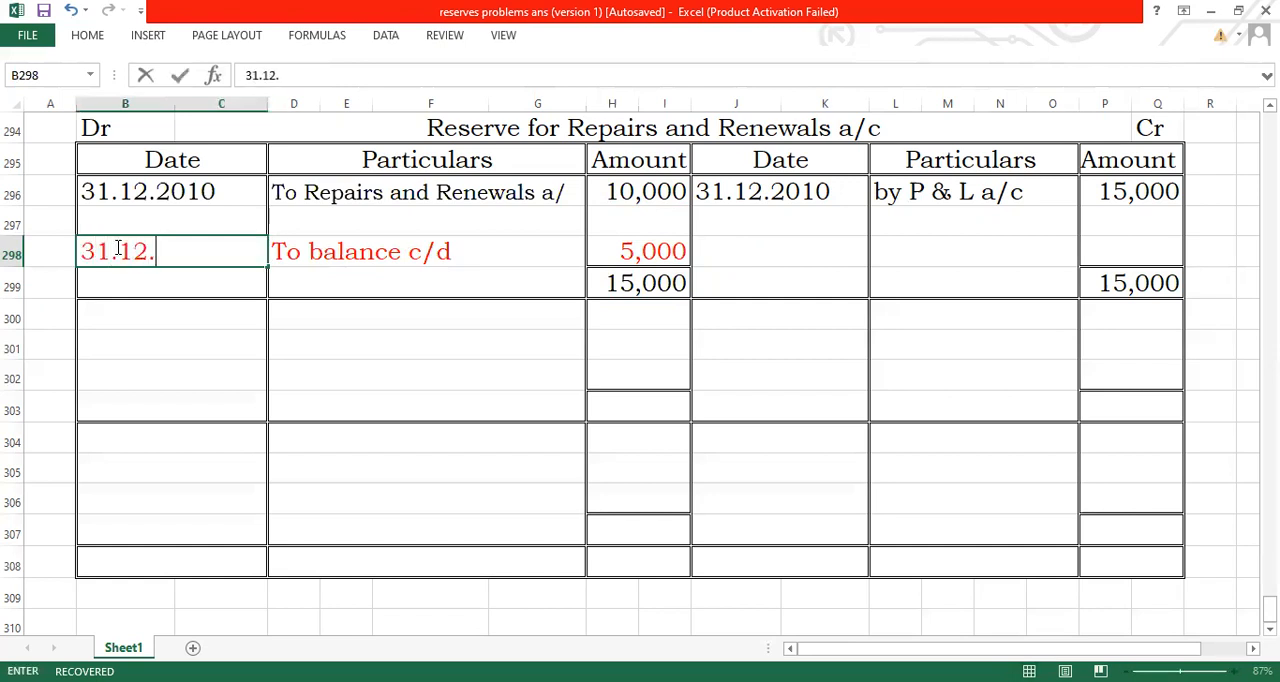
{"action": "type", "text": "2010"}
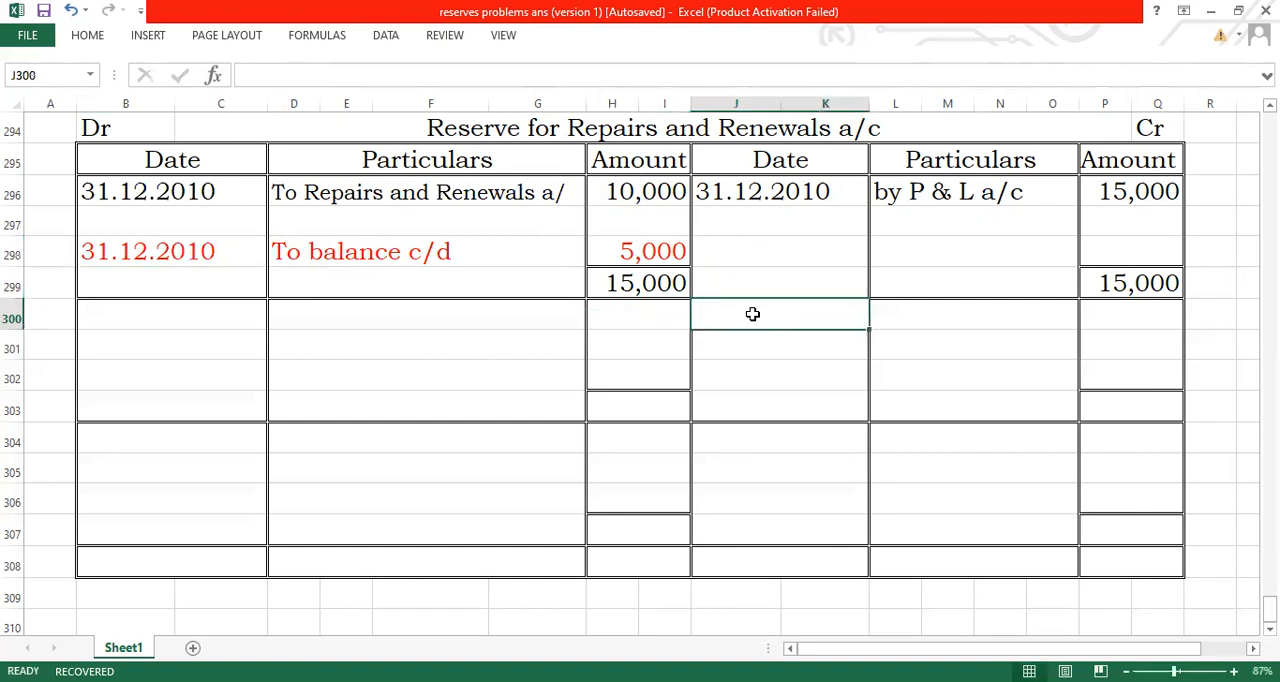
- Enter the credit line 1.1.2011, 'By Balance b/d', 5,000
{"action": "type", "text": "1.1.2011"}
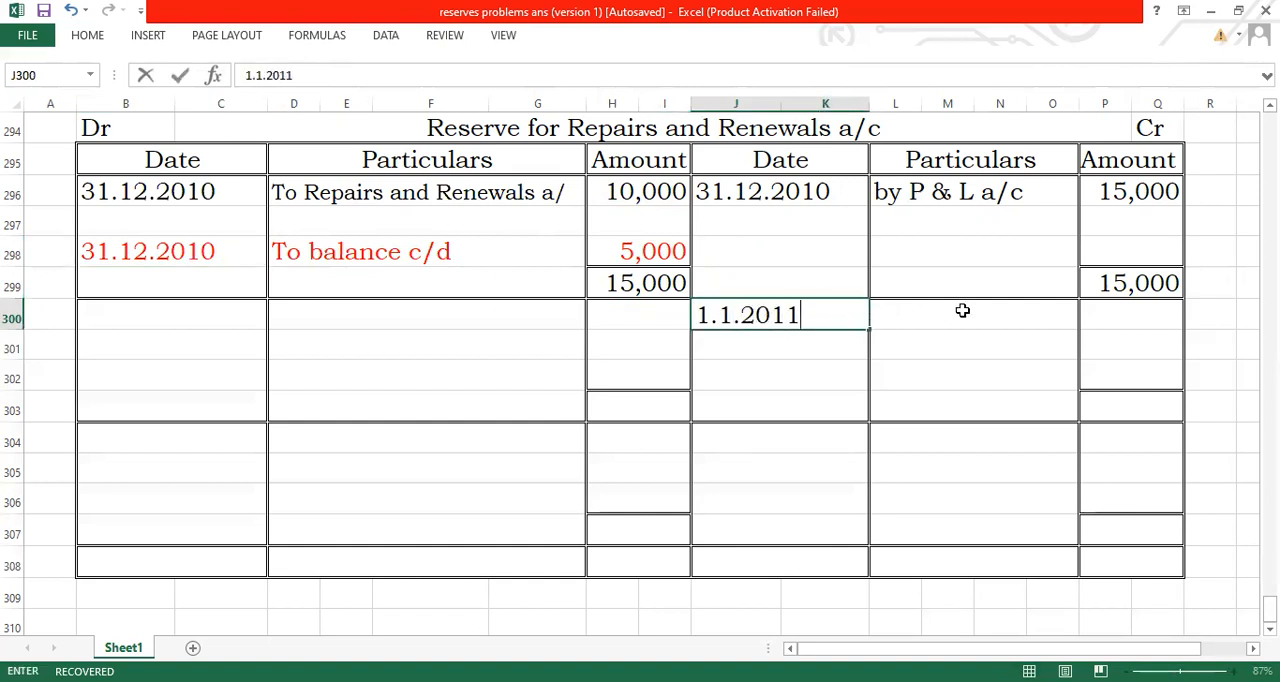
{"action": "type", "text": "By"}
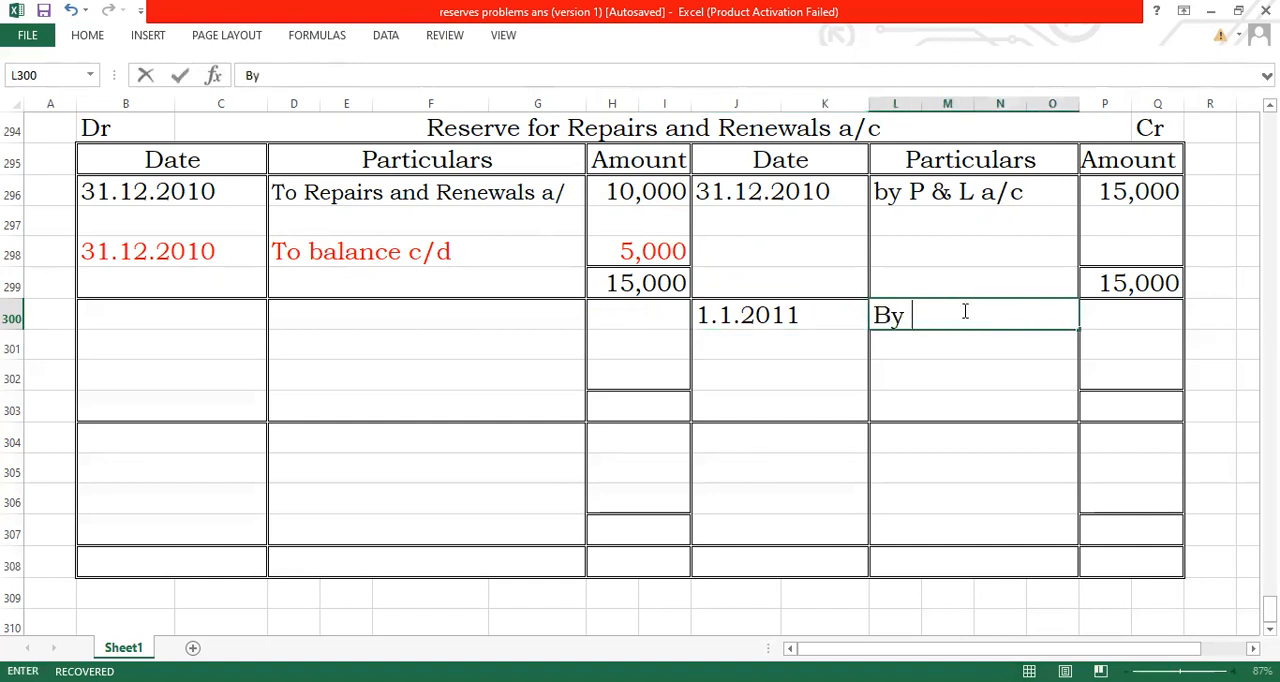
{"action": "type", "text": "Balansc"}
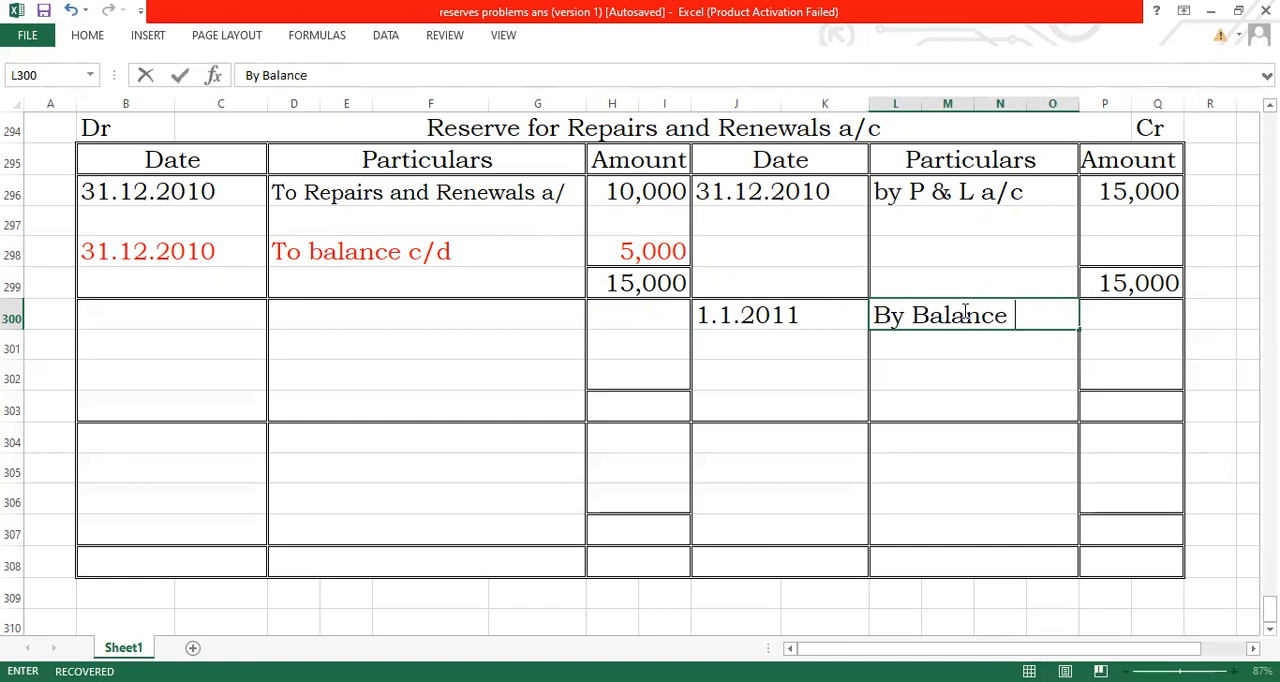
{"action": "type", "text": "b/d"}
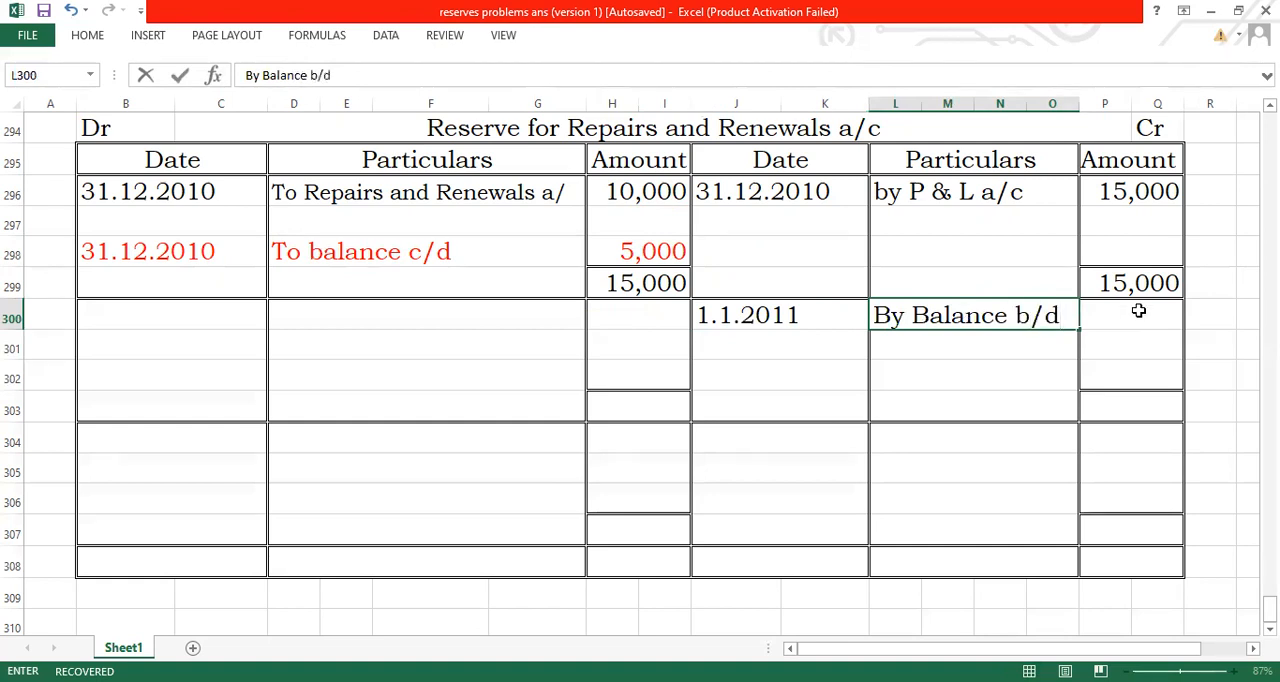
{"action": "type", "text": "5,"}
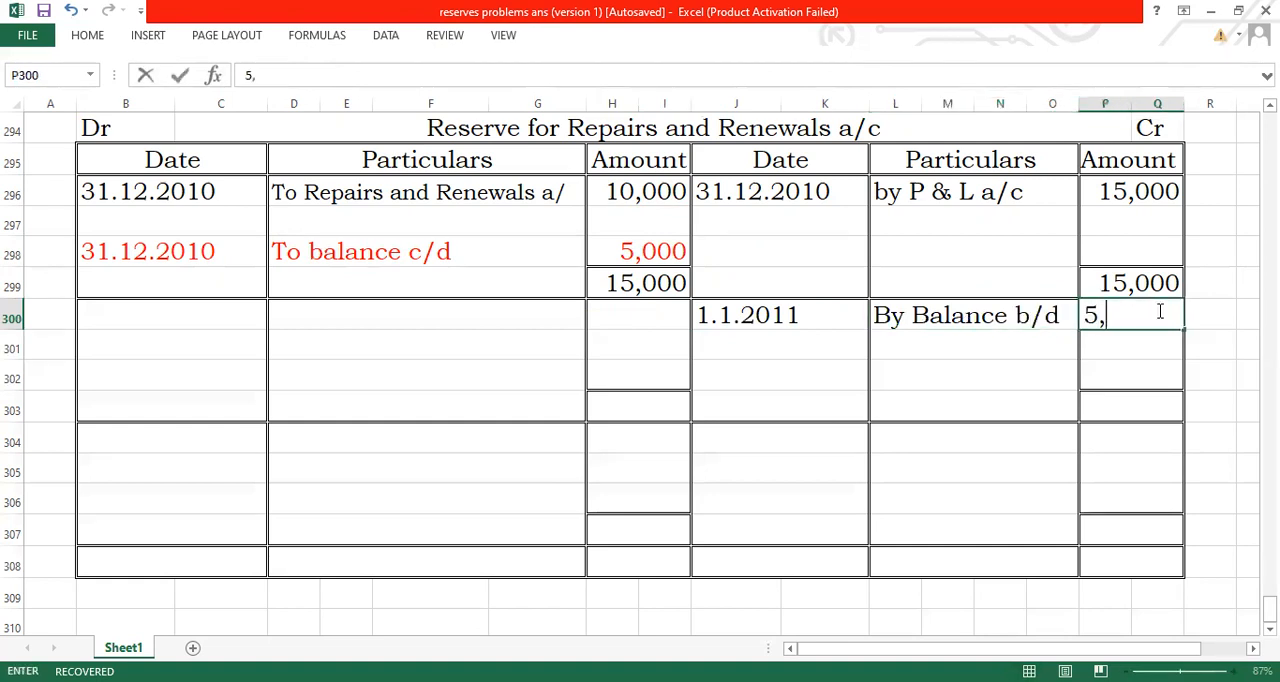
{"action": "type", "text": "000"}
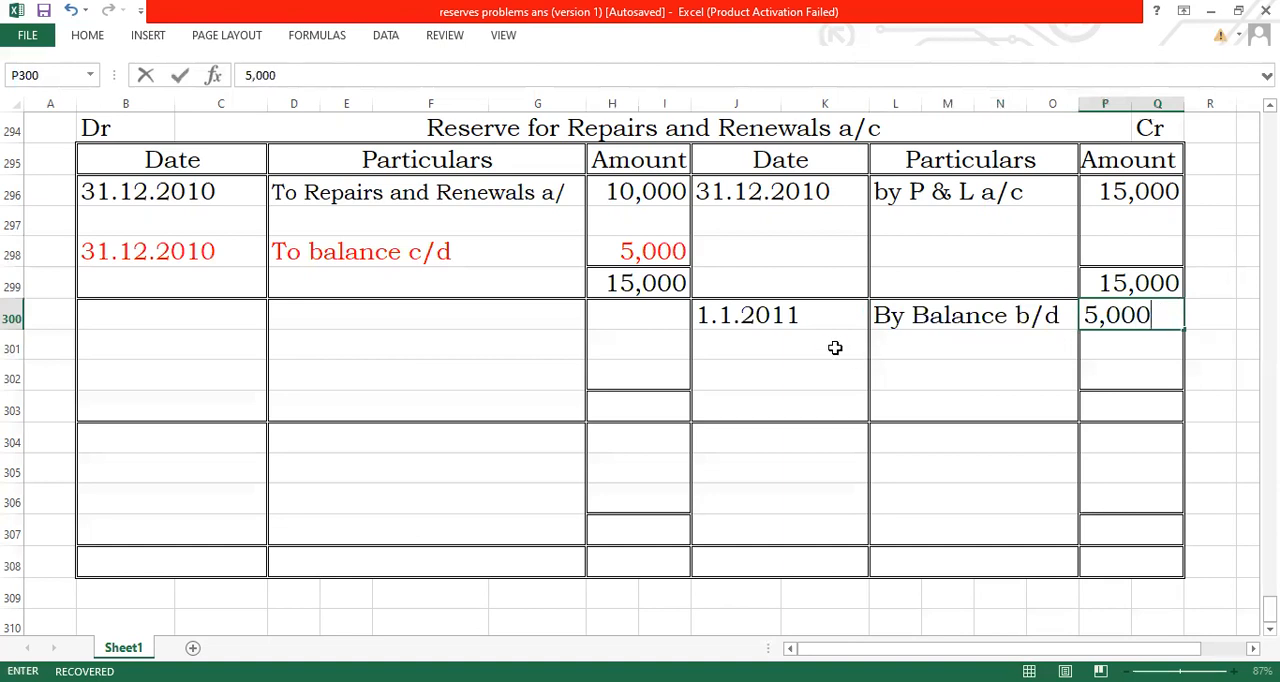
- Enter the credit line 31.12.2011, 'By P & L a/c', 15,000
{"action": "type", "text": "31.112."}
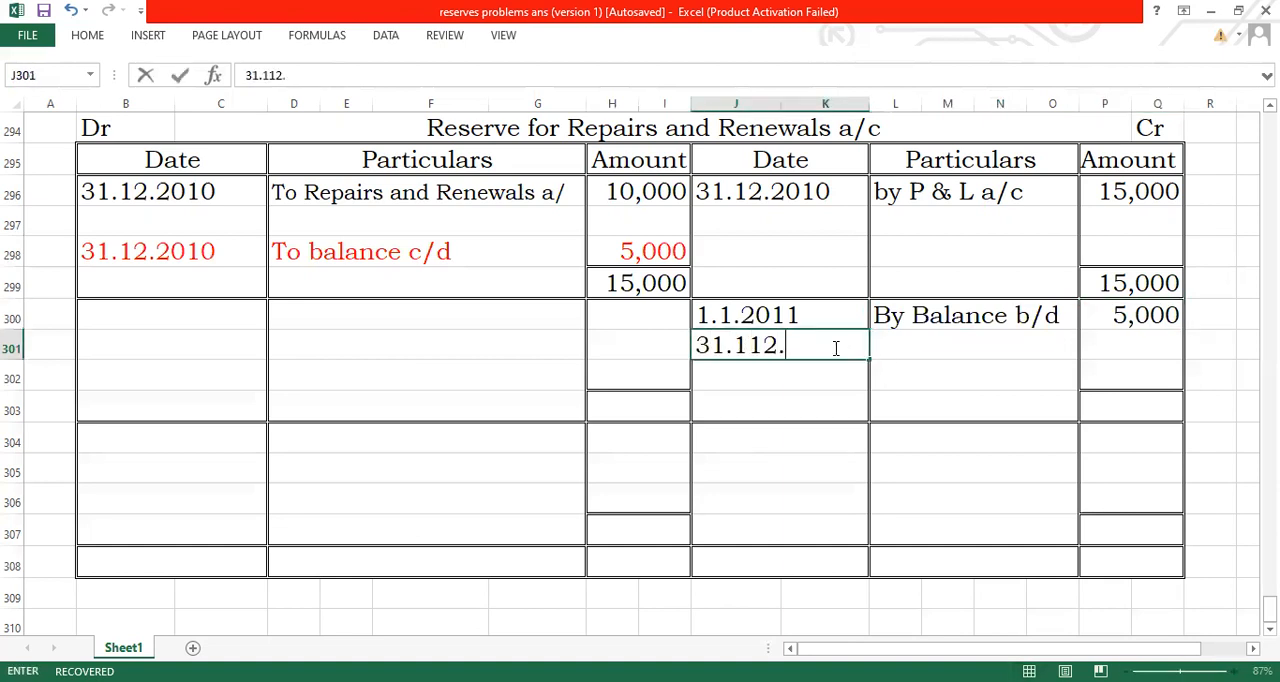
{"action": "key", "text": "Backspace"}
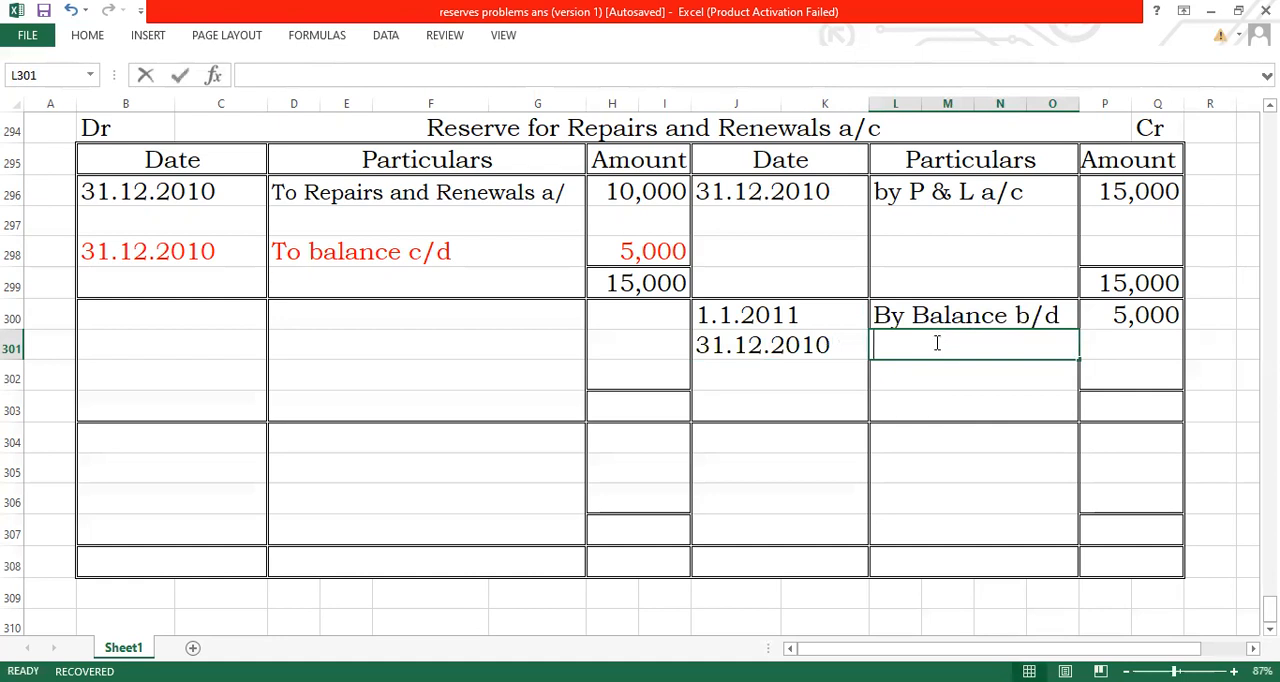
{"action": "type", "text": "By P"}
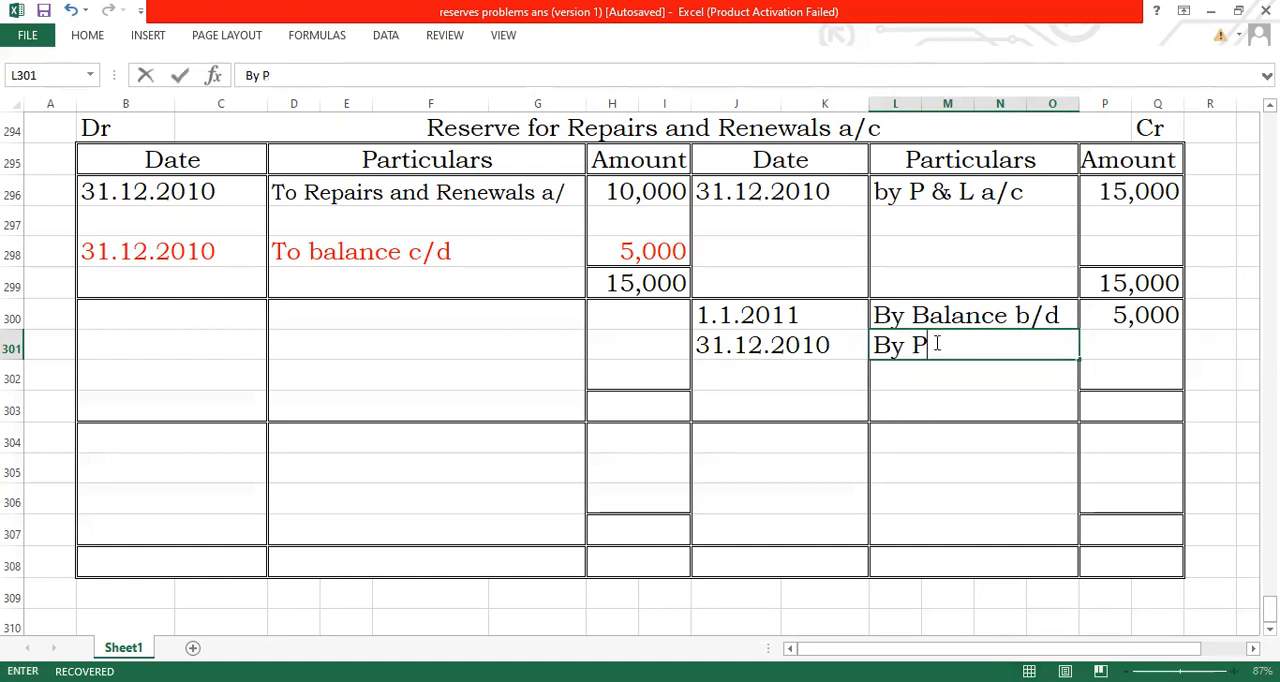
{"action": "type", "text": "&"}
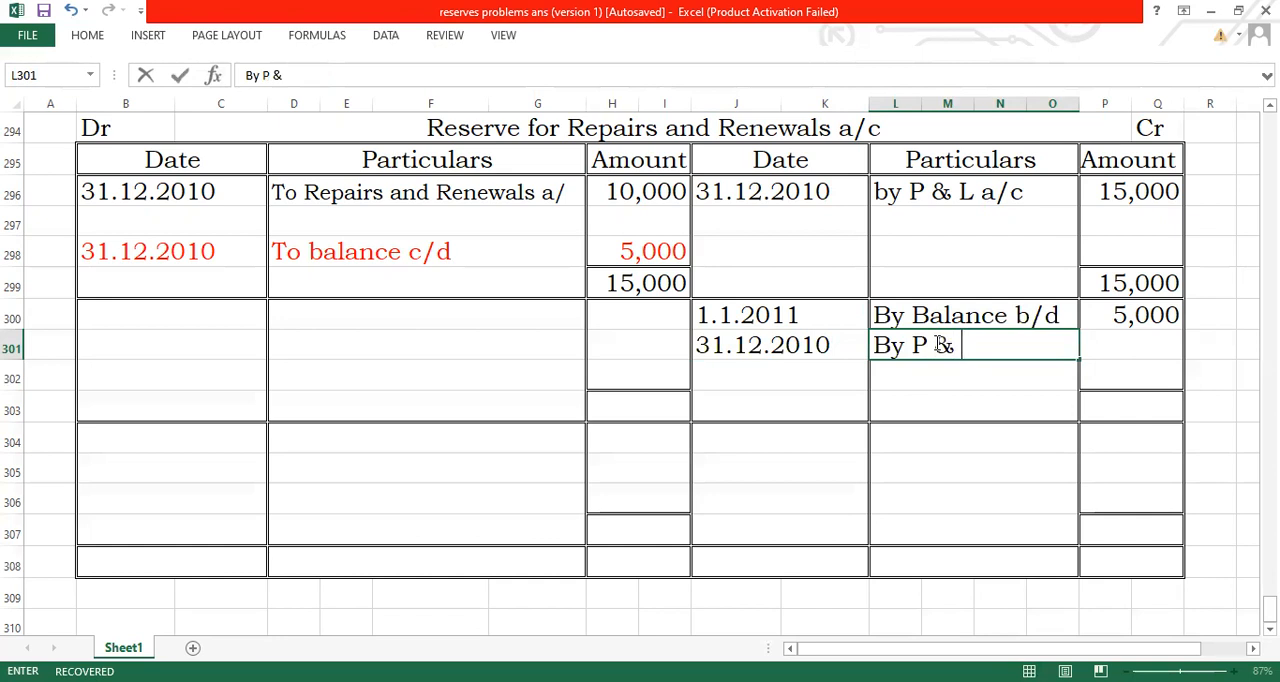
{"action": "type", "text": "L a/c"}
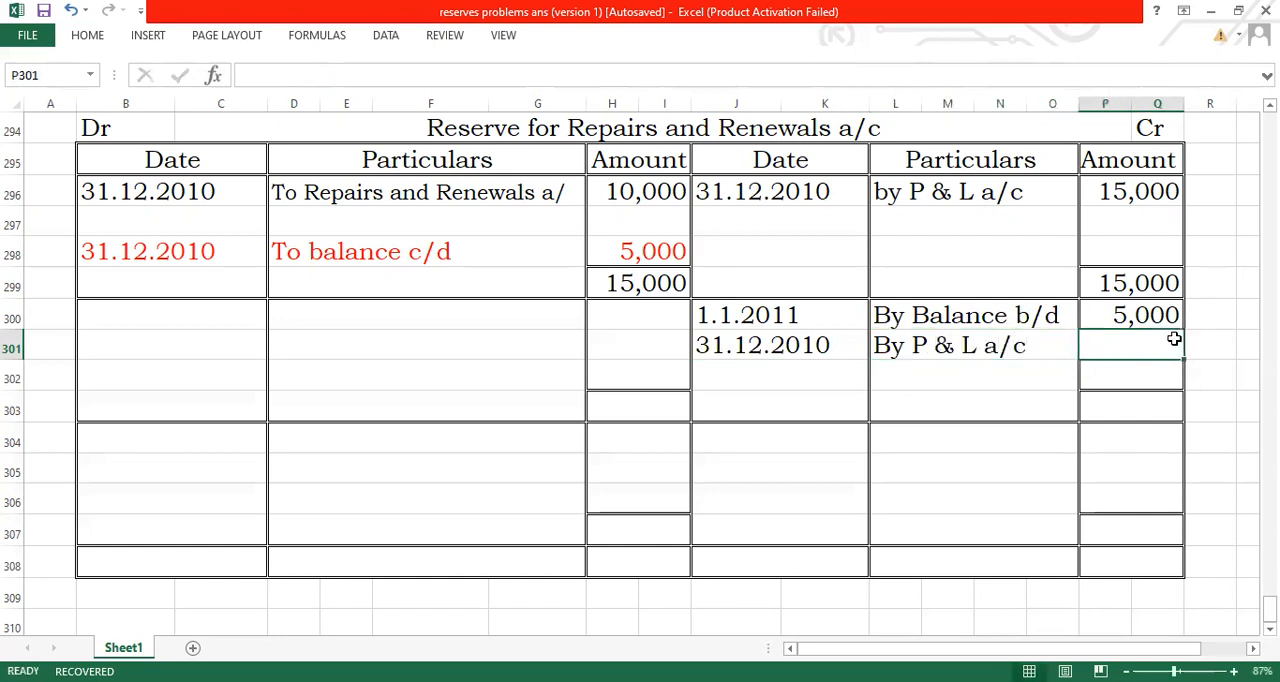
{"action": "type", "text": "15,000"}
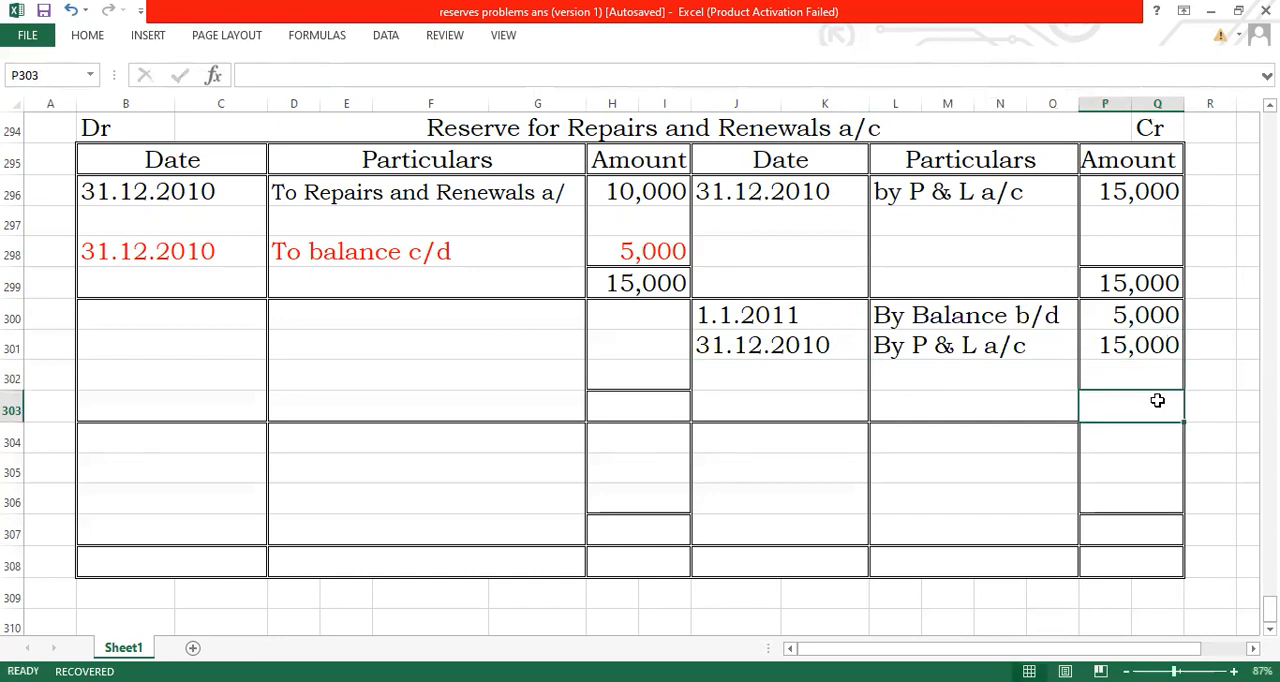
- Enter the 20,000 credit total and accept Excel's formula correction
{"action": "type", "text": "="}
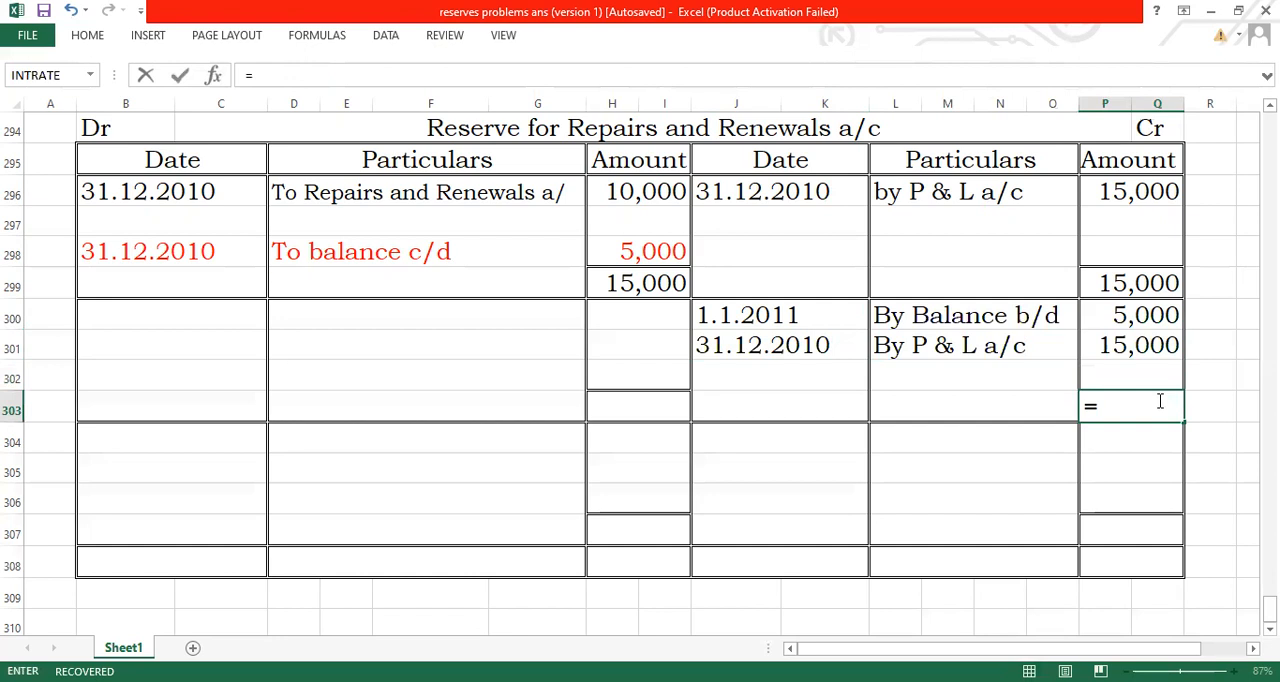
{"action": "type", "text": "20,00"}
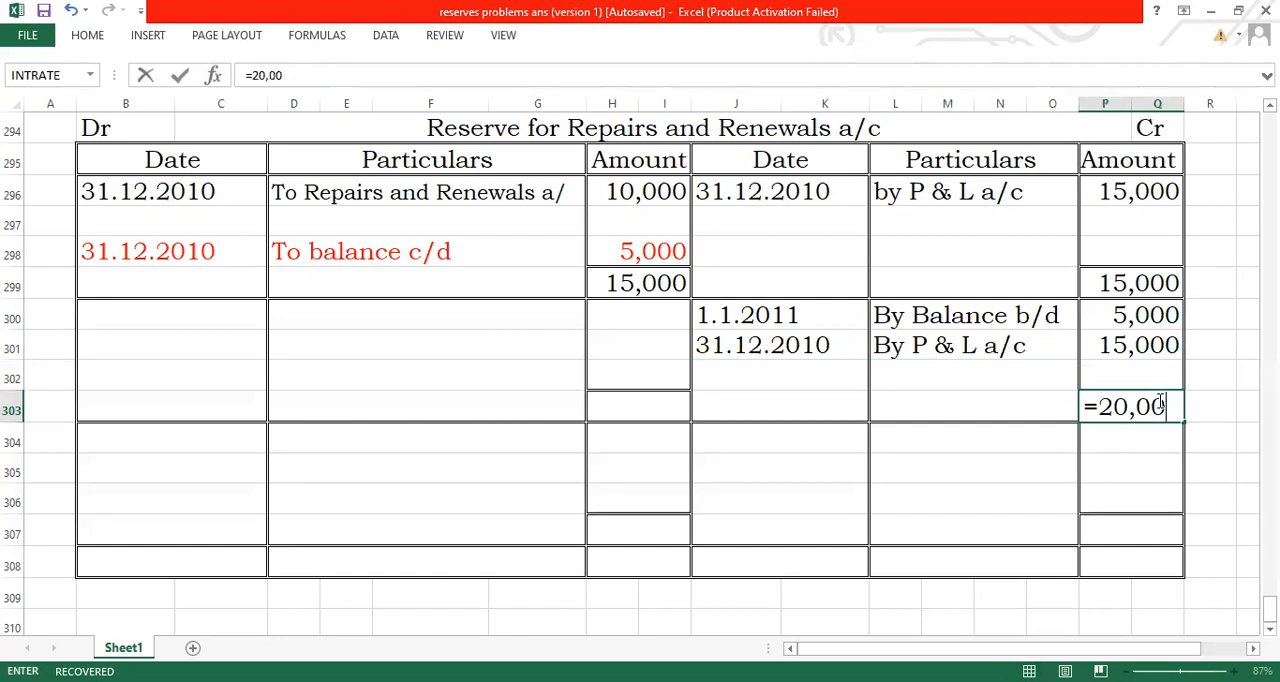
{"action": "key", "text": "Enter"}
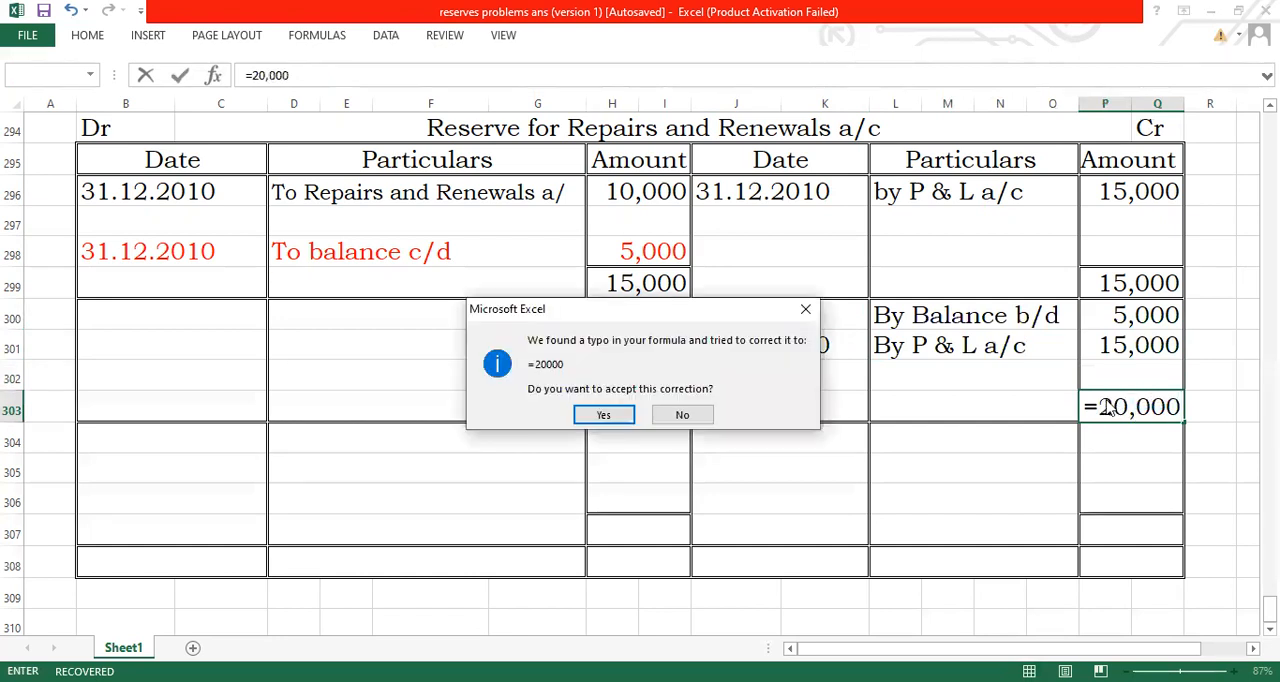
{"action": "left_click", "coordinate": [603, 414]}
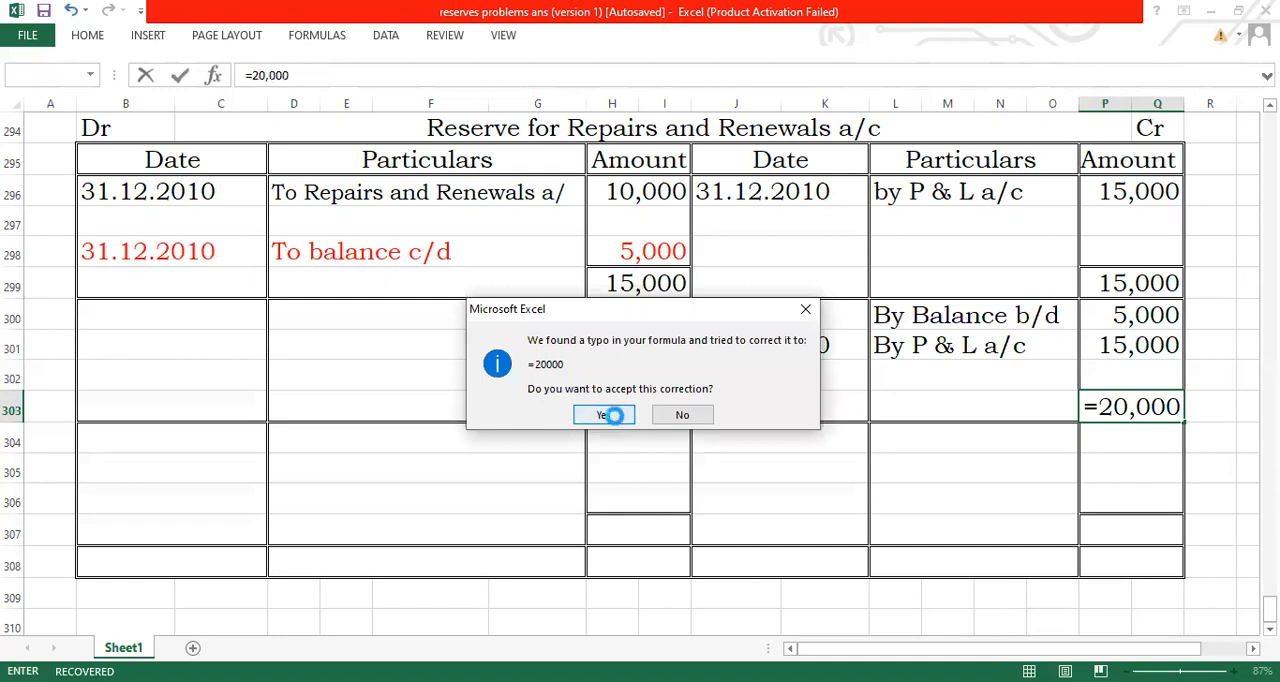
{"action": "left_click", "coordinate": [599, 414]}
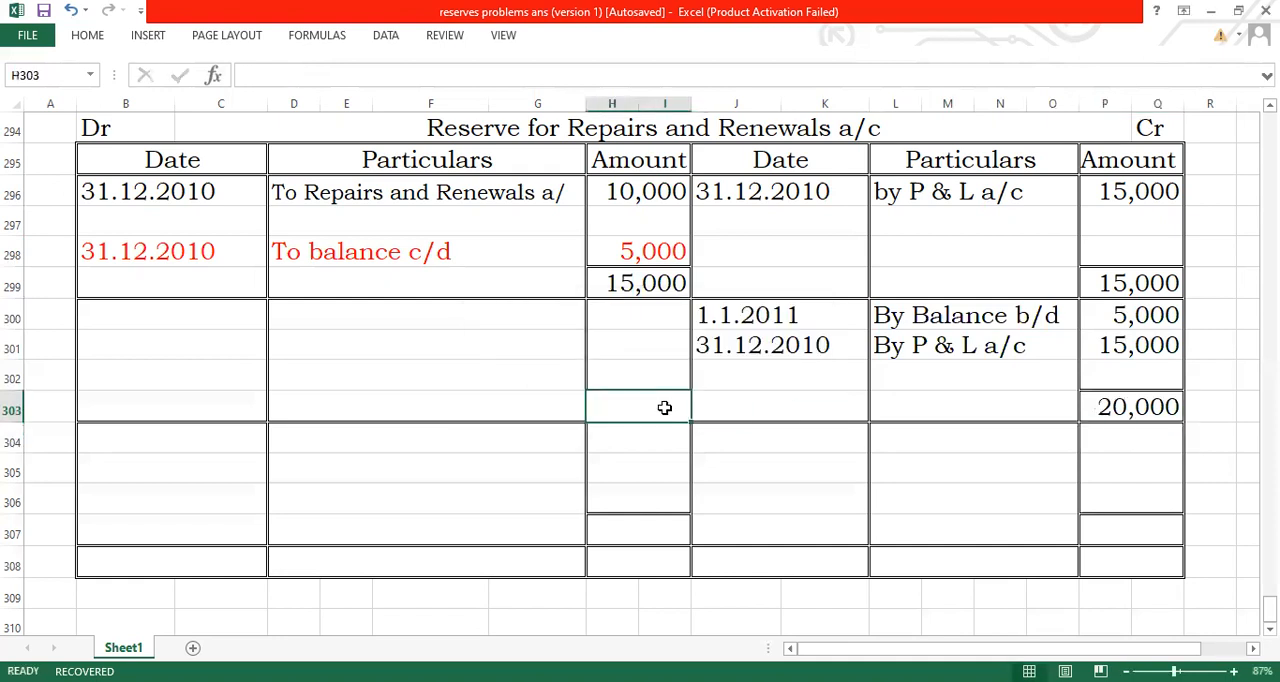
- Enter the 20,000 debit total and 31.12.2011 'To Repairs and Renewals a/c' 8,000
{"action": "type", "text": "20,000"}
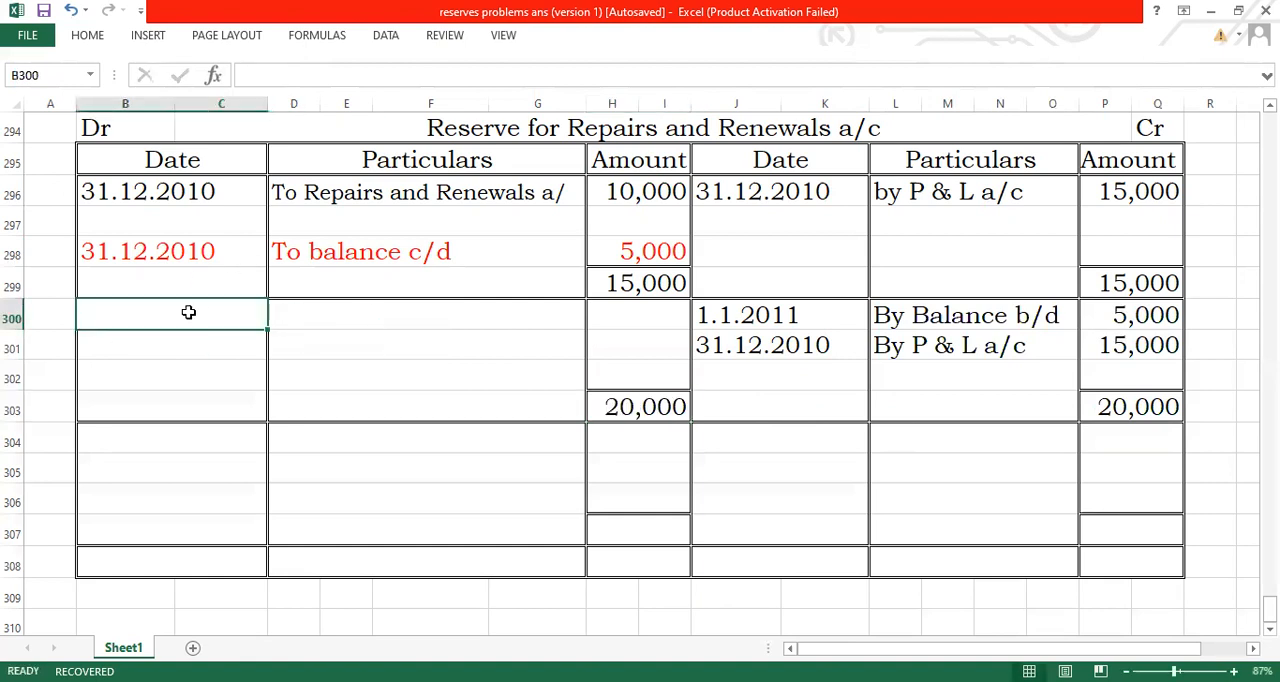
{"action": "type", "text": "31.12.2011"}
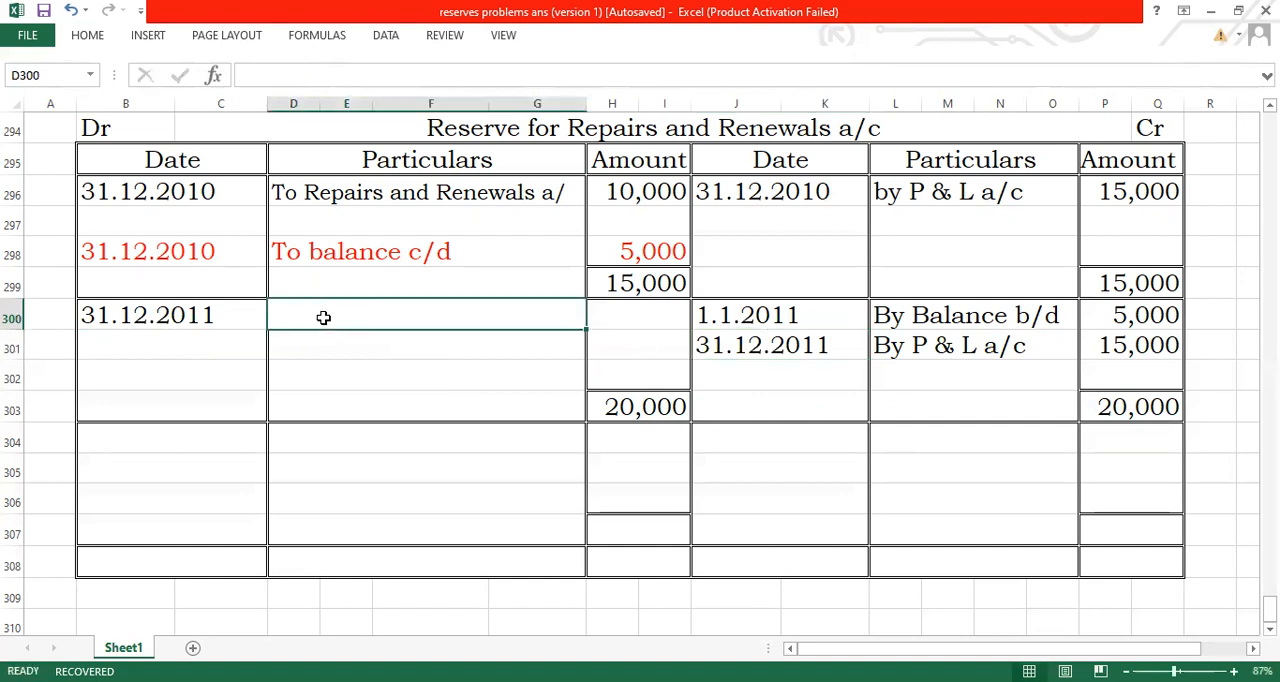
{"action": "type", "text": "To Repairs and Re"}
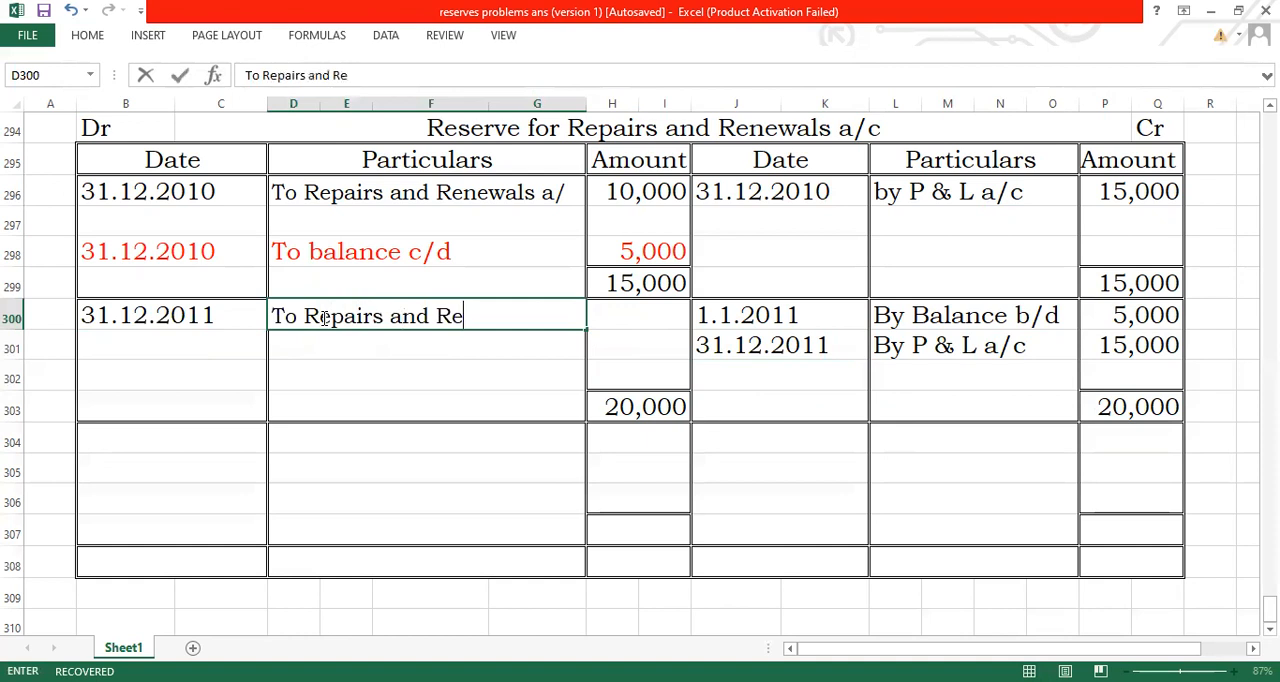
{"action": "type", "text": "newals a"}
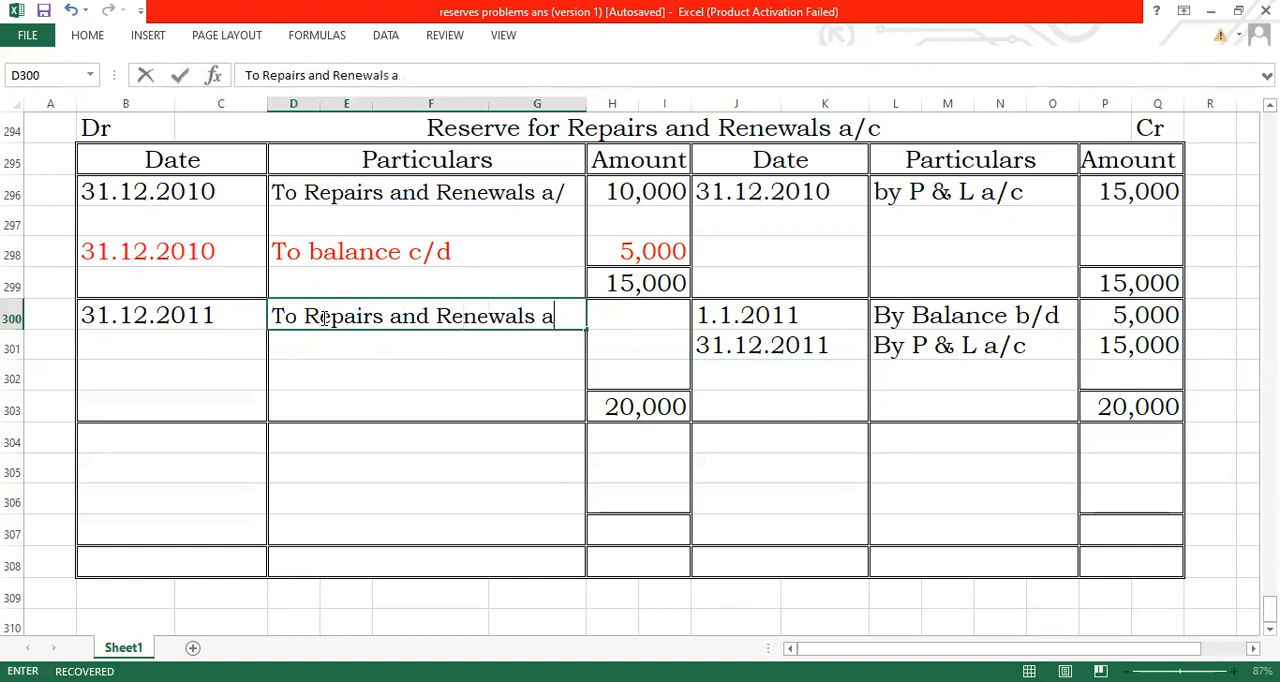
{"action": "type", "text": "/c"}
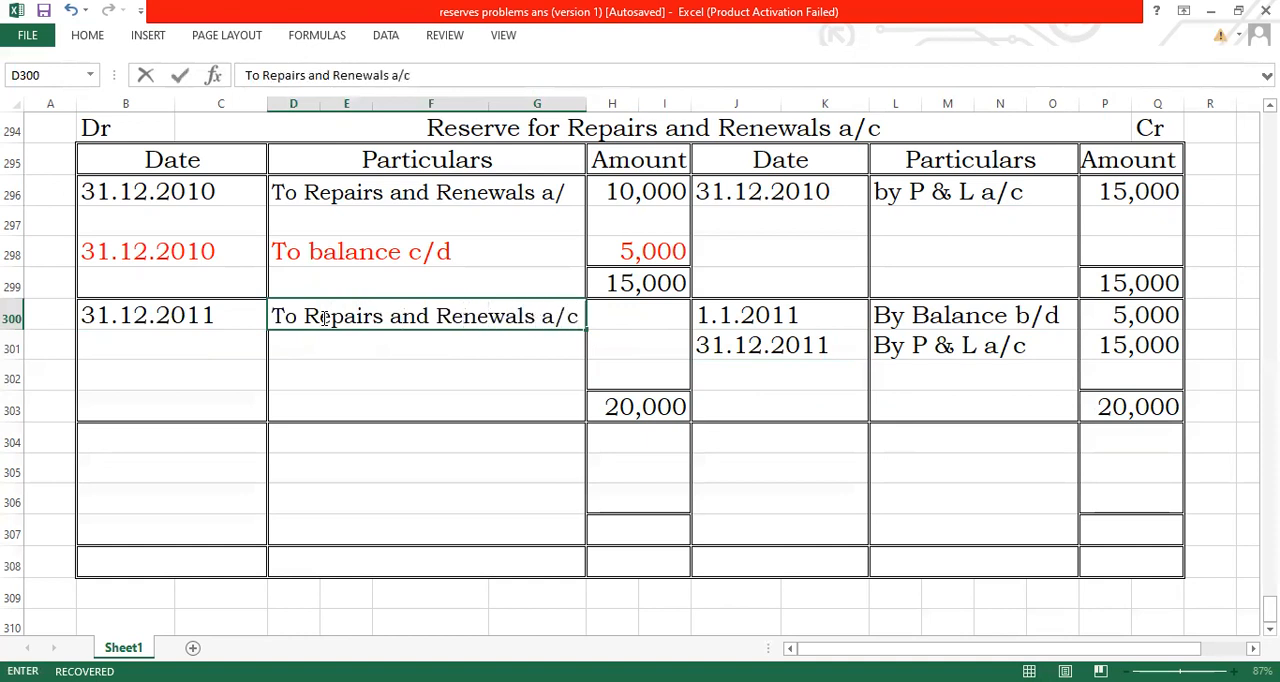
{"action": "mouse_move", "coordinate": [649, 336]}
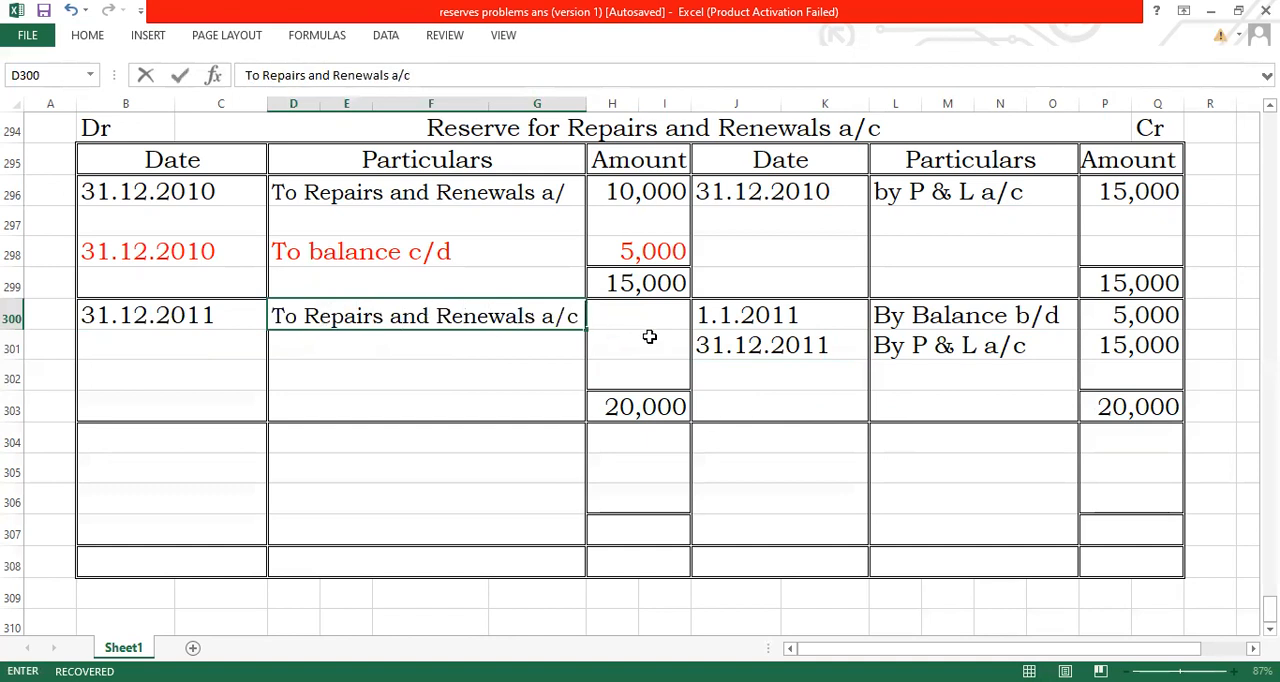
{"action": "type", "text": "8,000"}
{"action": "left_click", "coordinate": [638, 375]}
{"action": "type", "text": "12,000"}
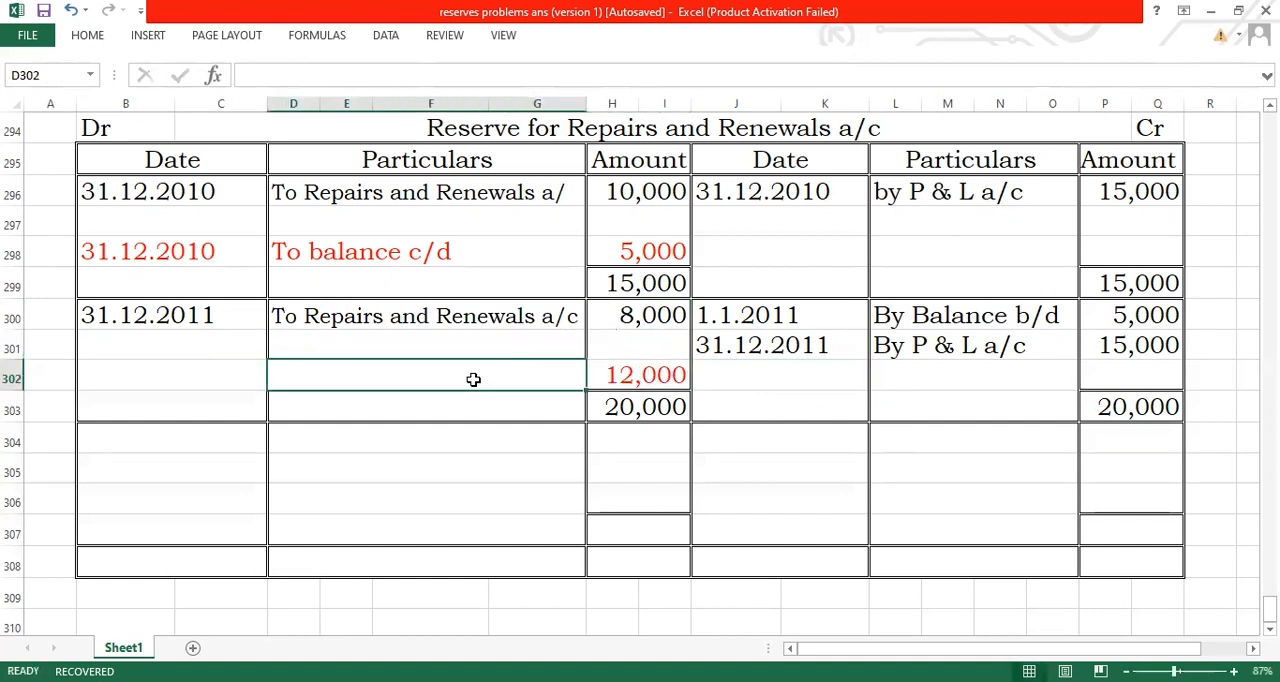
- Label the 12,000 line 'To balance c/d' dated 31.12.2011
{"action": "type", "text": "To bal"}
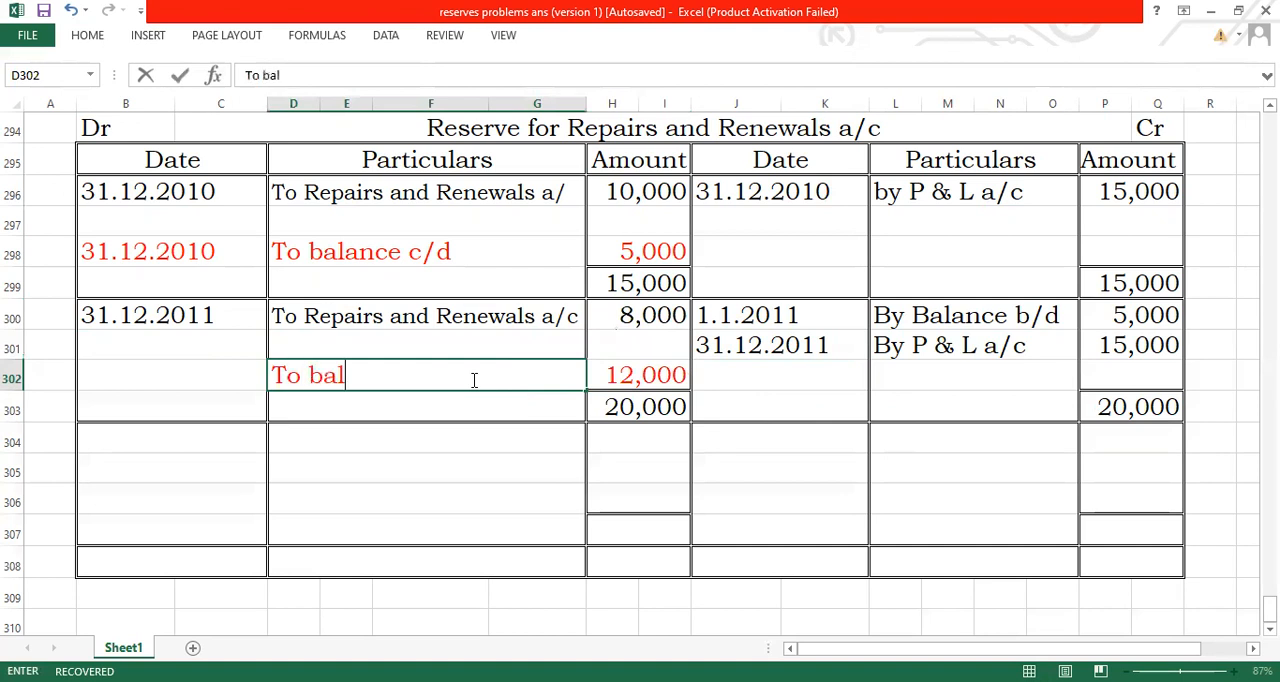
{"action": "type", "text": "an"}
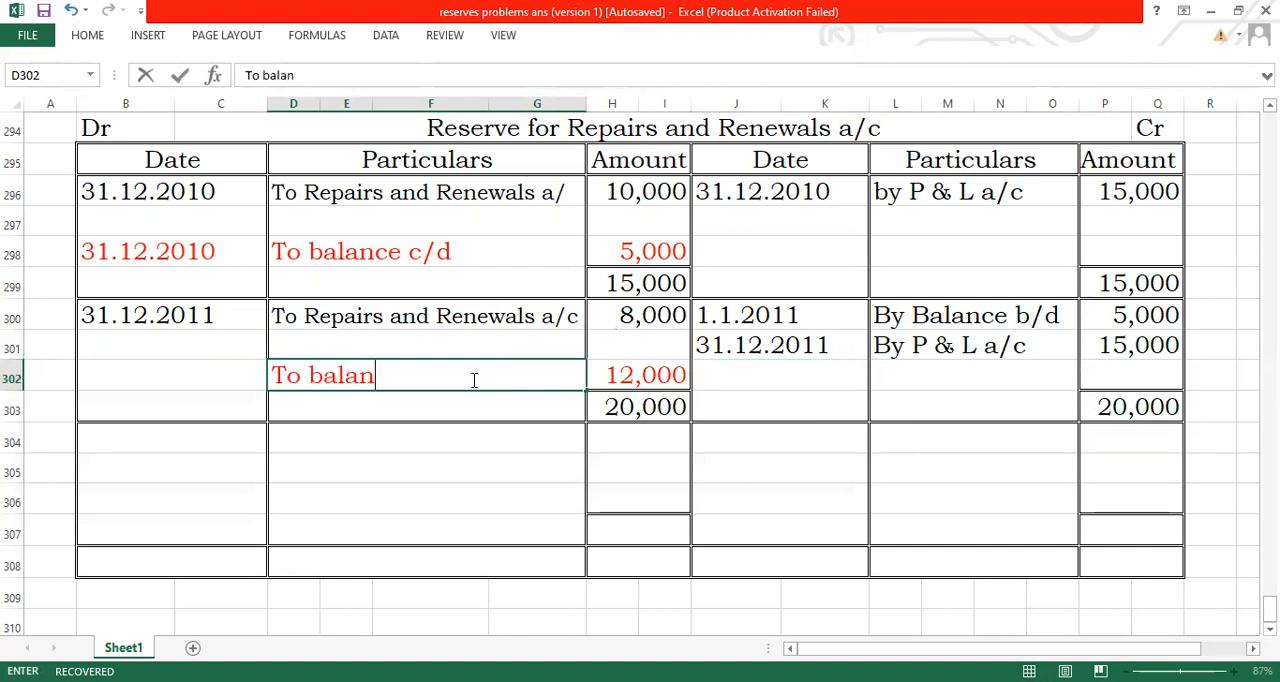
{"action": "type", "text": "ce c/d"}
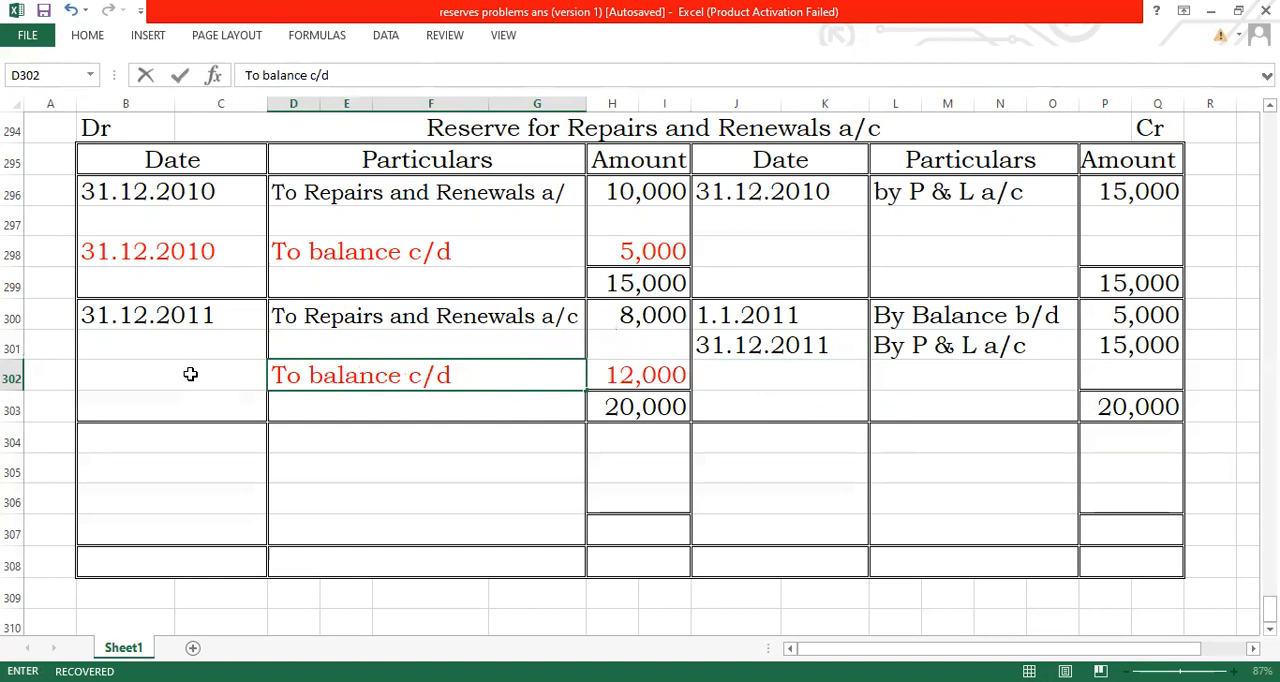
{"action": "type", "text": "31.12.201"}
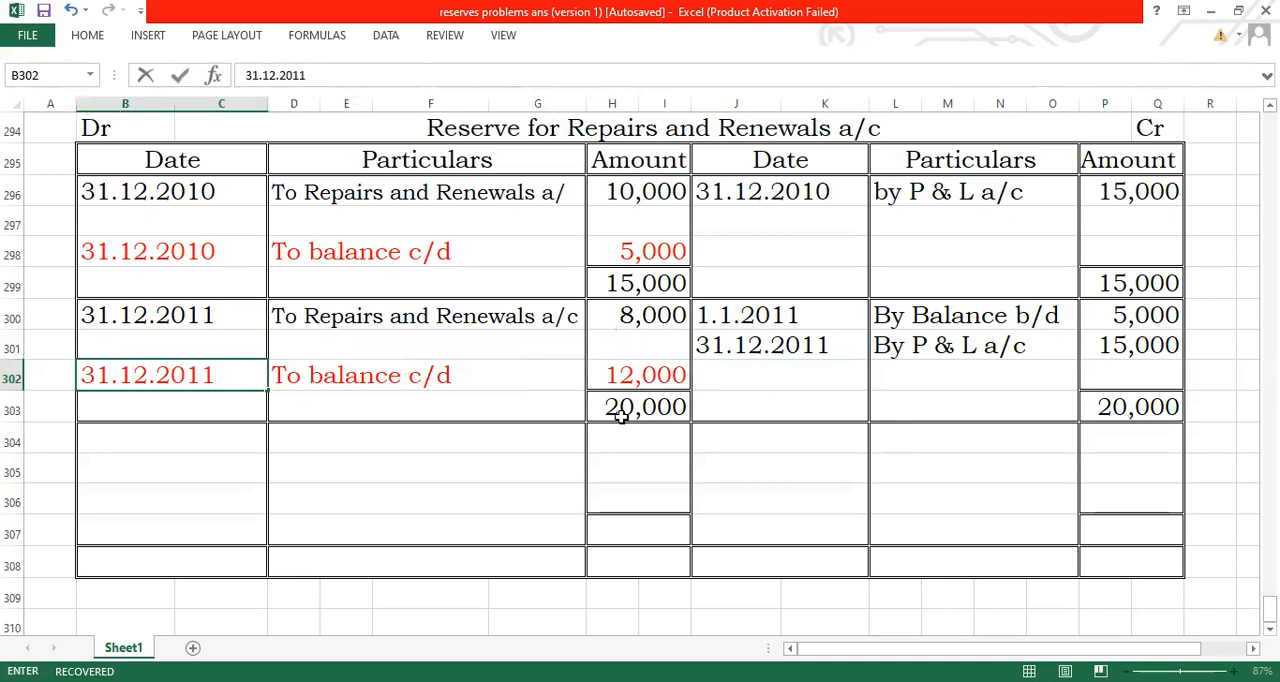
- Enter the credit line 1.1.2012, 'By balance b/d', 12,000
{"action": "type", "text": "1.1.2012"}
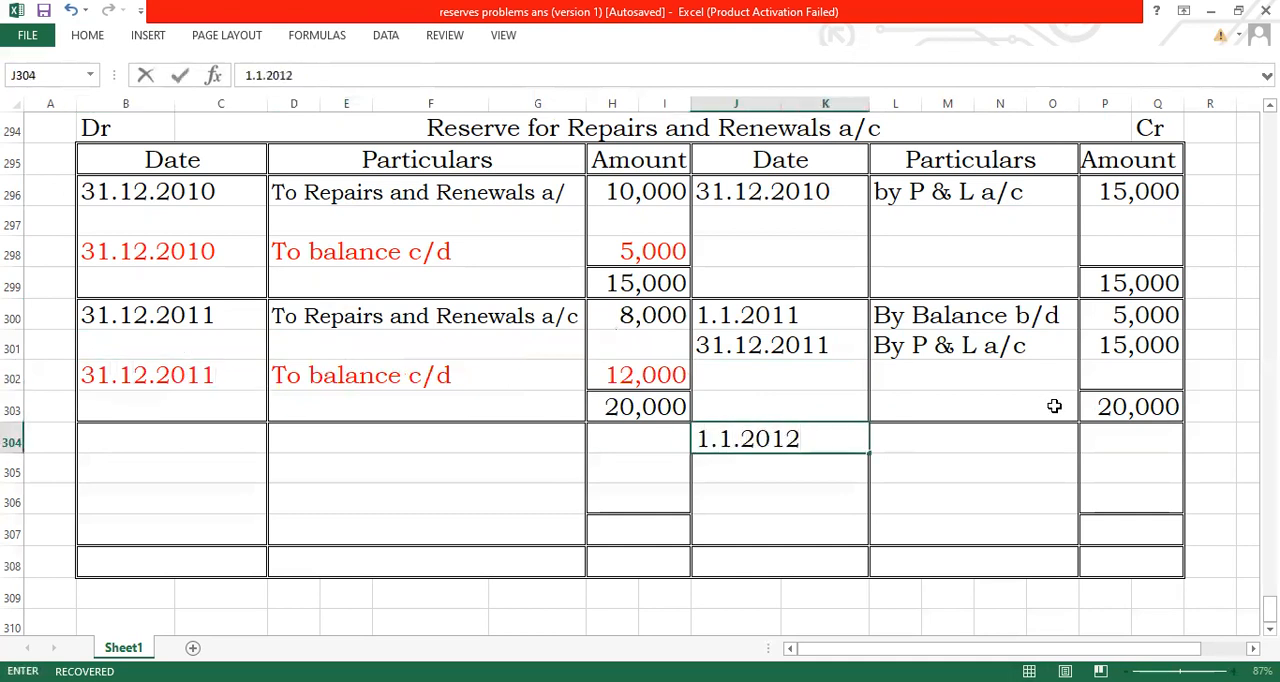
{"action": "type", "text": "B"}
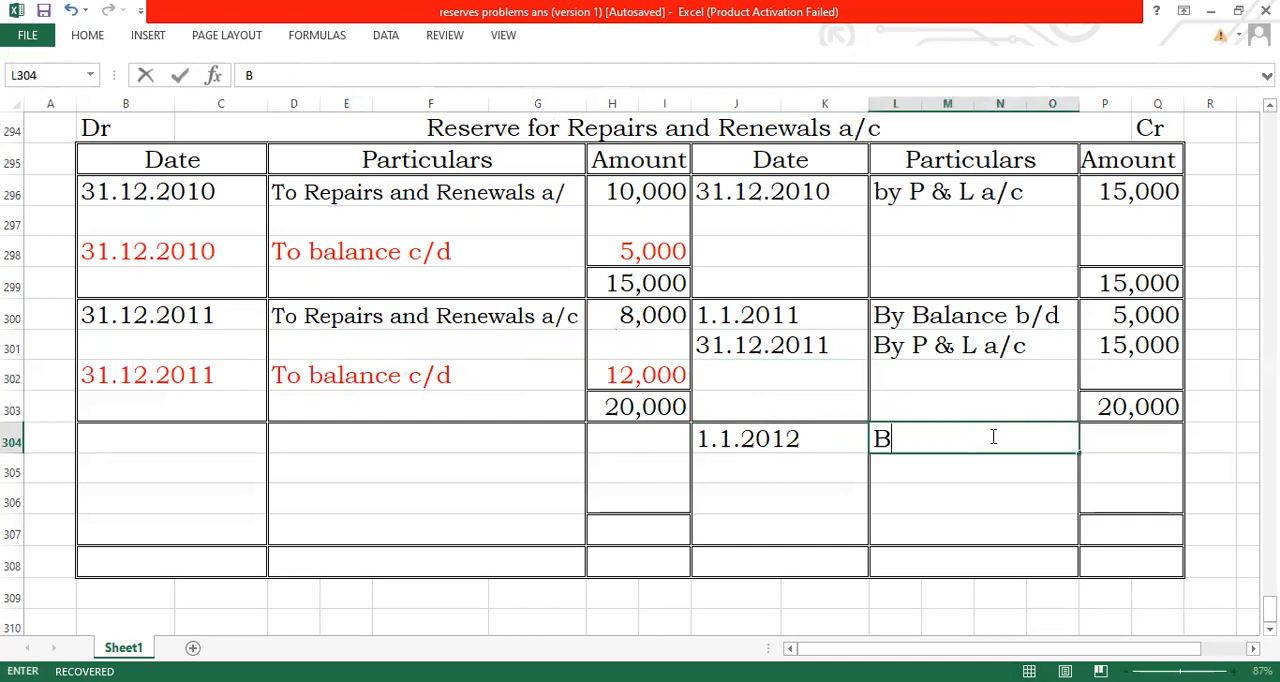
{"action": "type", "text": "y balance b/d"}
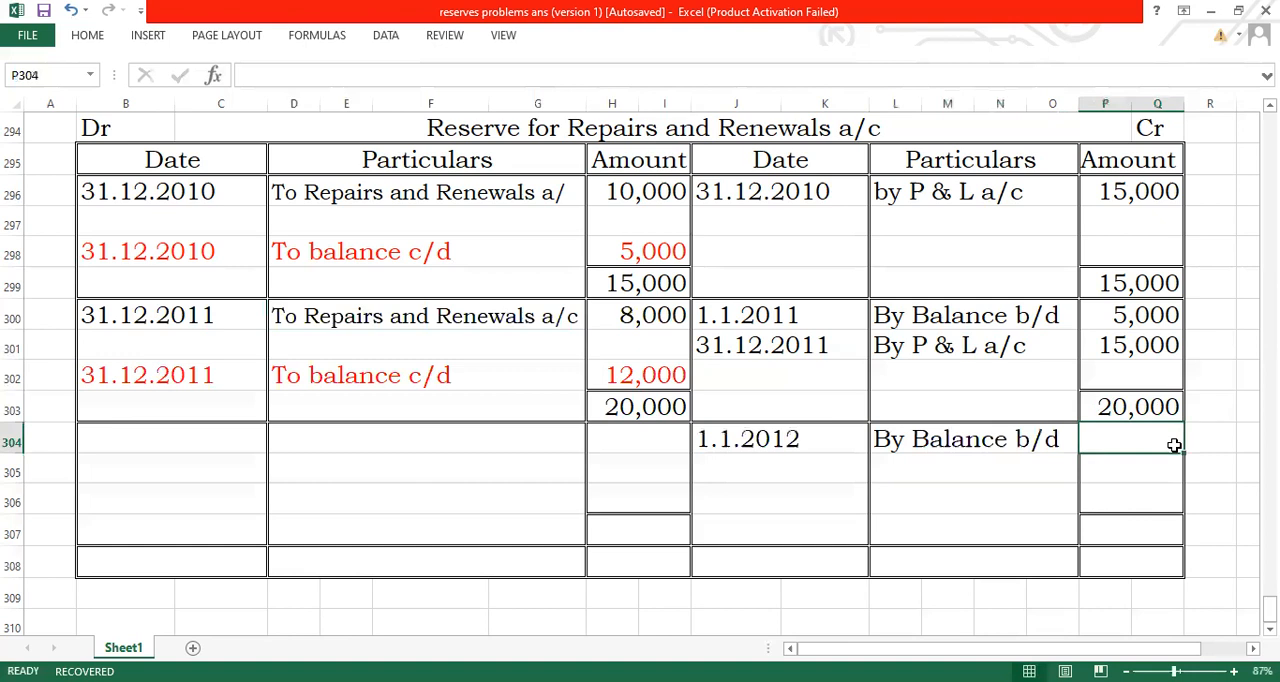
{"action": "type", "text": "12,000"}
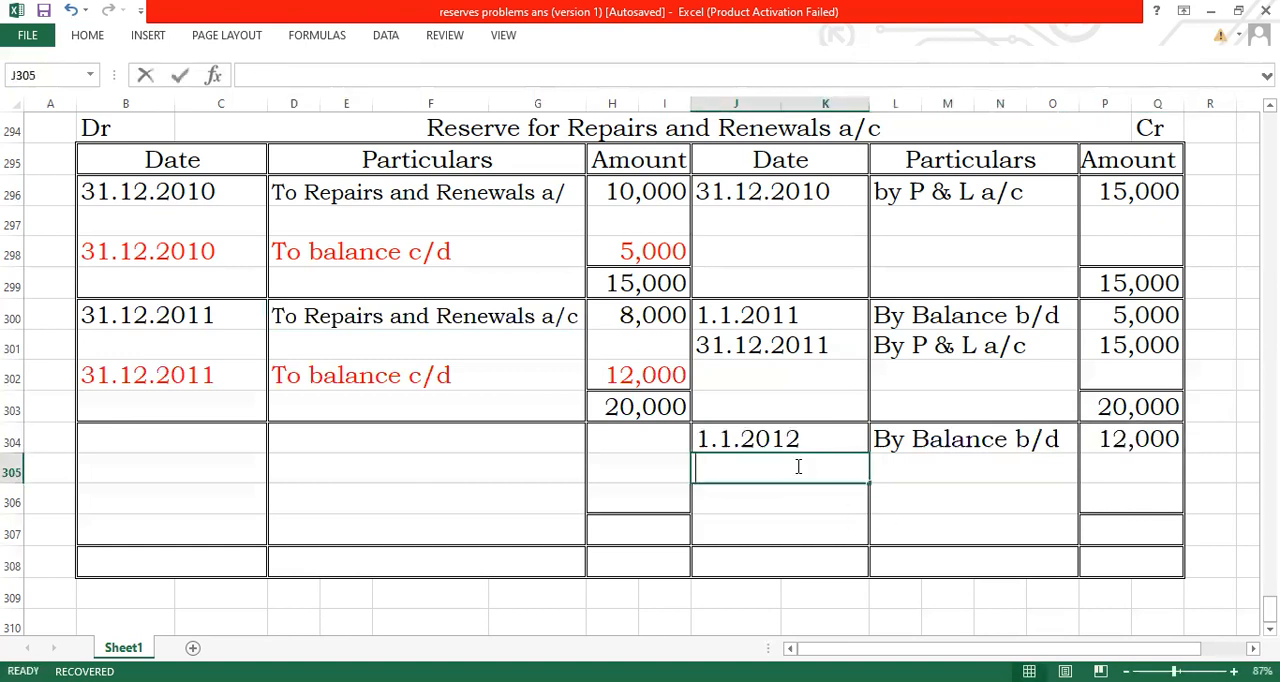
- Enter 31.12.2012 'By P & L a/c' 15,000 and both 27,000 totals
{"action": "type", "text": "31.12."}
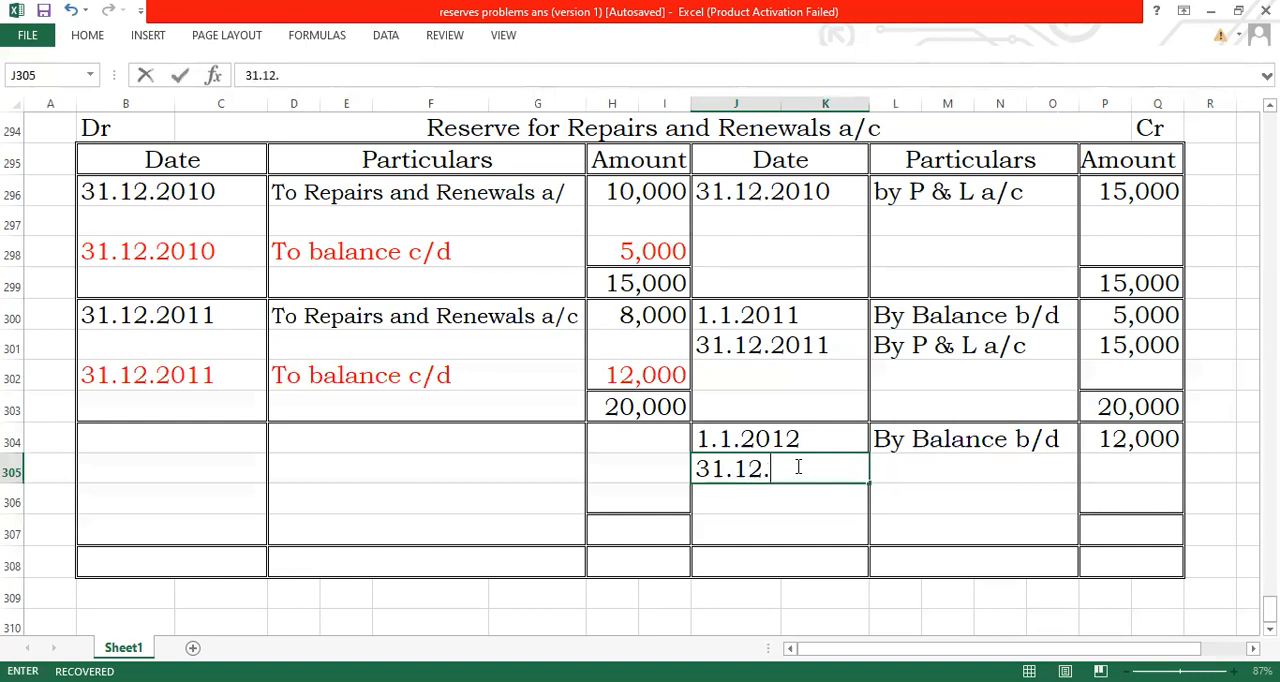
{"action": "type", "text": "2012"}
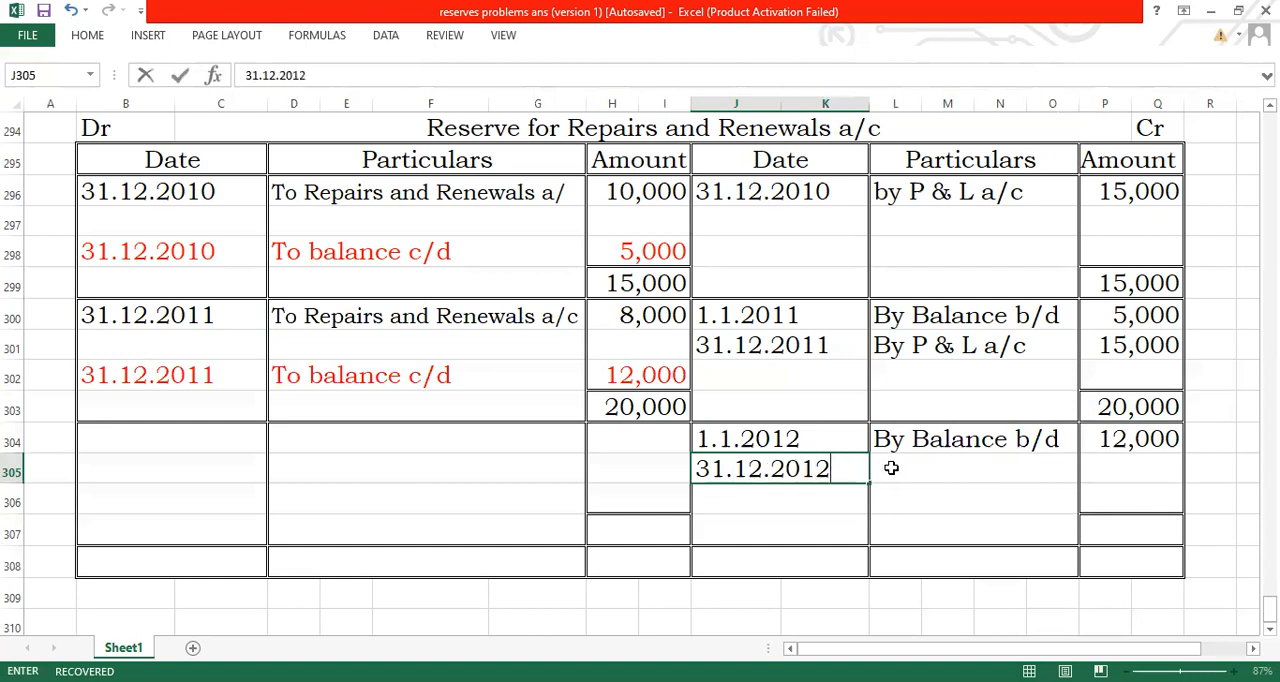
{"action": "type", "text": "By P & L a/c"}
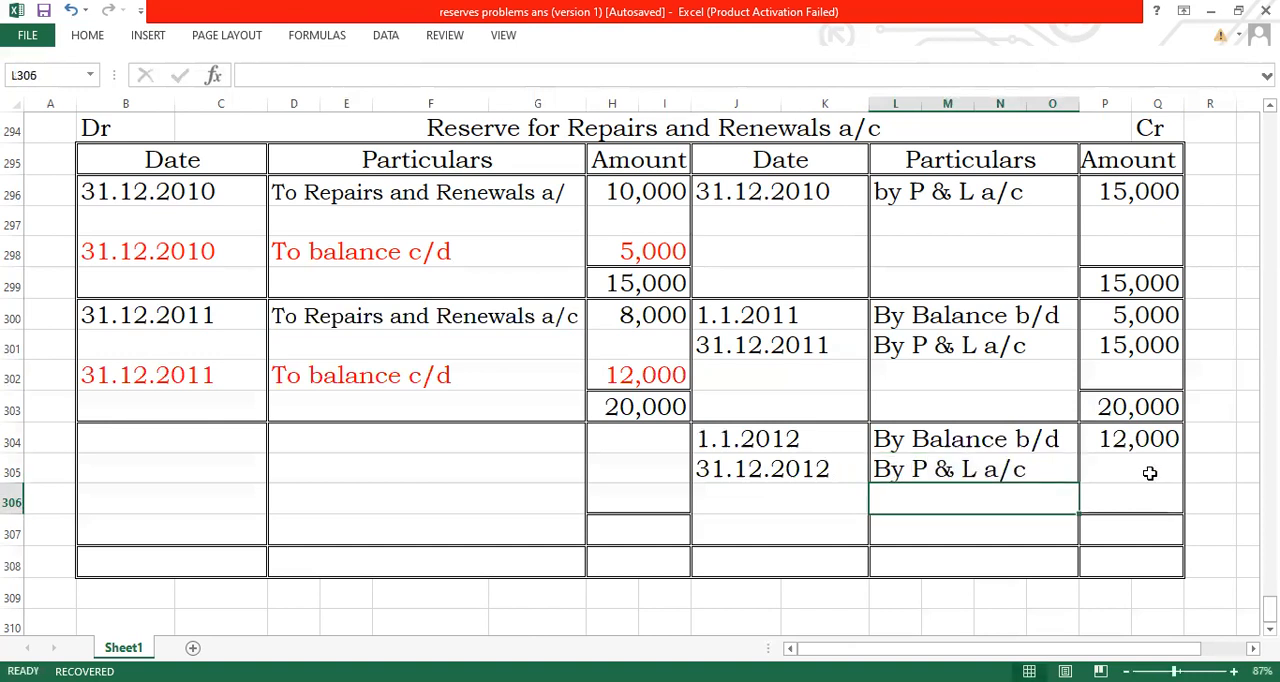
{"action": "type", "text": "150"}
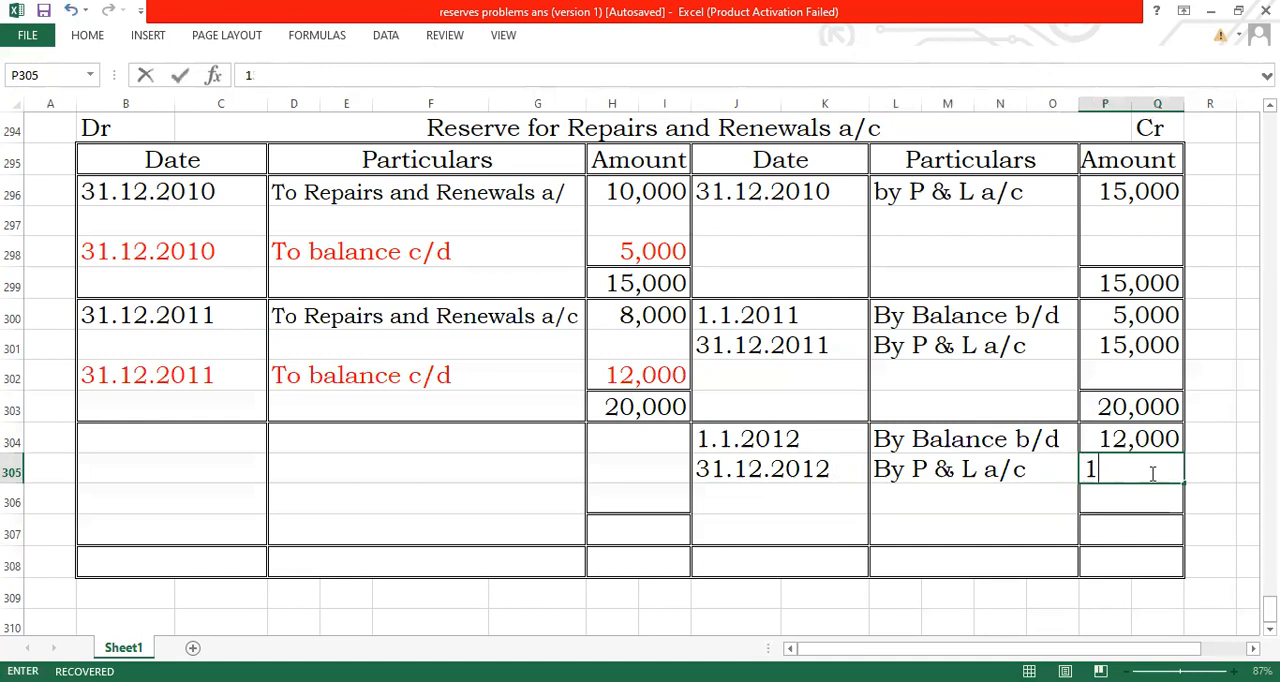
{"action": "type", "text": "5,000"}
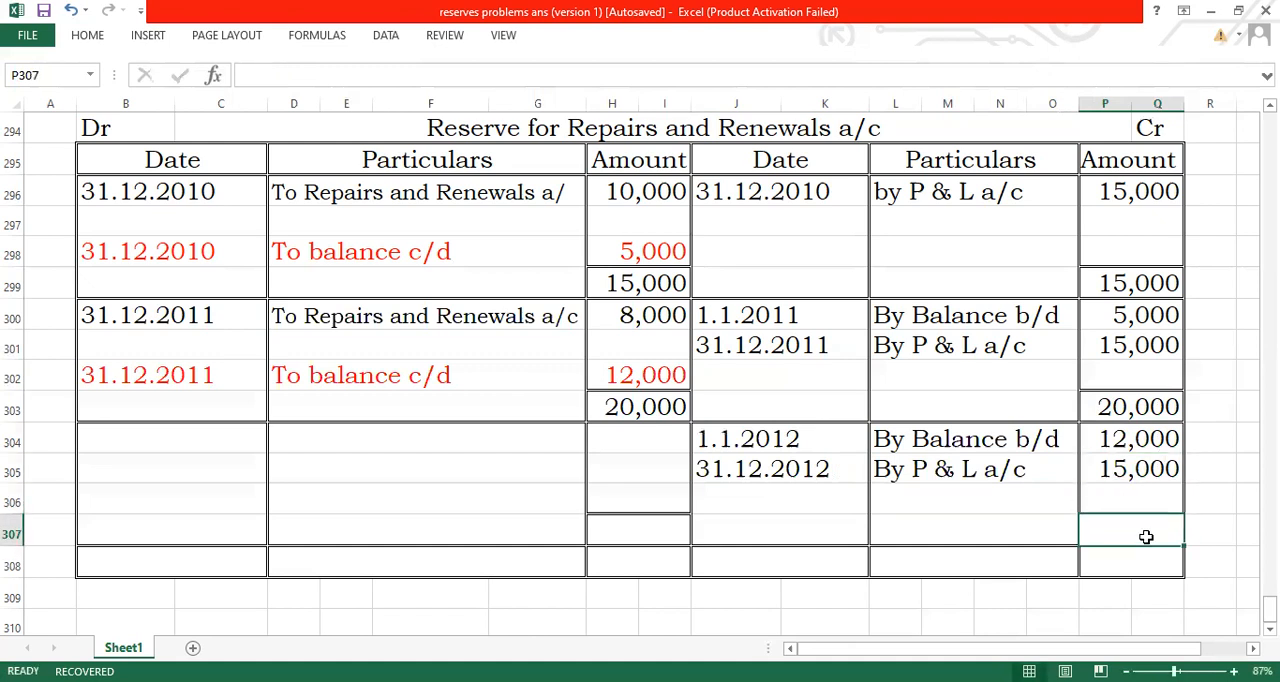
{"action": "type", "text": "27,000"}
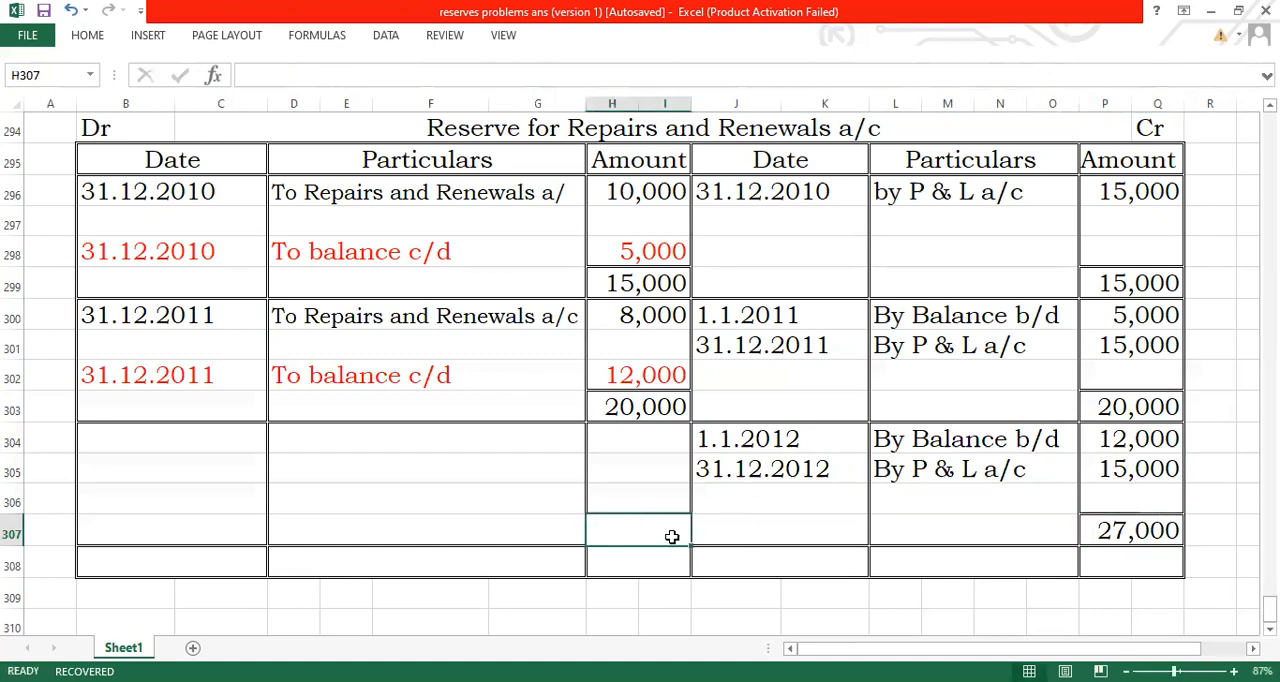
{"action": "type", "text": "27,000"}
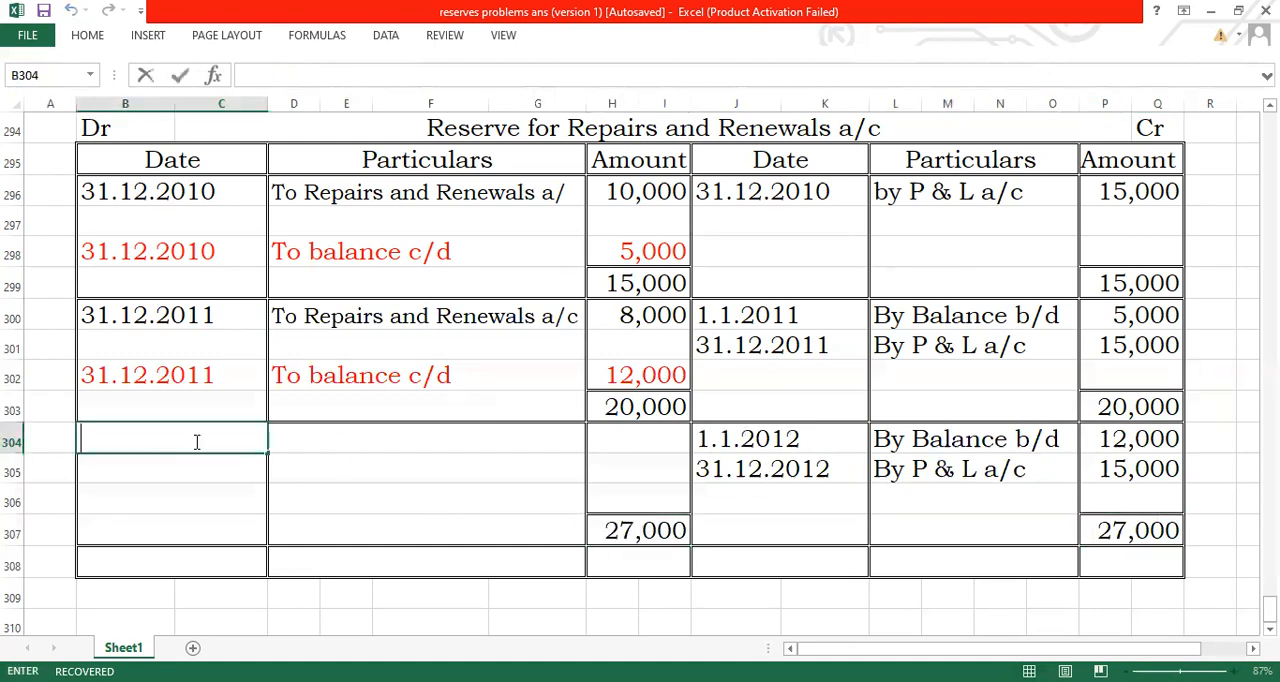
- Record the debit line 31.12.2012, 'To Repairs and Renewals a/c', 10,000
{"action": "type", "text": "31.12.2012"}
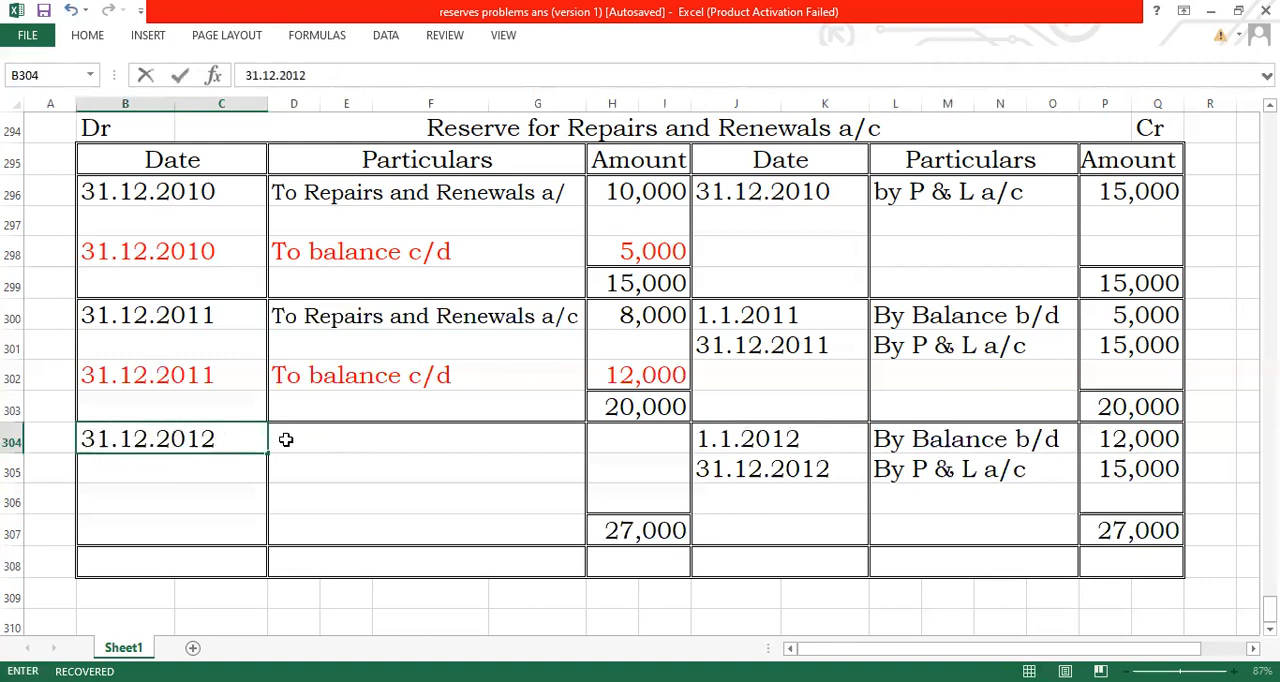
{"action": "type", "text": "To"}
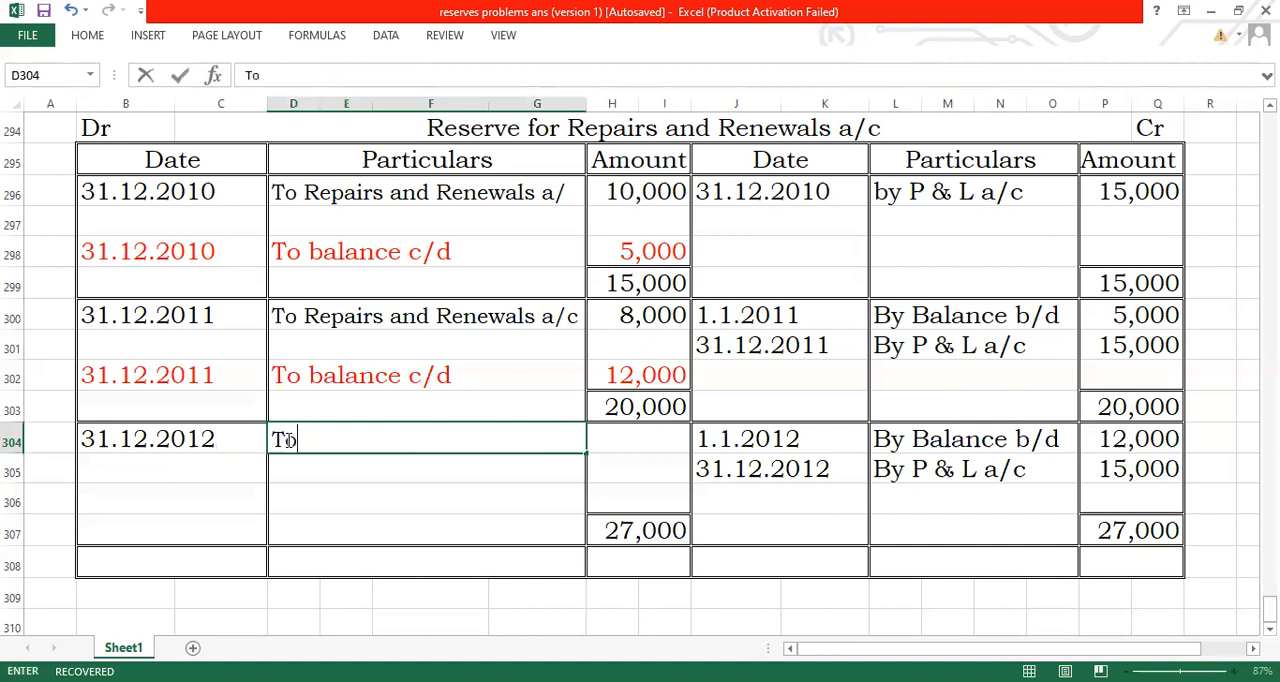
{"action": "type", "text": "Repairs a"}
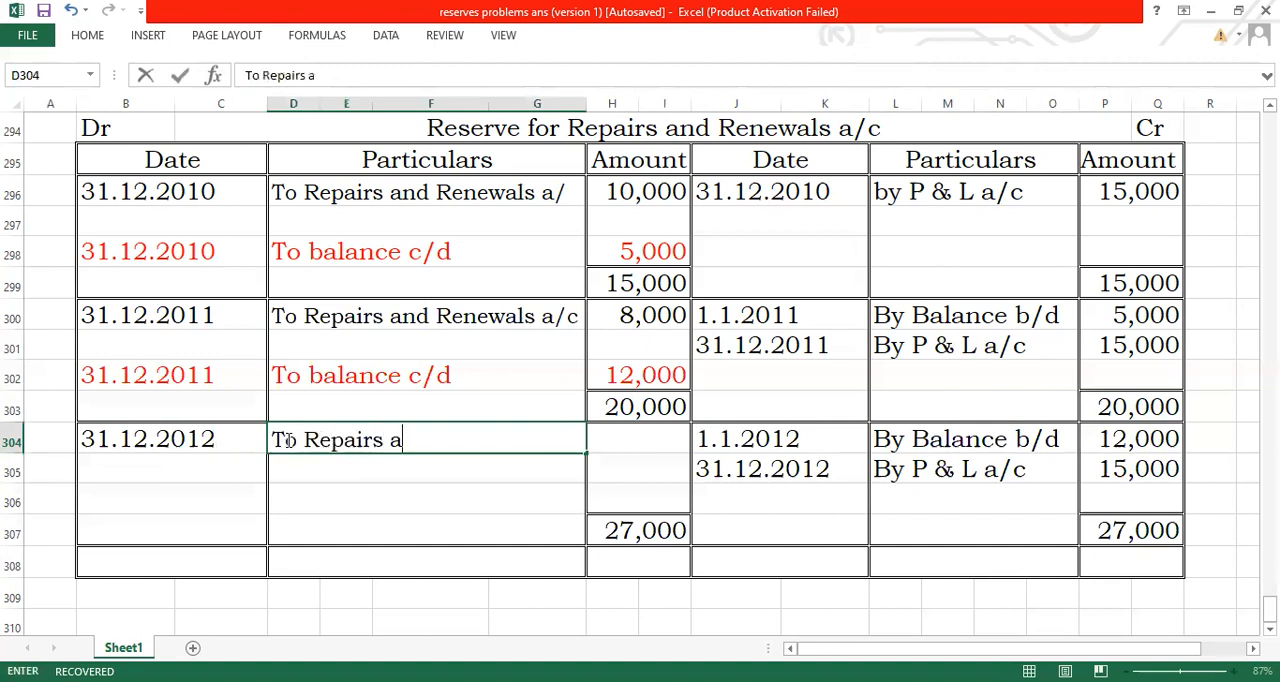
{"action": "type", "text": "nd Renew"}
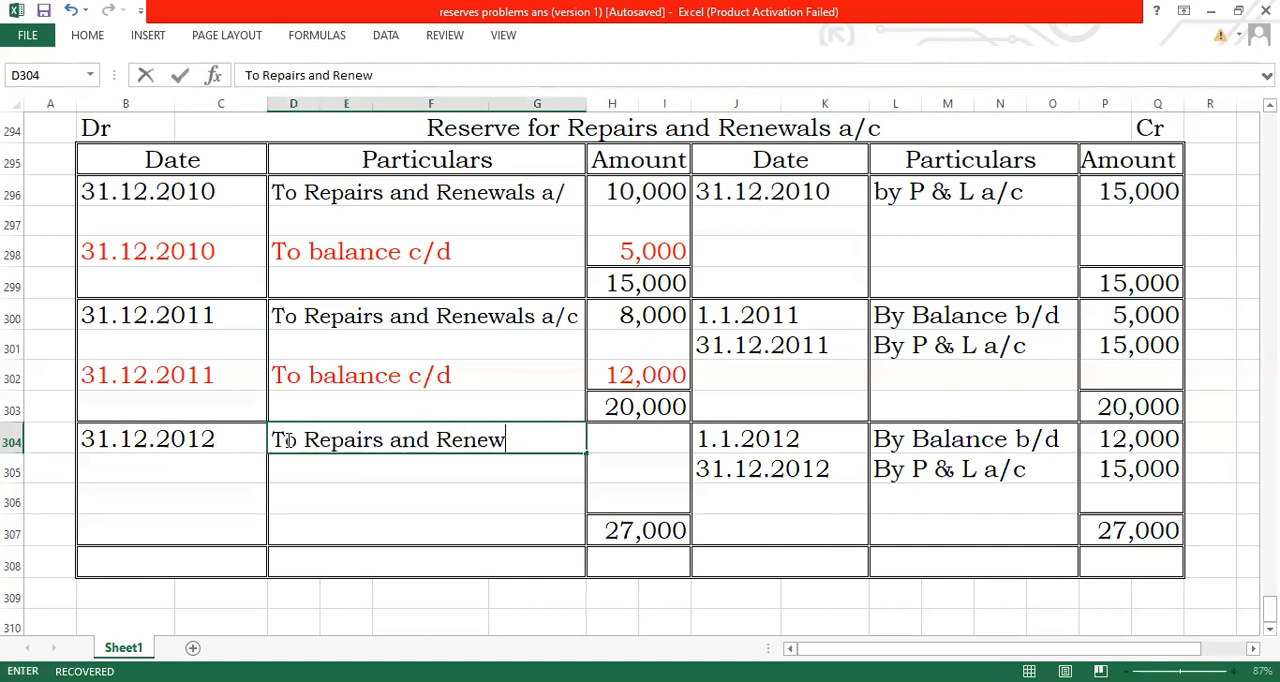
{"action": "type", "text": "als a/"}
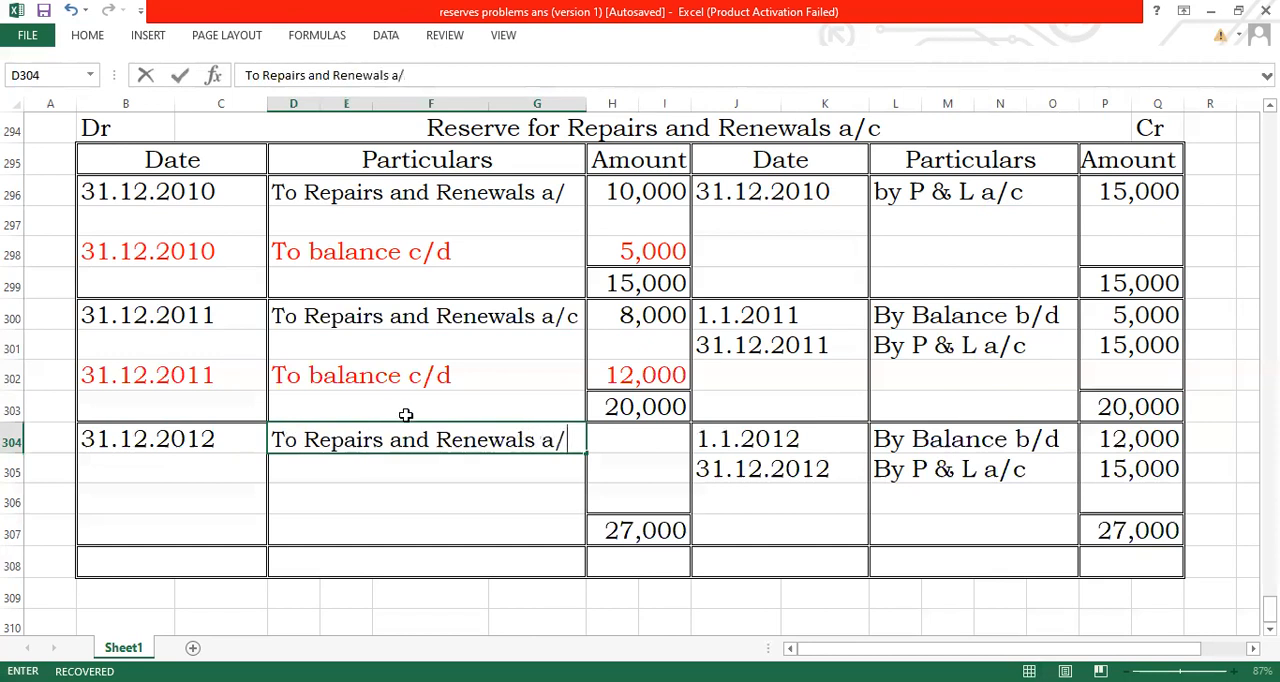
{"action": "left_click", "coordinate": [637, 439]}
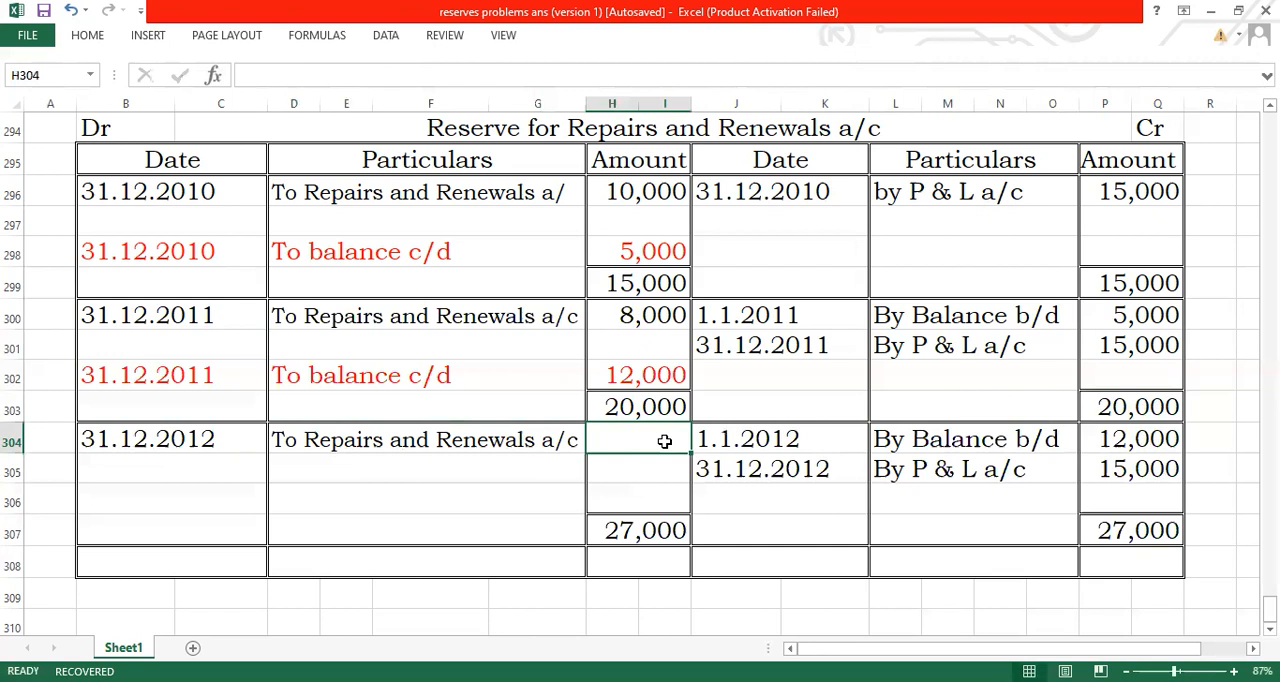
{"action": "type", "text": "10"}
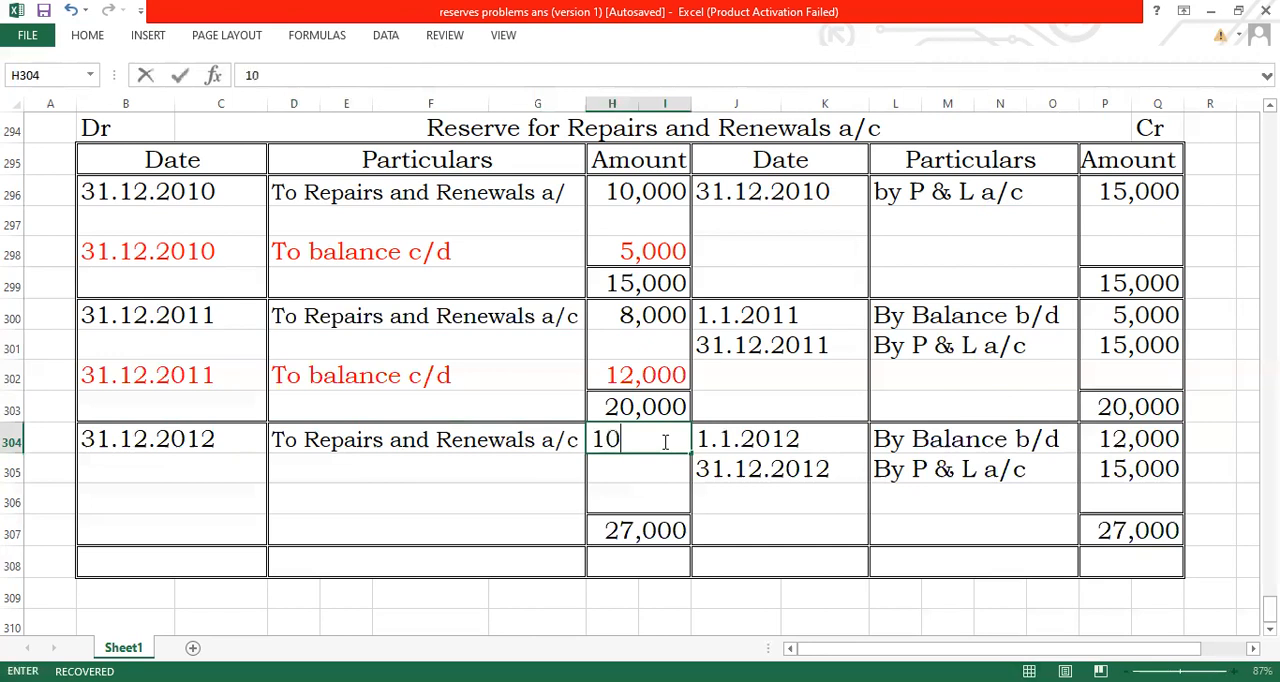
{"action": "type", "text": ",000"}
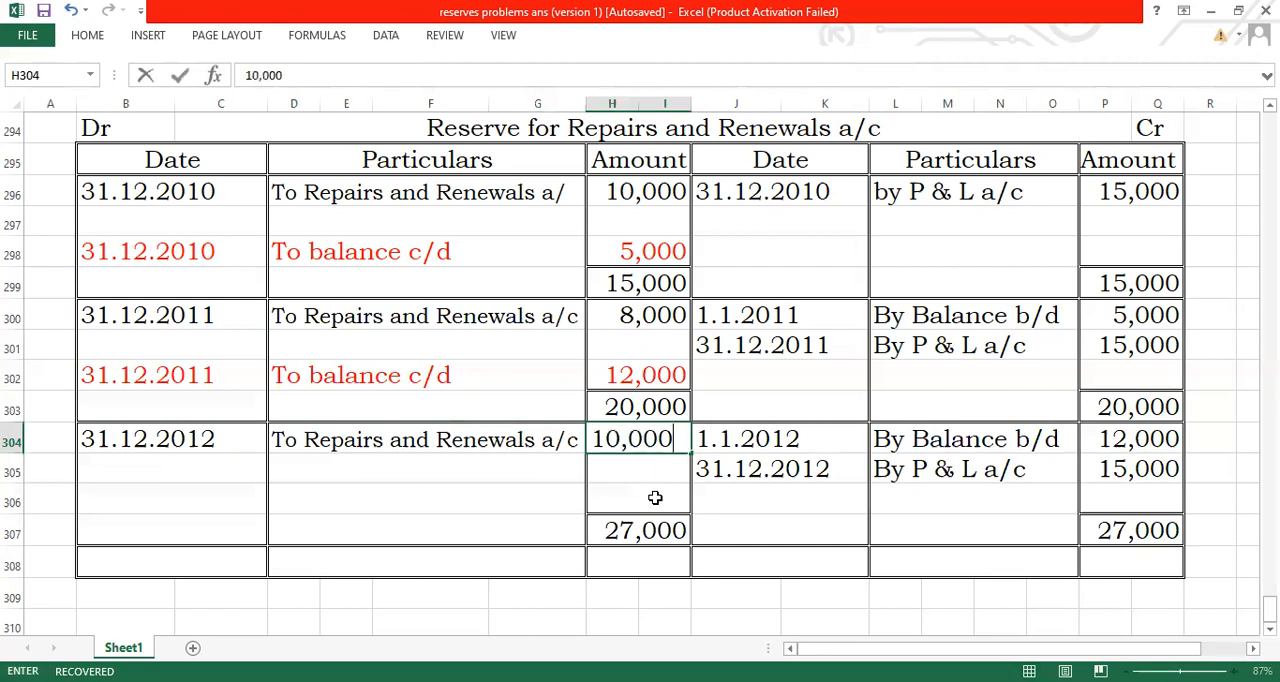
- Record the debit line 31.12.2012, 'To balance c/d', 17,000
{"action": "left_click", "coordinate": [655, 498]}
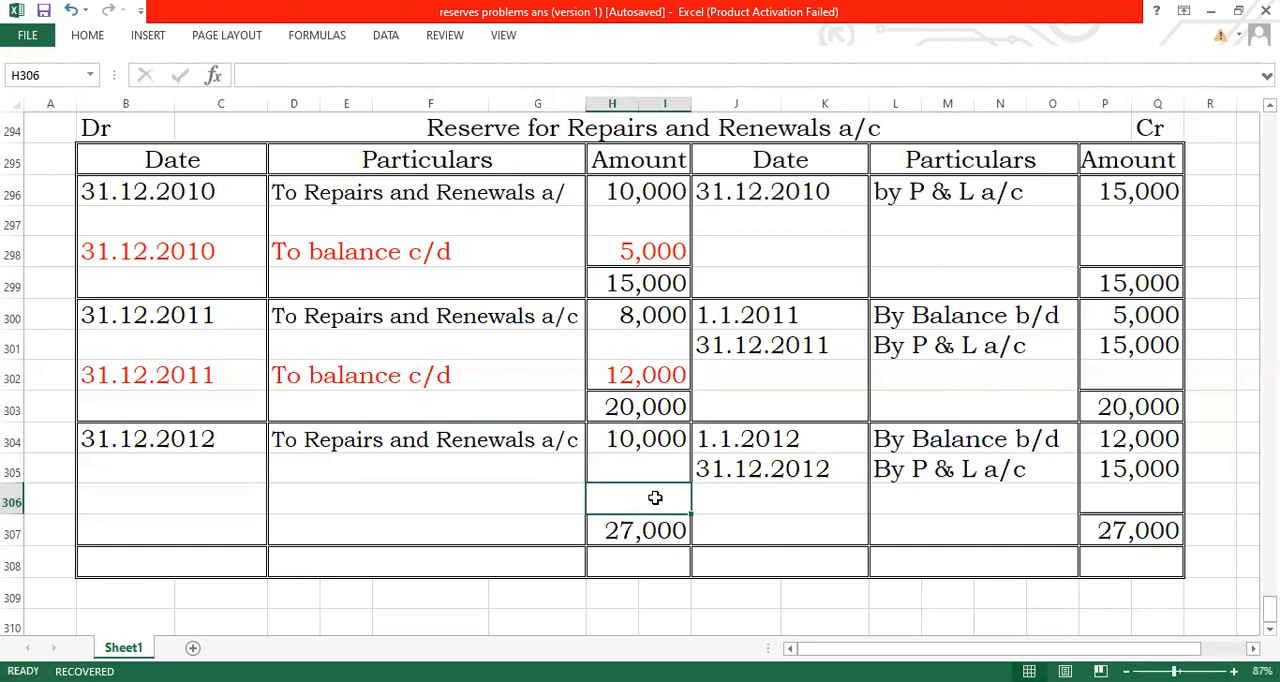
{"action": "type", "text": "17,000"}
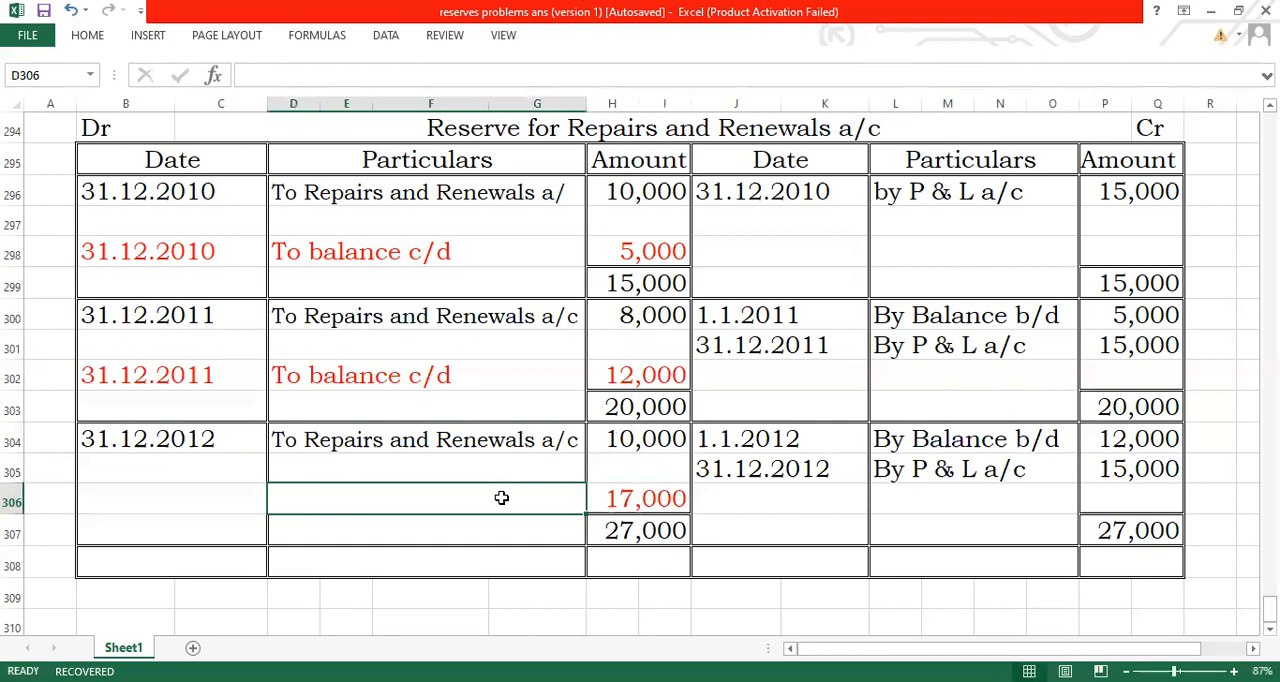
{"action": "type", "text": "To balance e"}
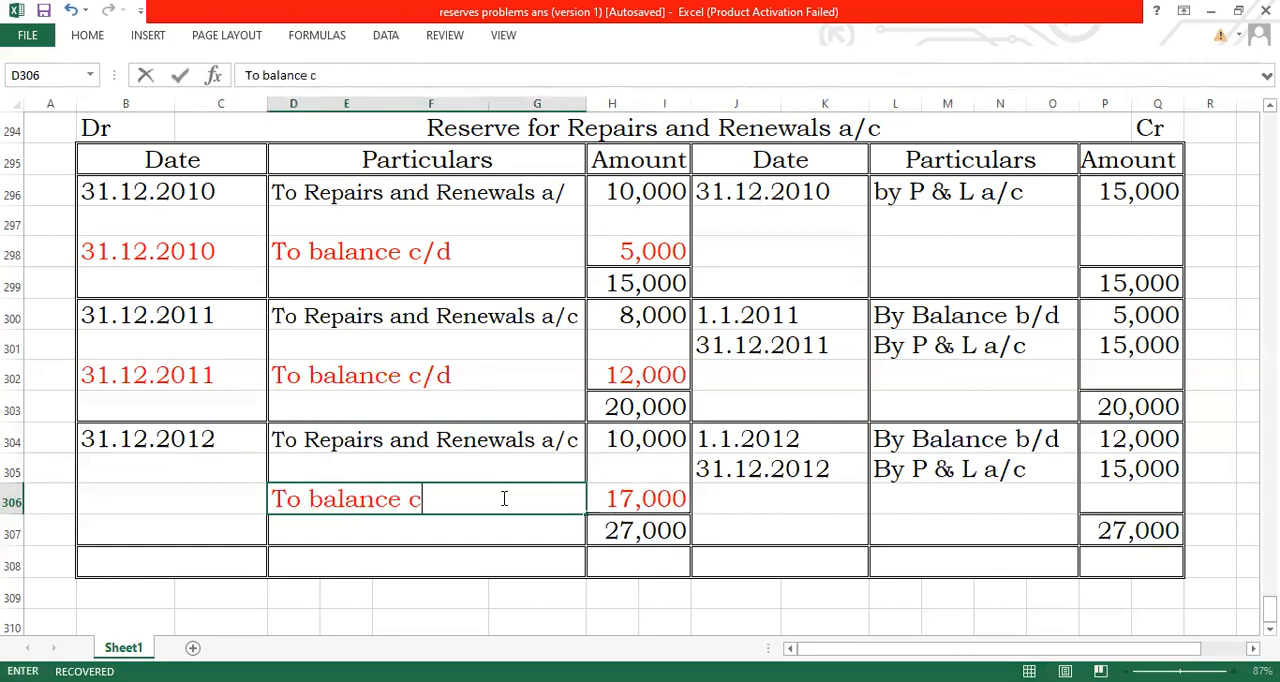
{"action": "type", "text": "/d"}
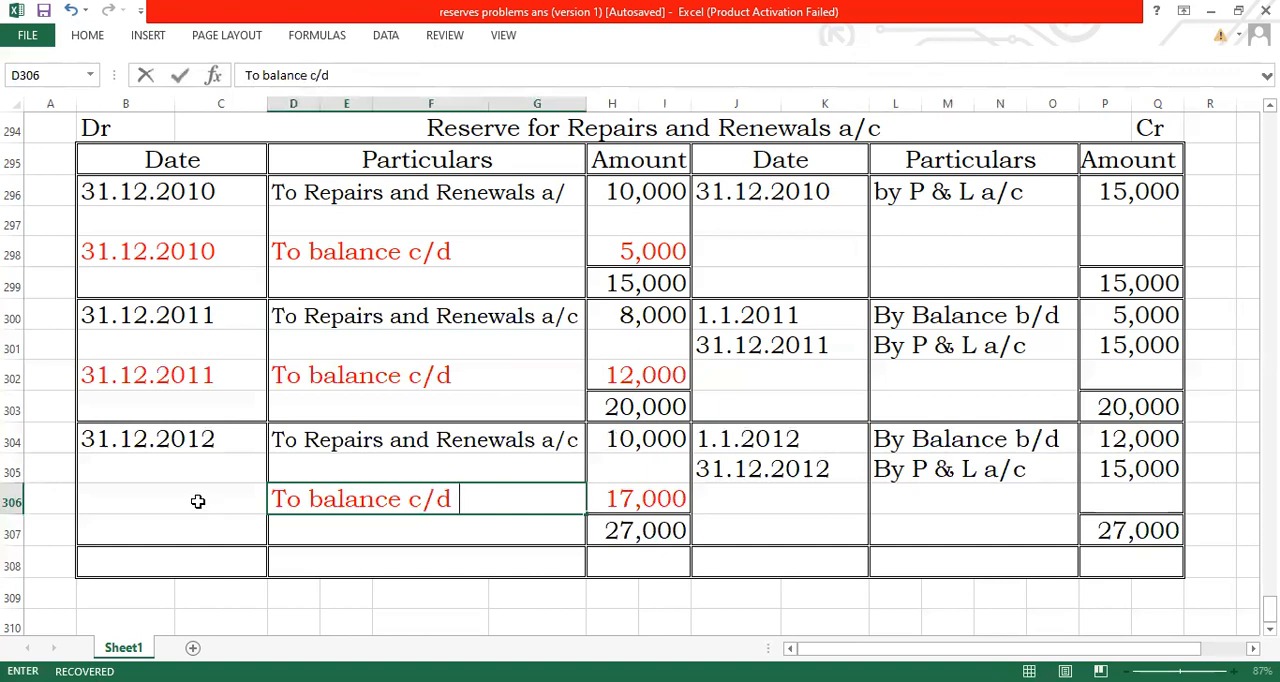
{"action": "type", "text": "31.12.2012"}
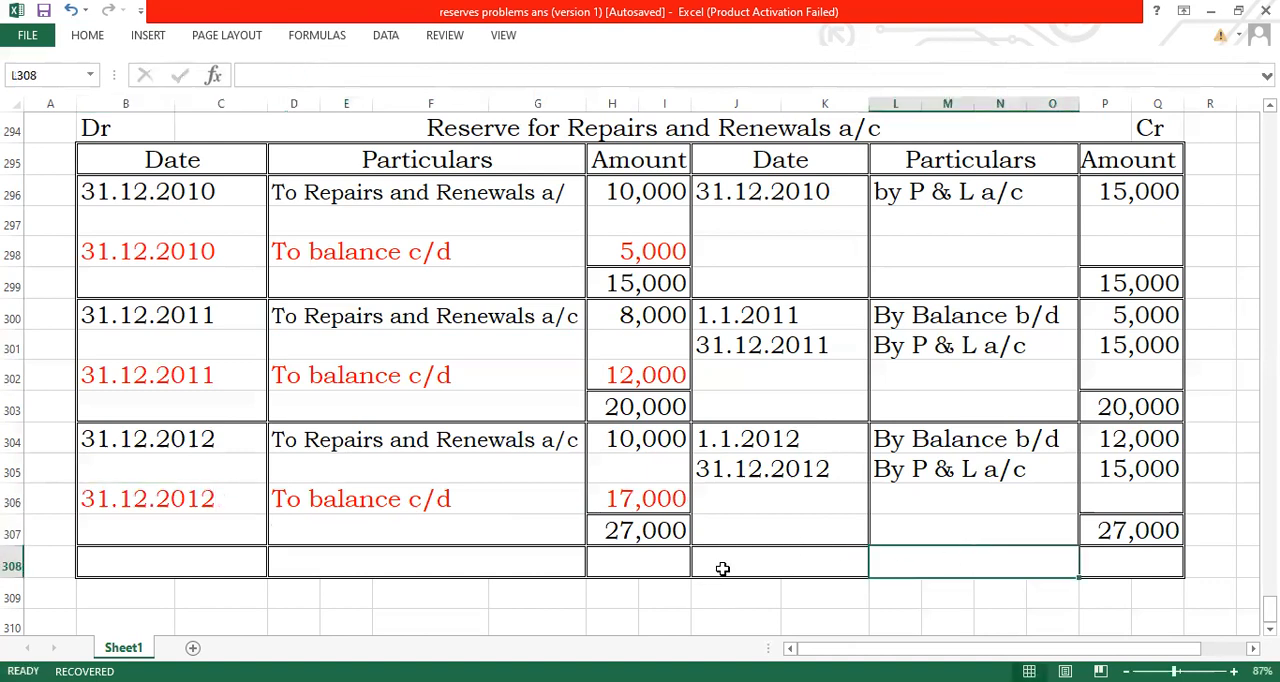
- Enter 1.1.2013, 'By Balance b/d' and 17,000 in row 308
{"action": "type", "text": "1.1.2013"}
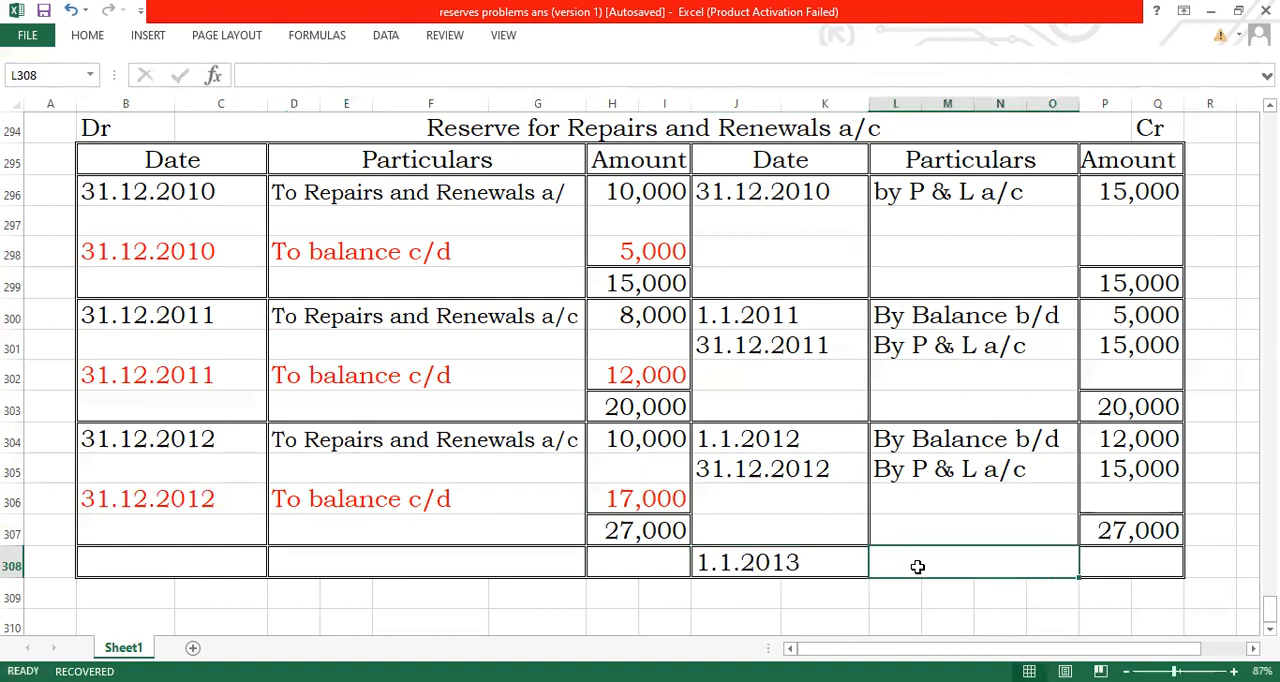
{"action": "type", "text": "By Balance b/d"}
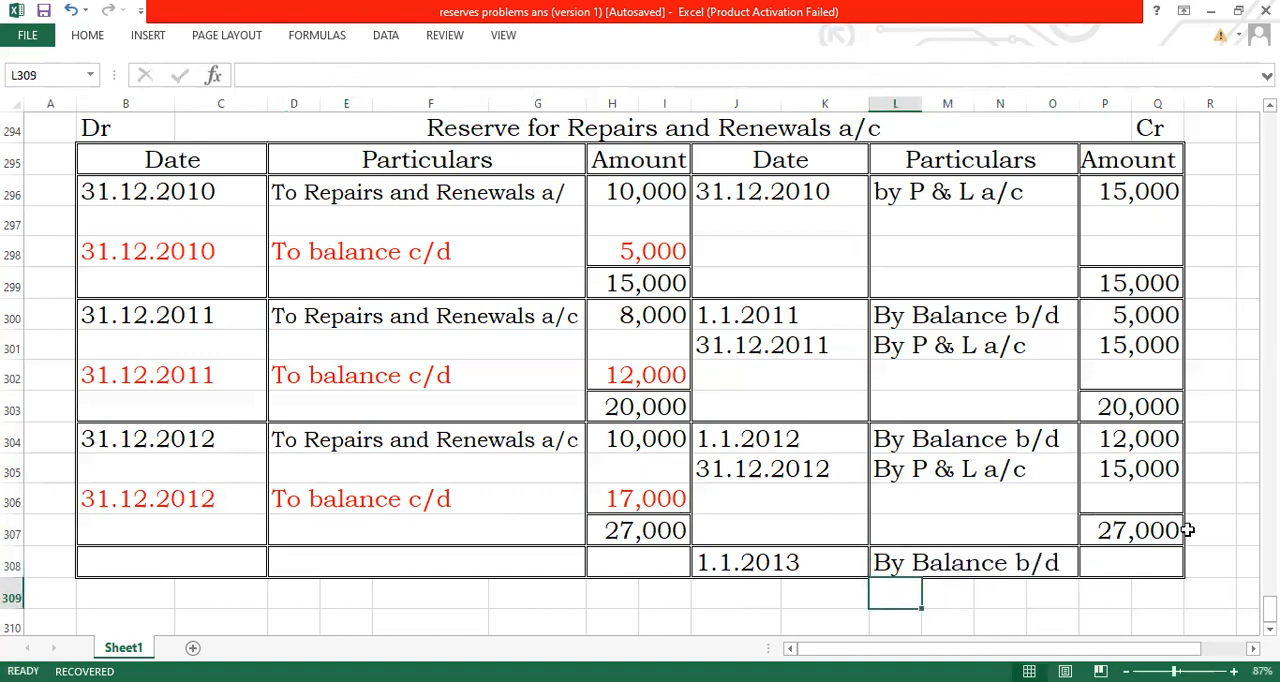
{"action": "type", "text": "17,000"}
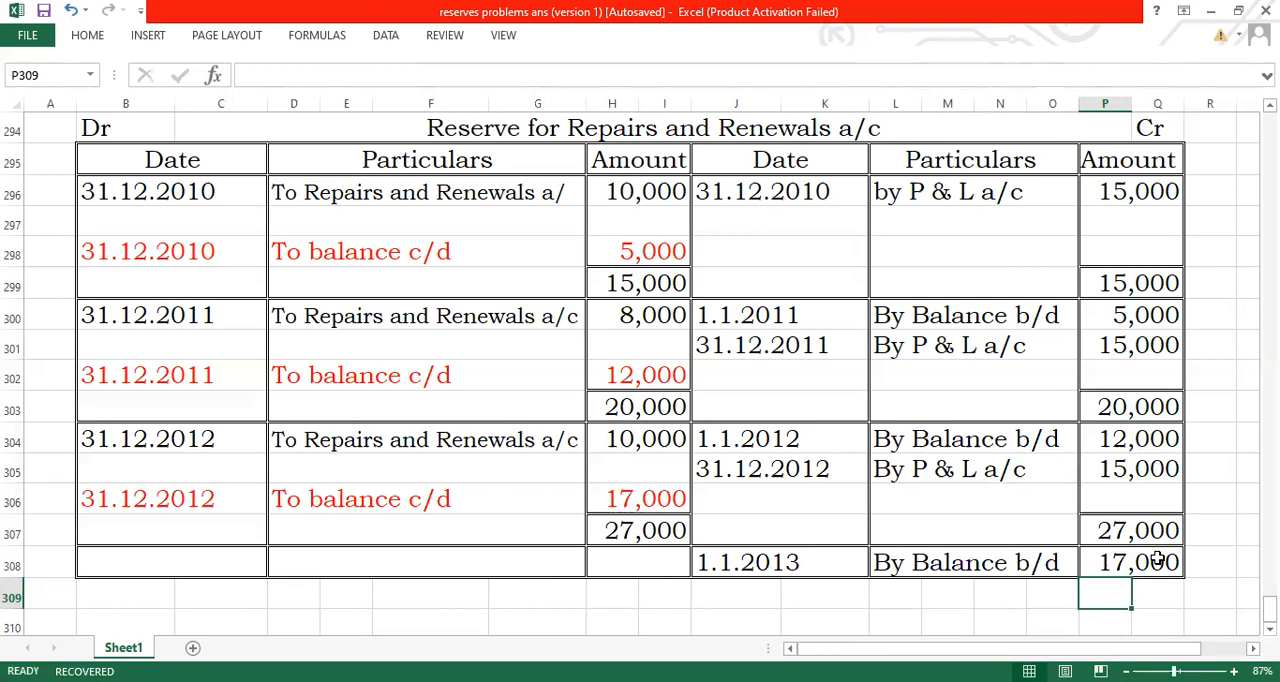
{"action": "mouse_move", "coordinate": [1155, 562]}
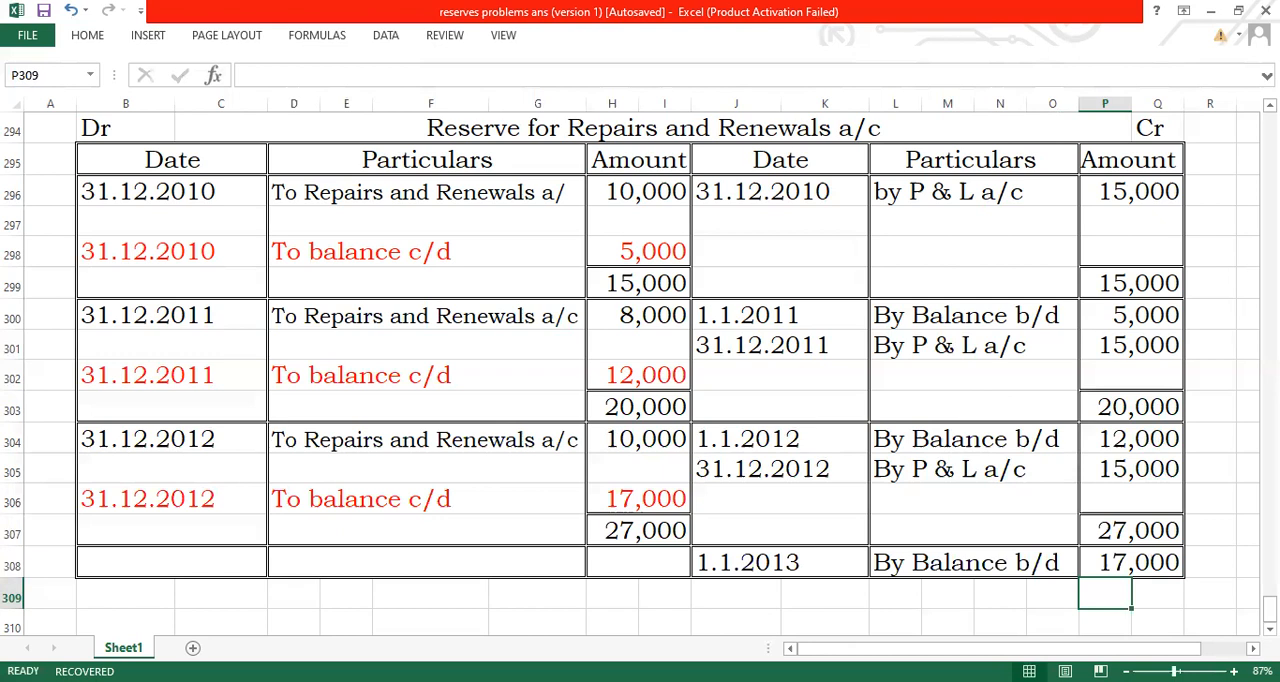